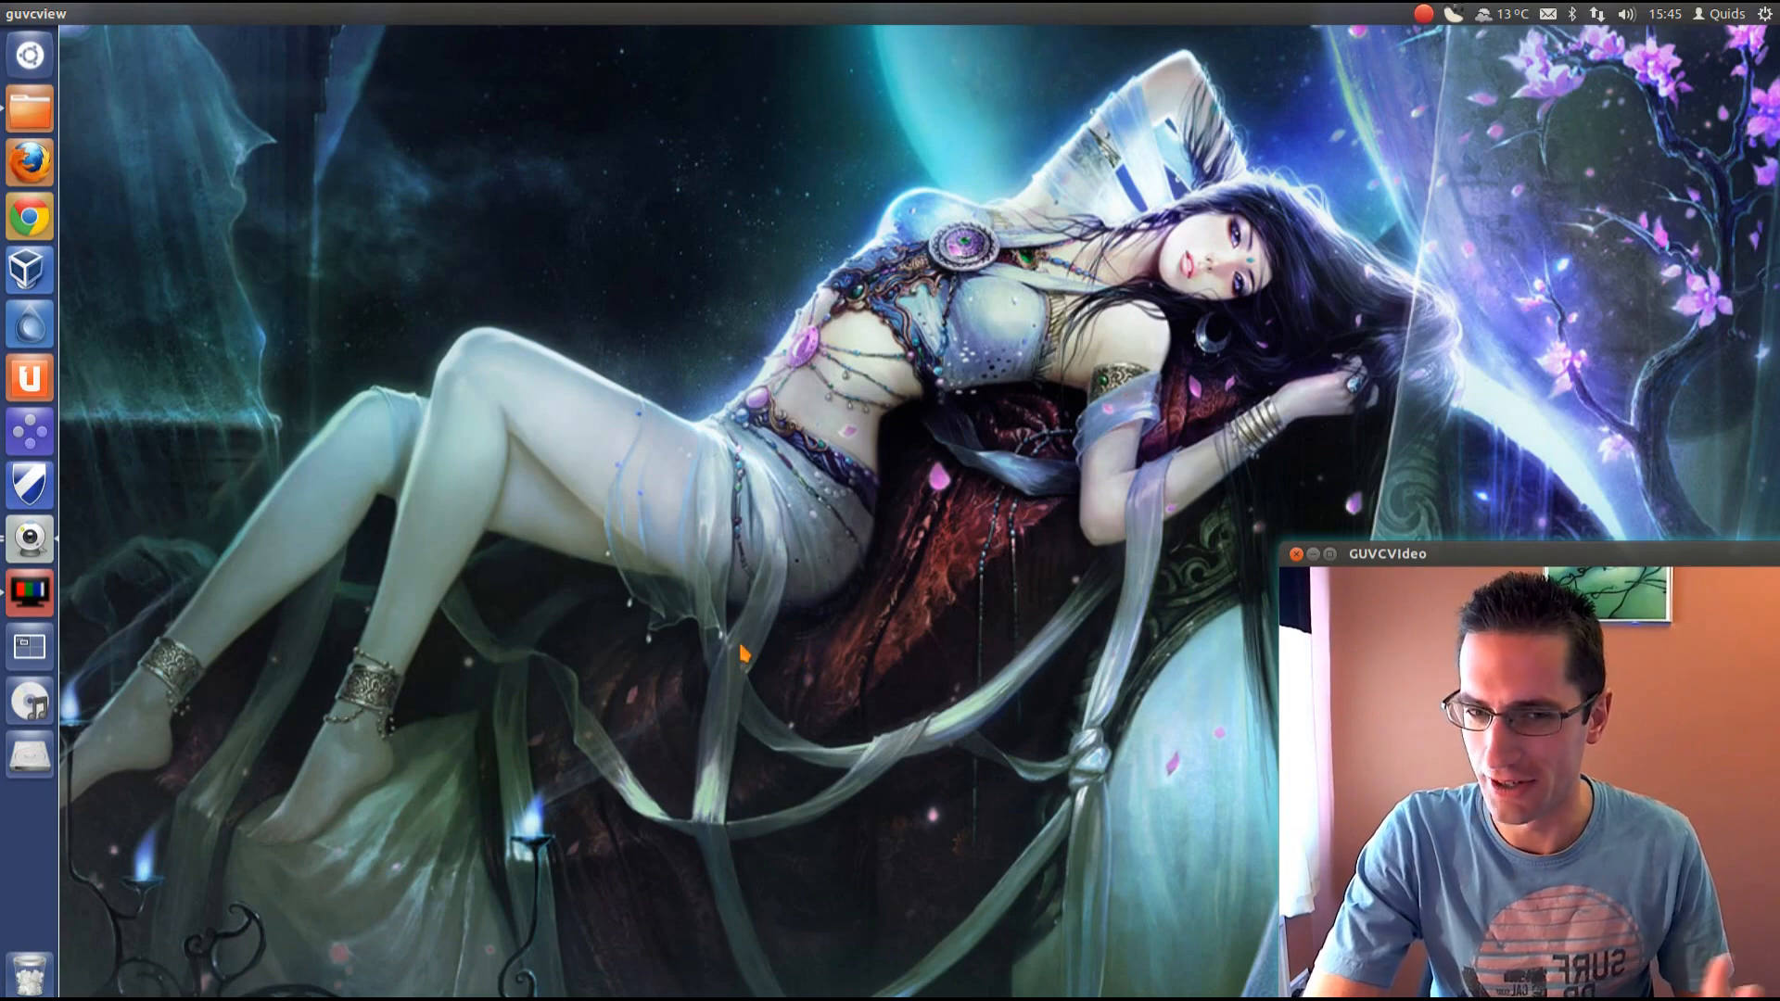
mouse_move(28, 162)
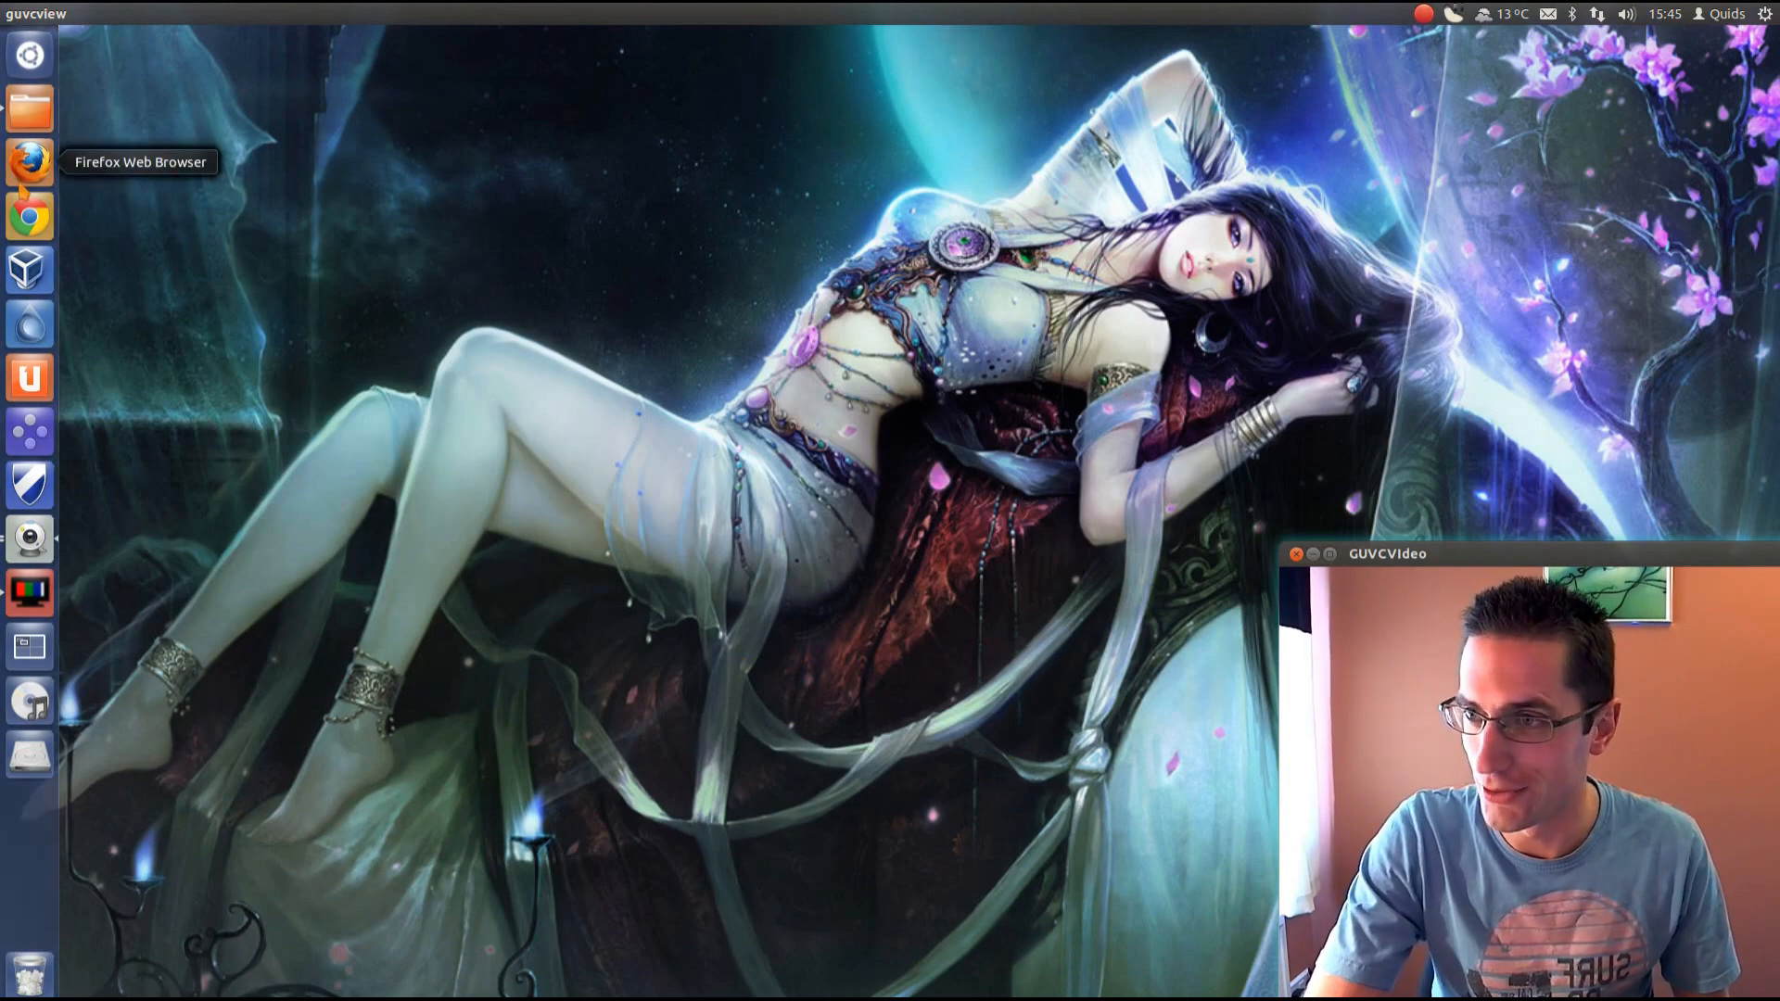
mouse_move(176, 194)
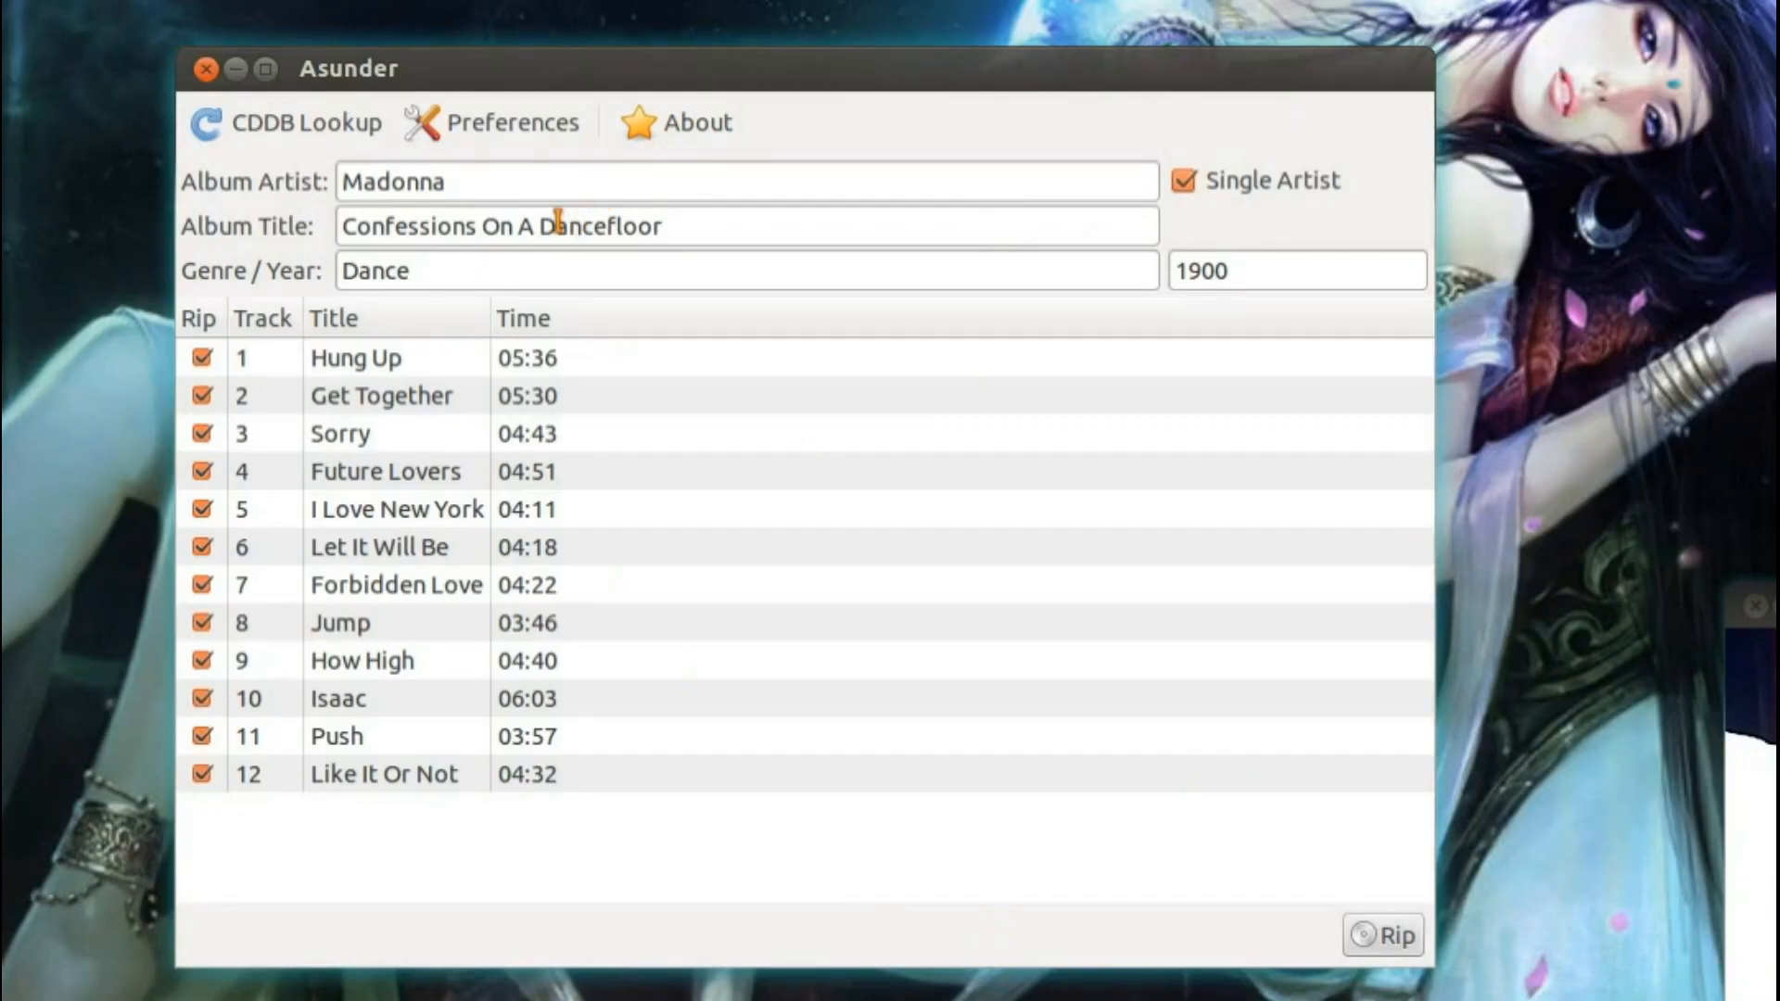
mouse_move(403, 391)
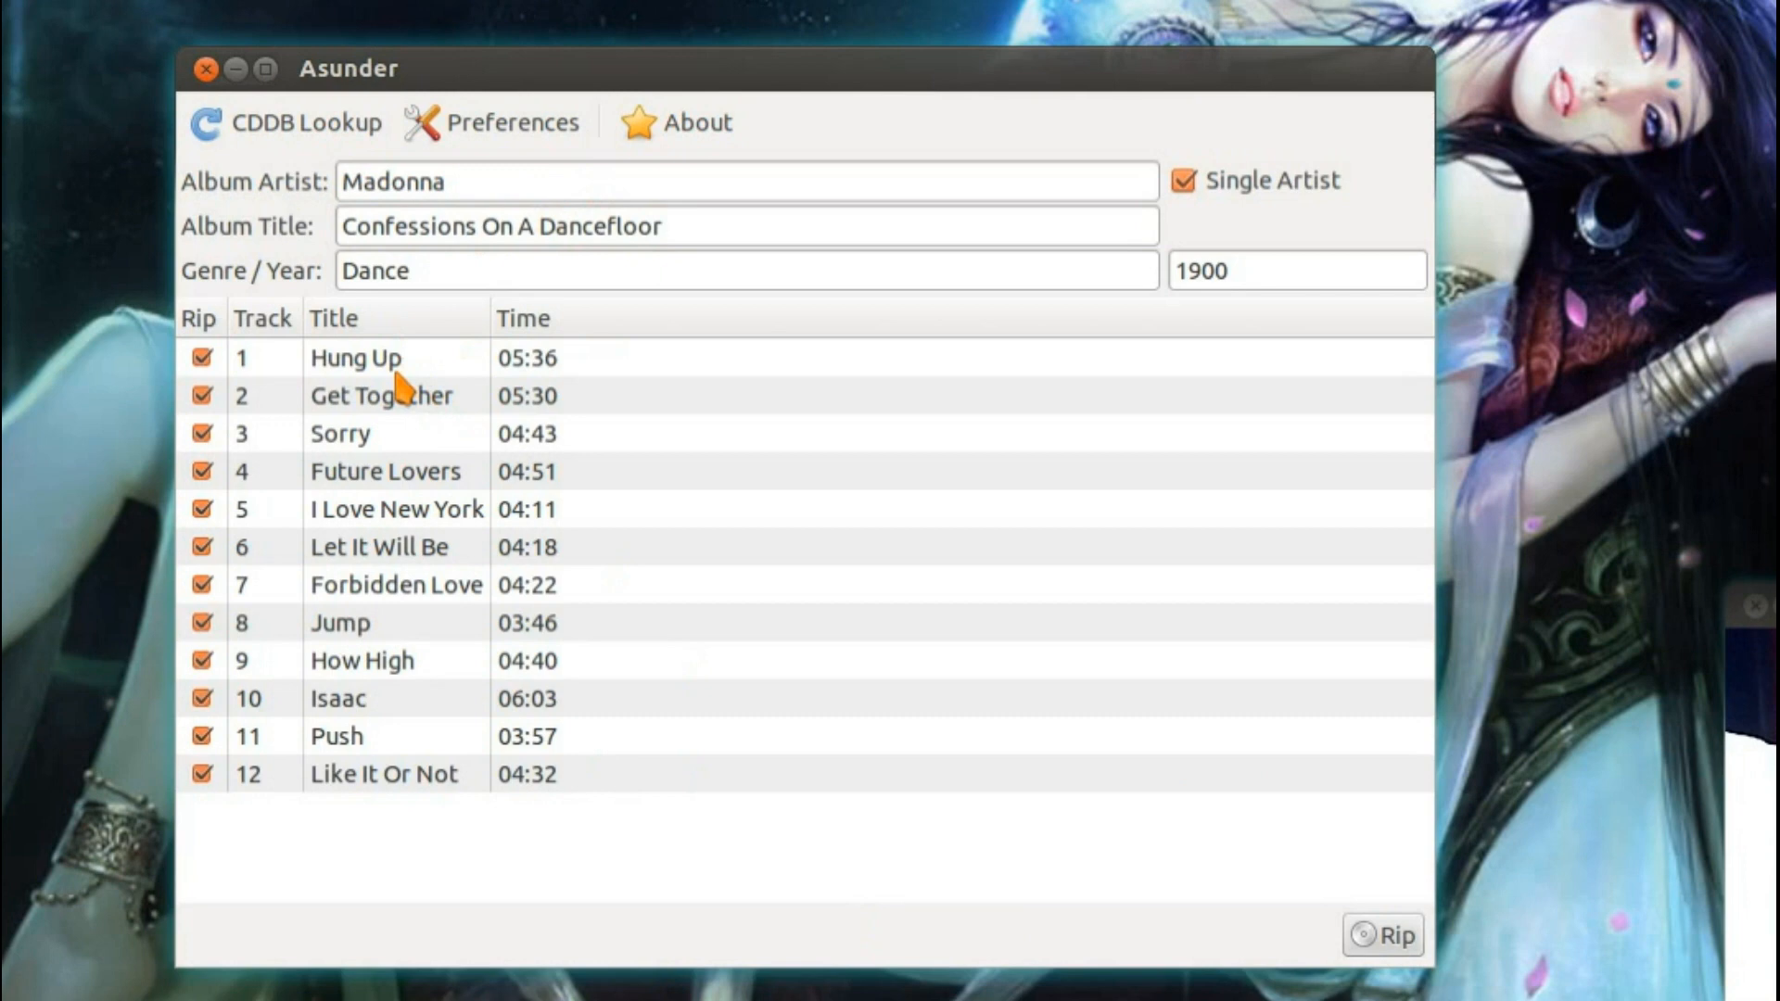
mouse_move(519, 954)
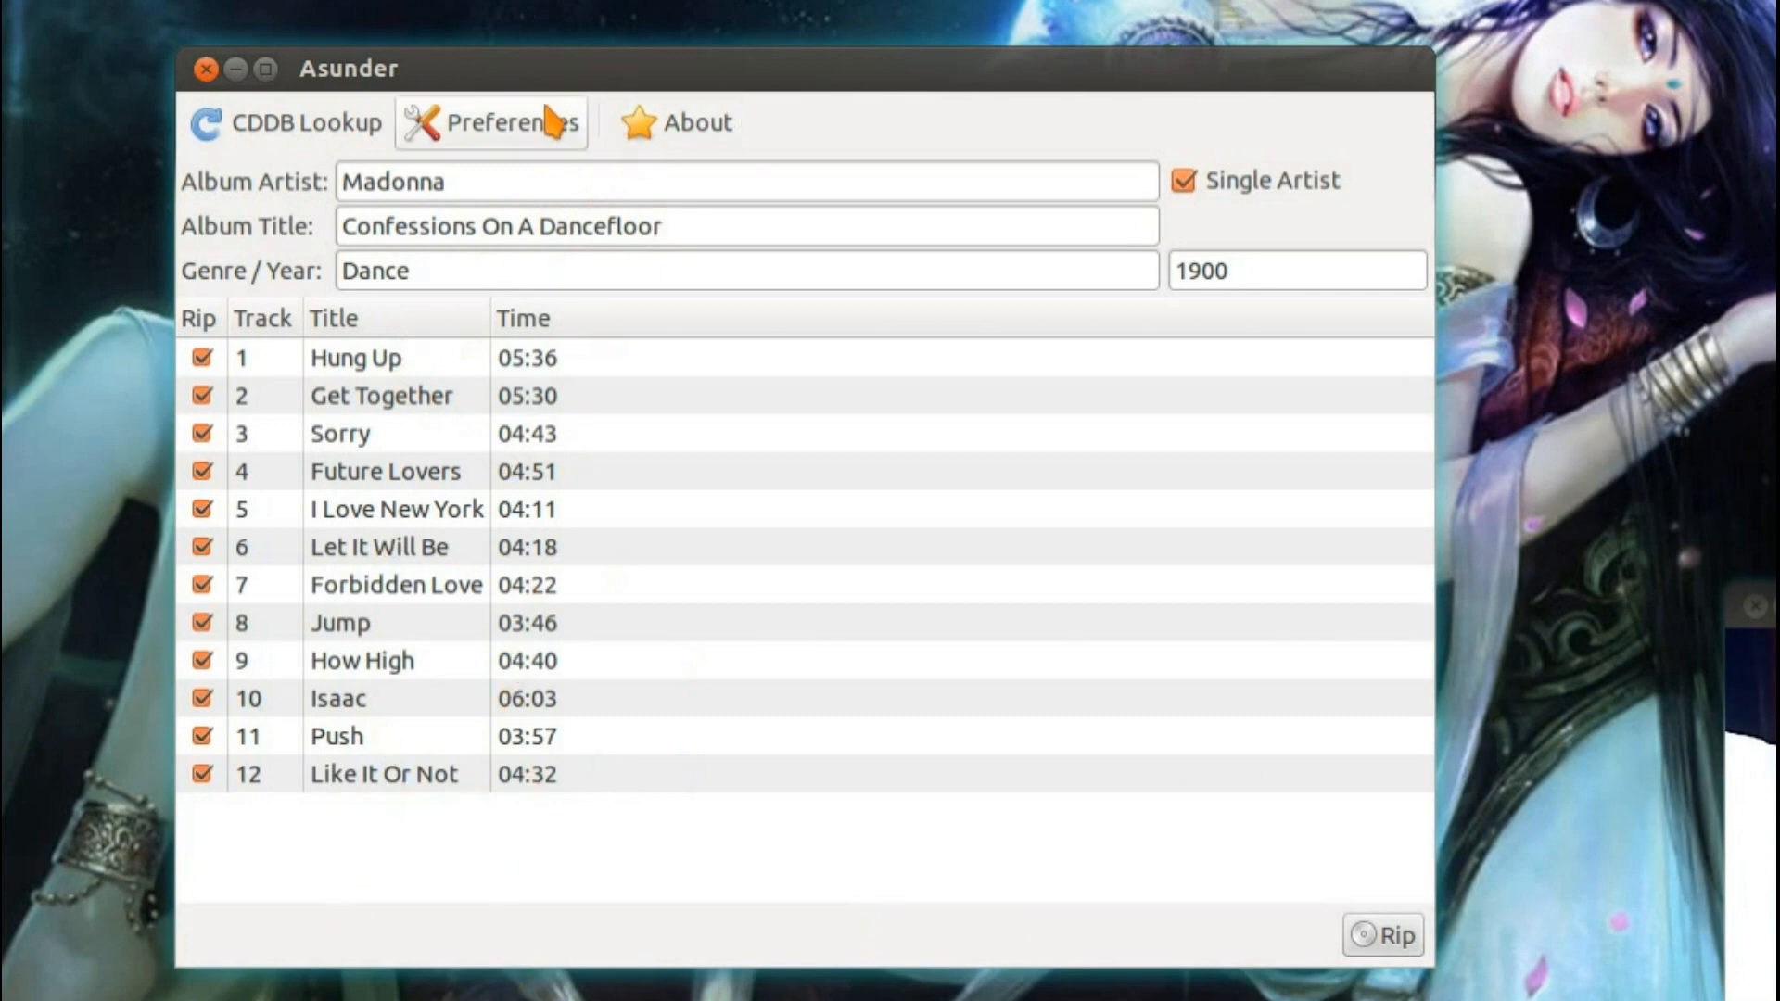
- Review Asunder's General, Filenames and Encode preference pages
left_click(489, 122)
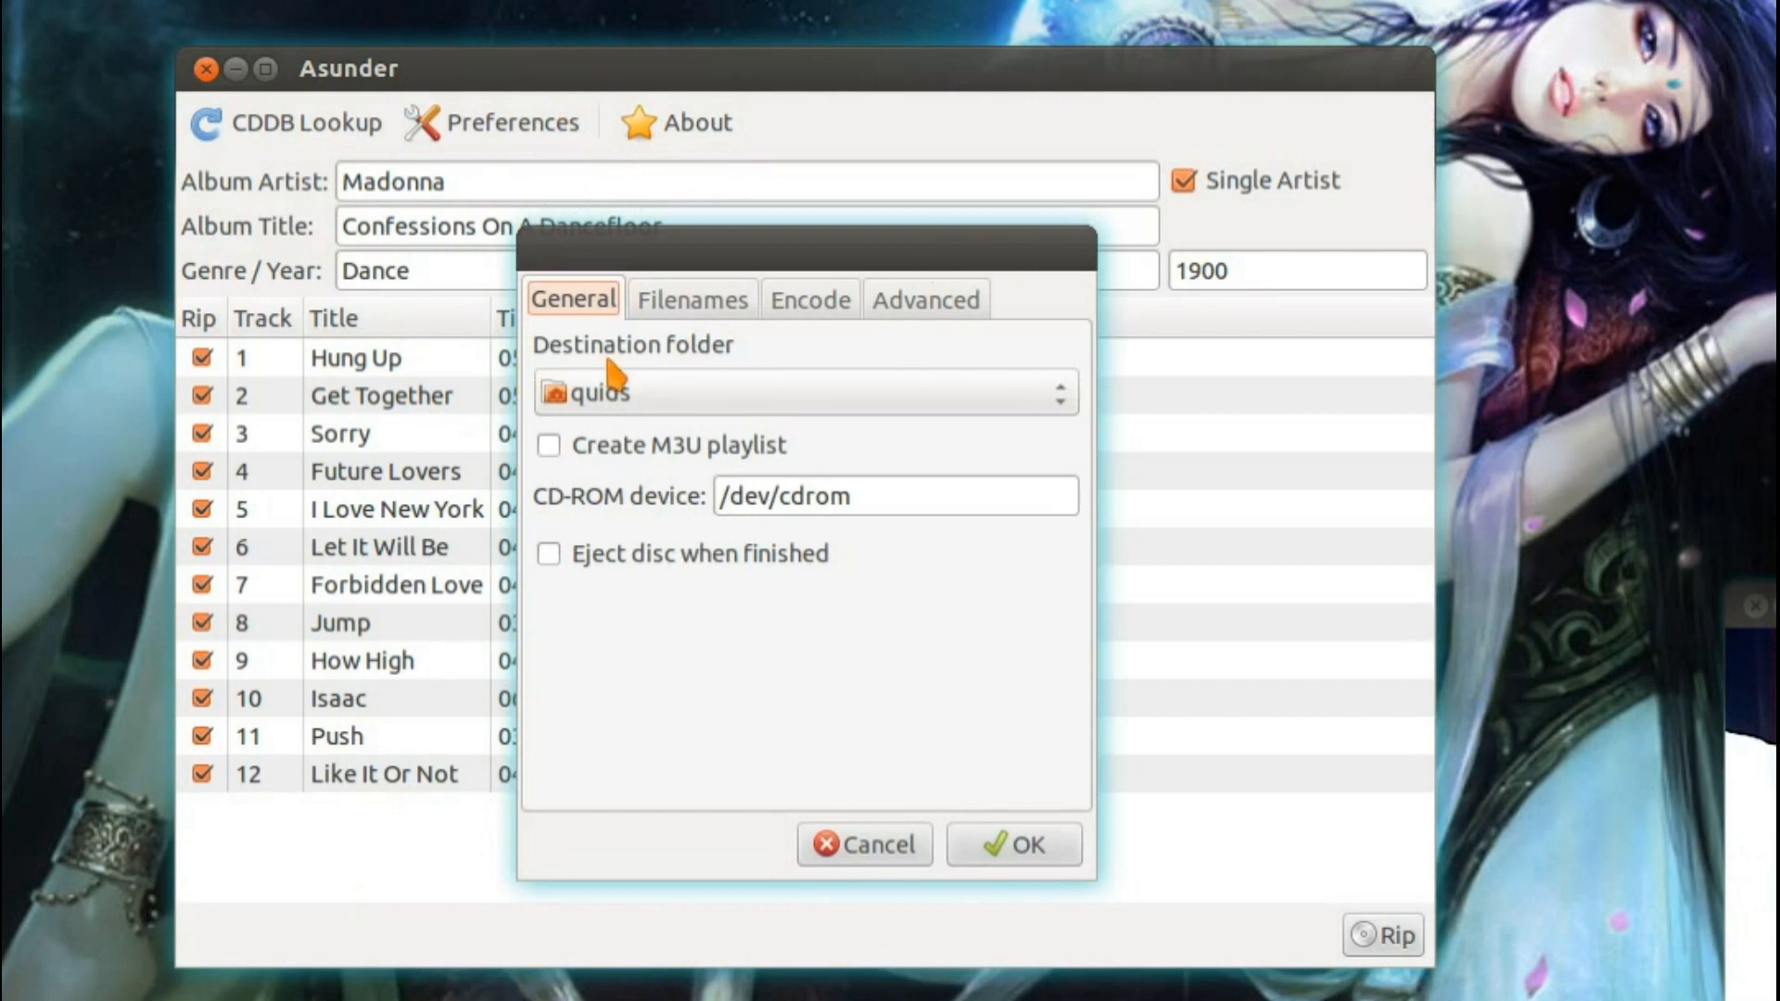
mouse_move(646, 406)
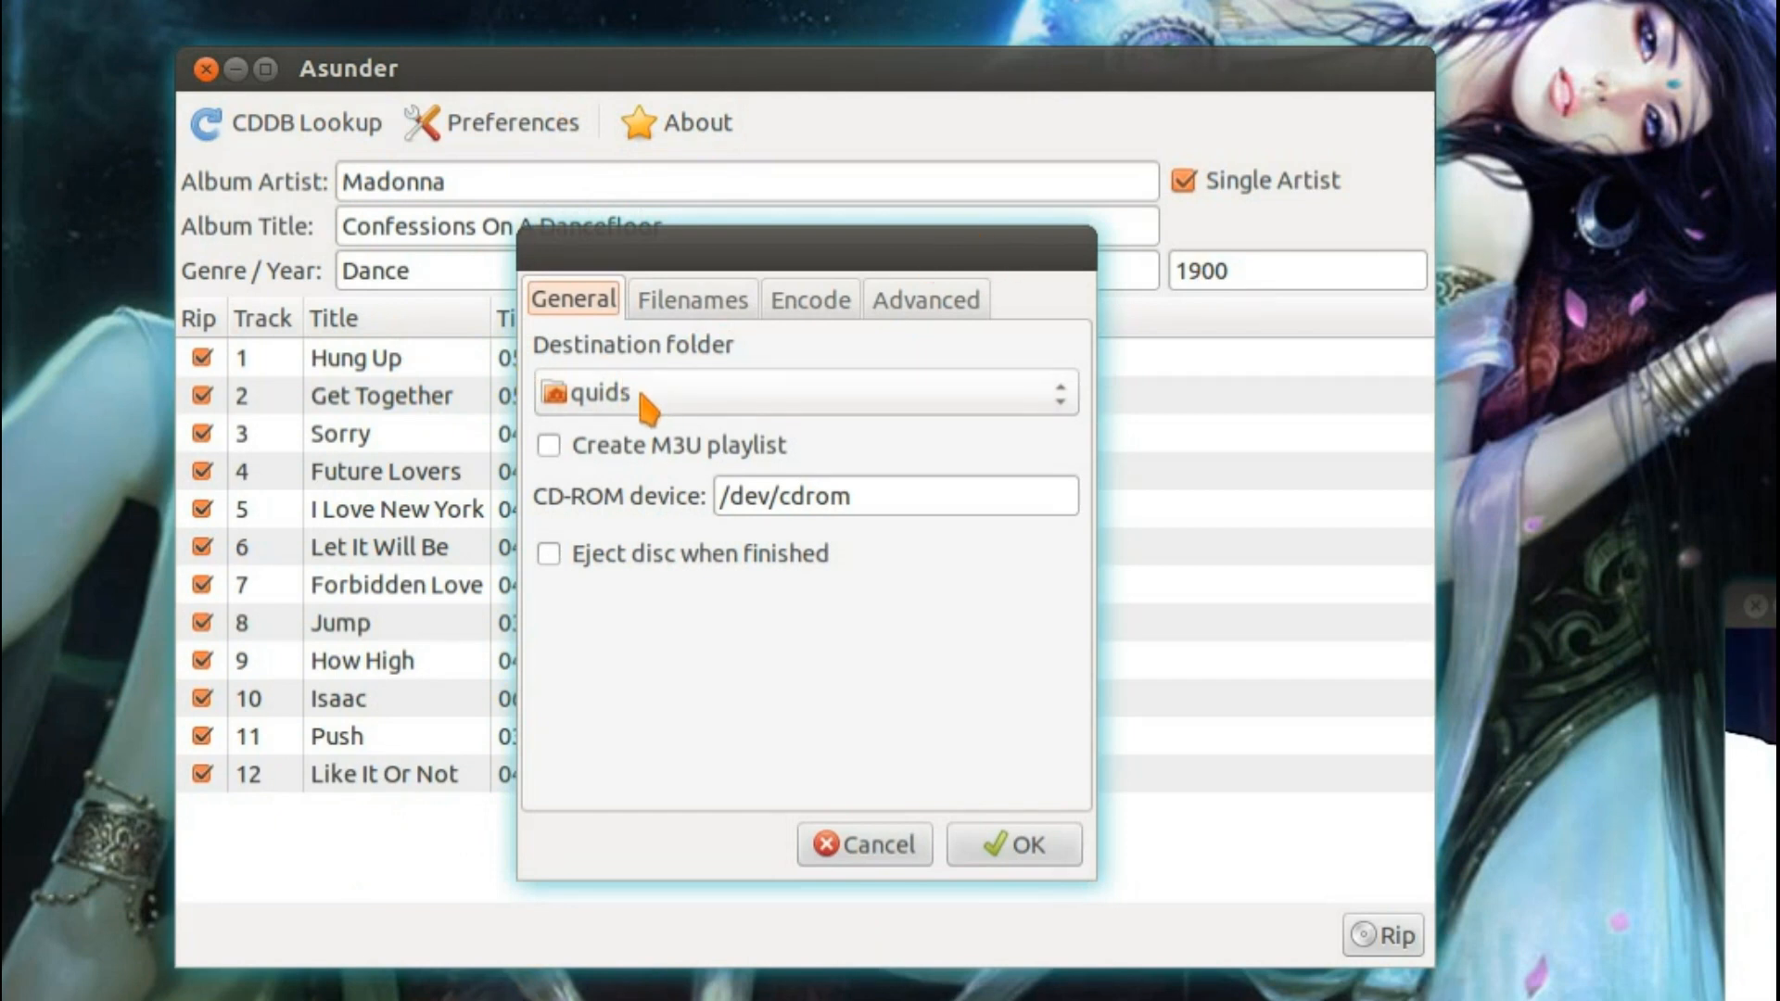
left_click(806, 393)
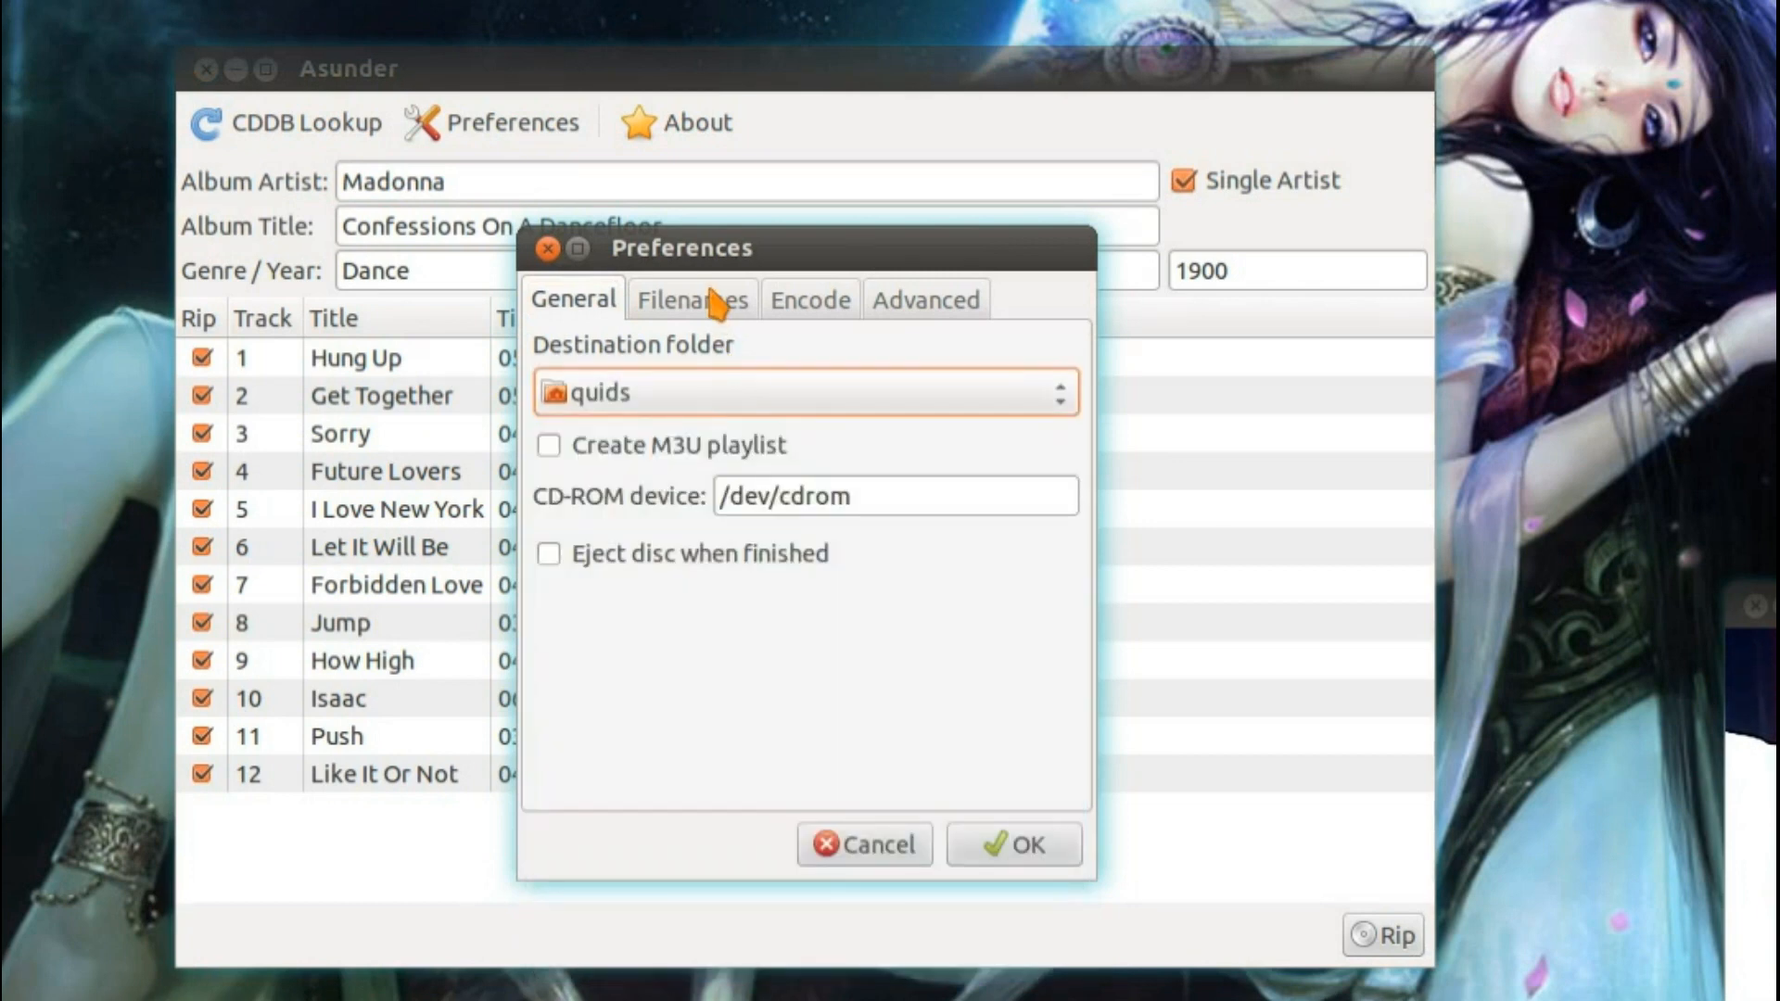
left_click(689, 298)
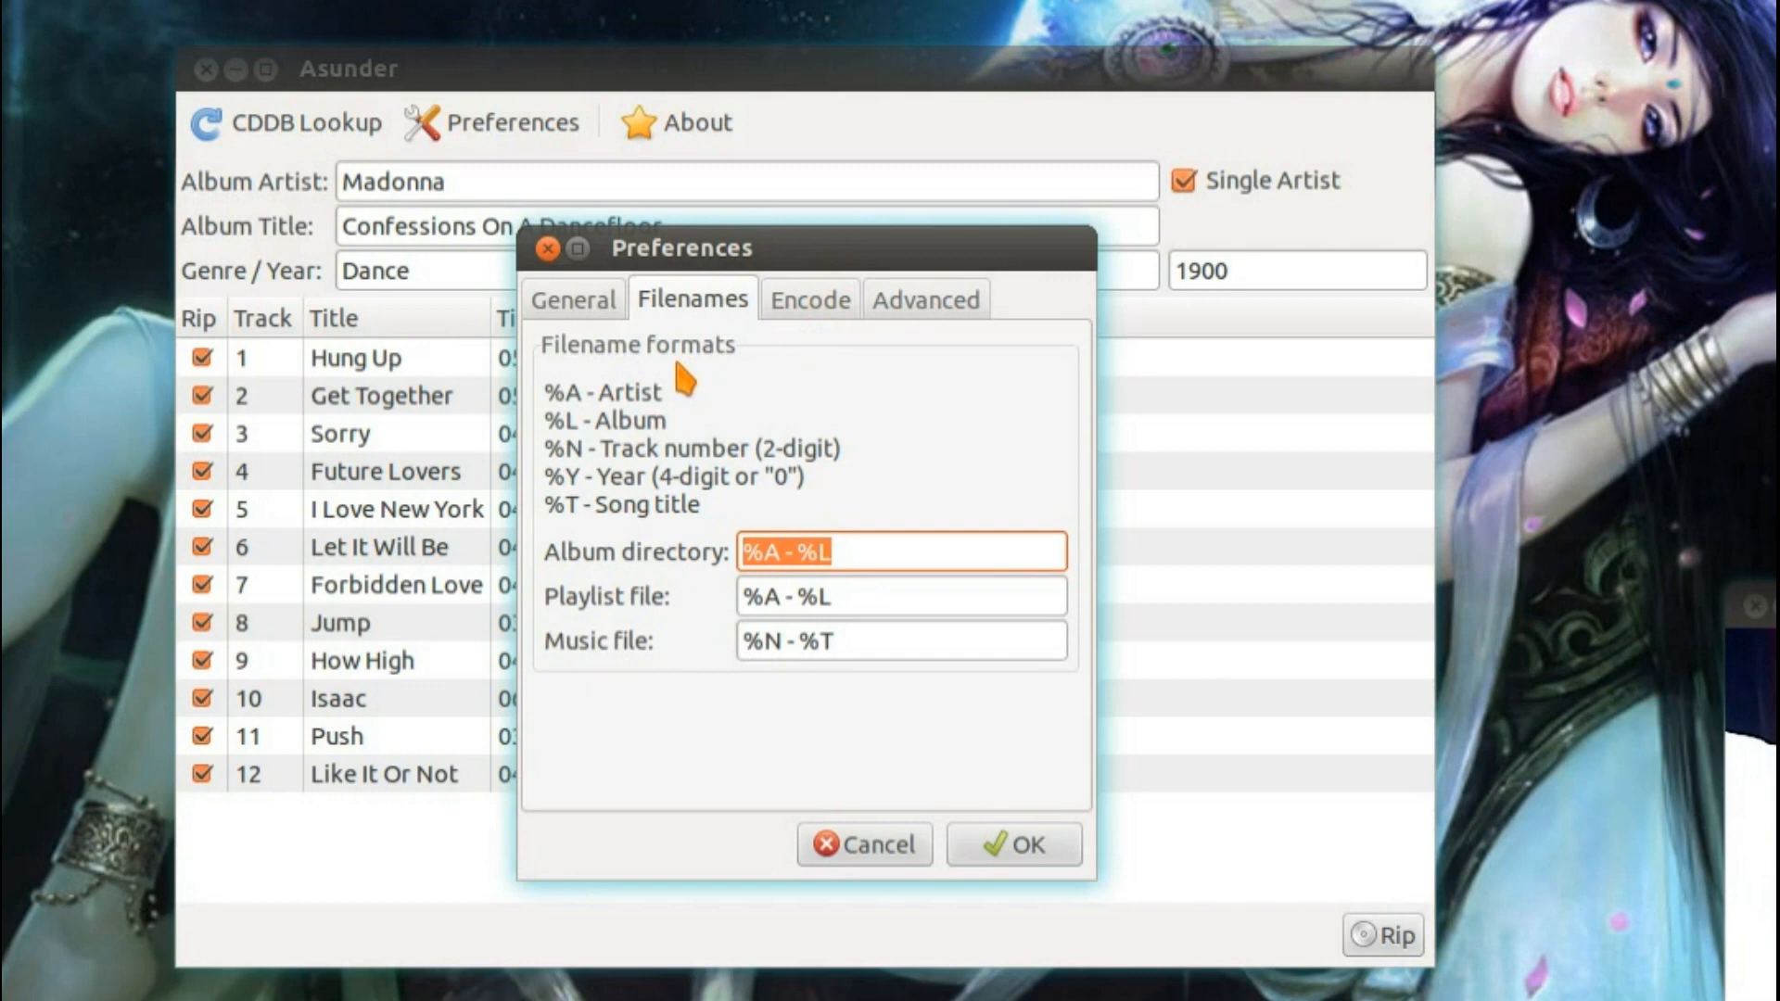
mouse_move(662, 420)
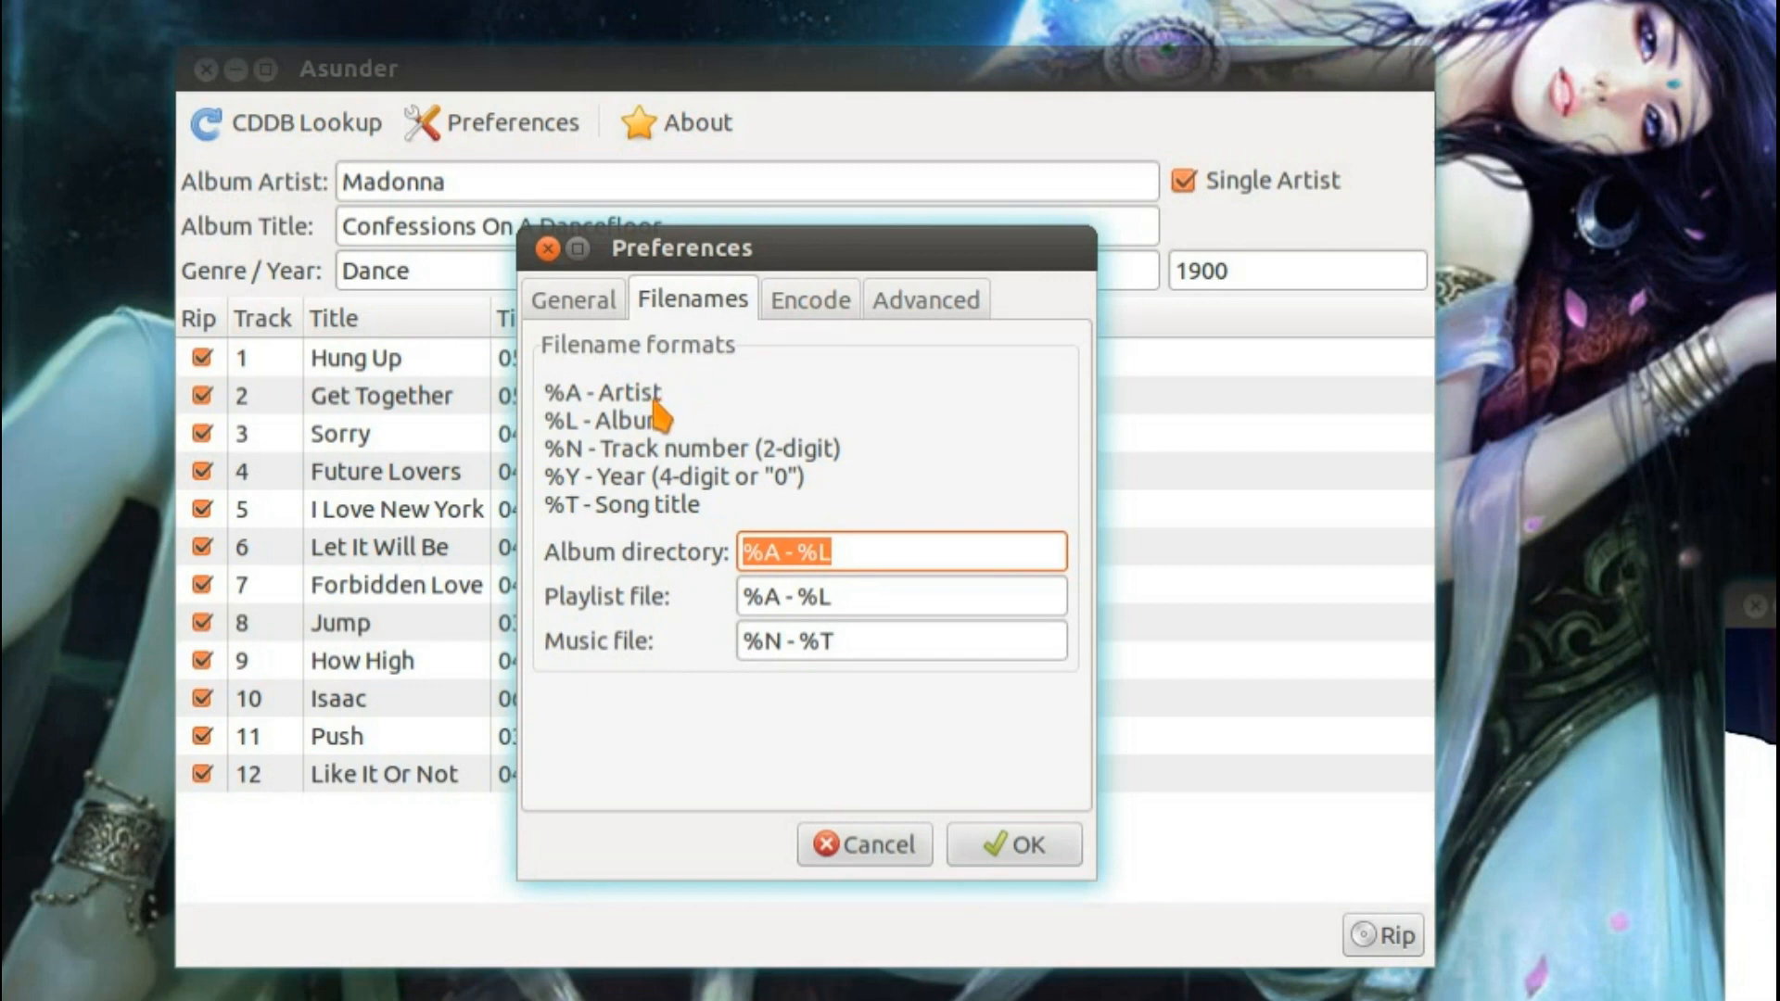
mouse_move(653, 499)
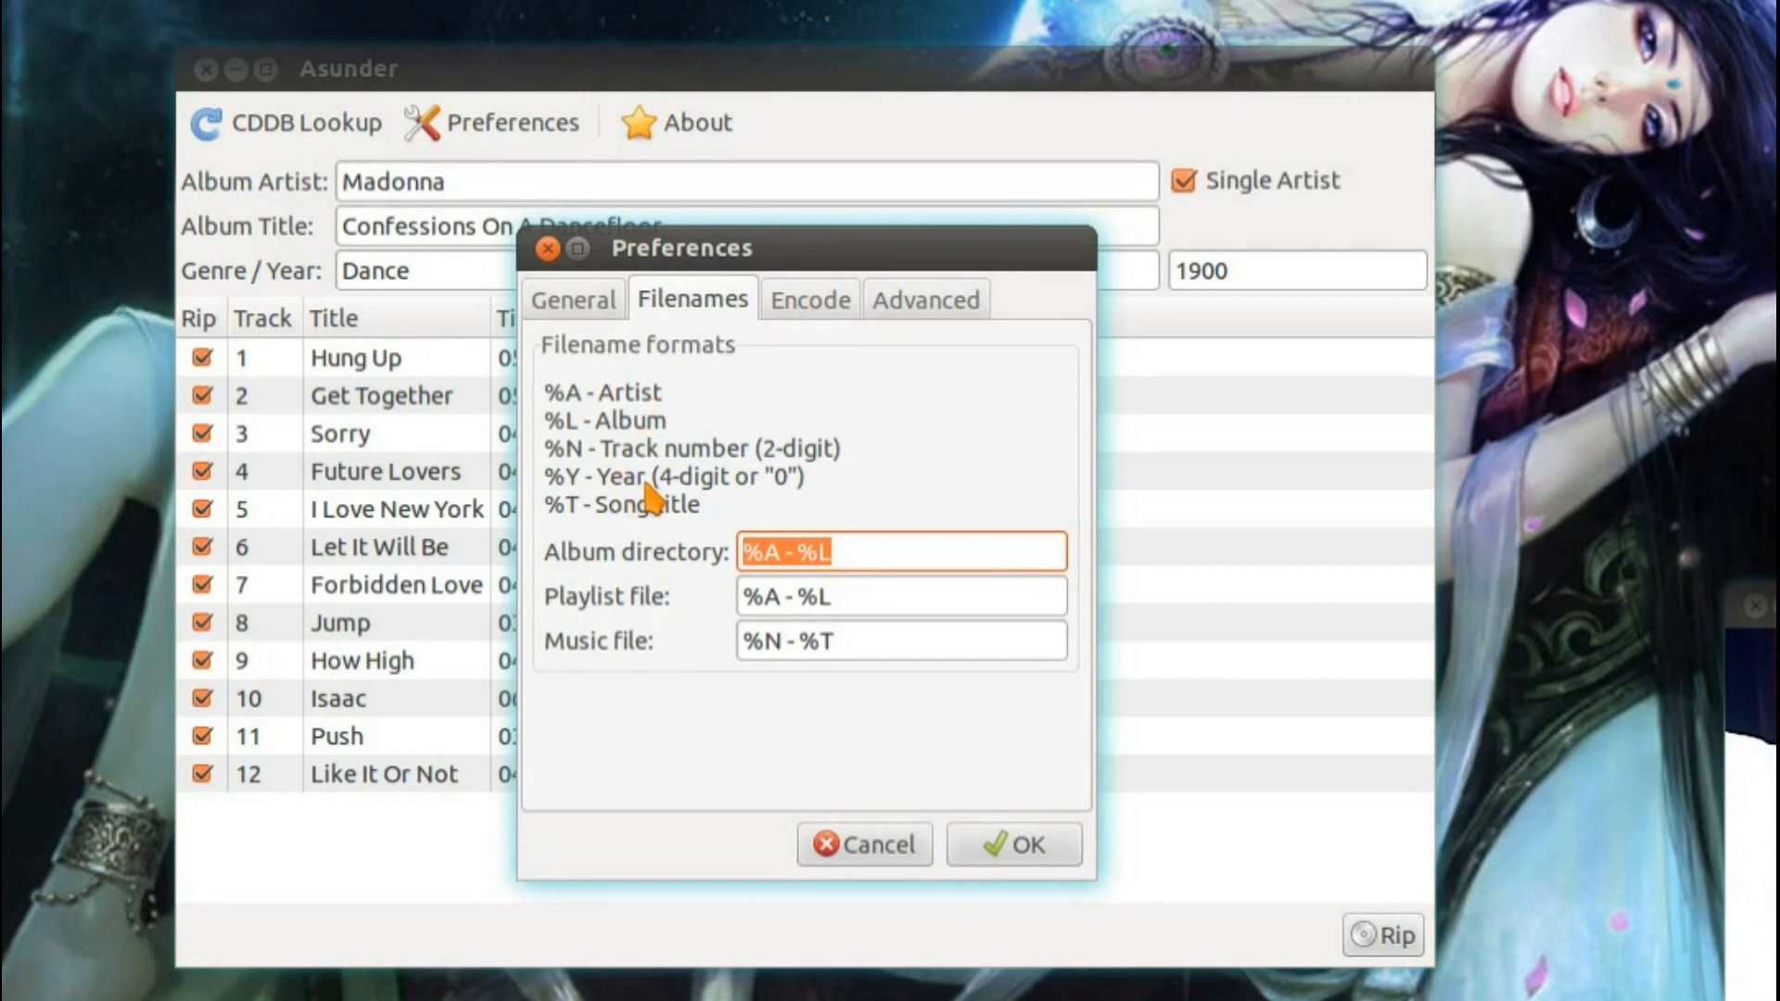
left_click(808, 300)
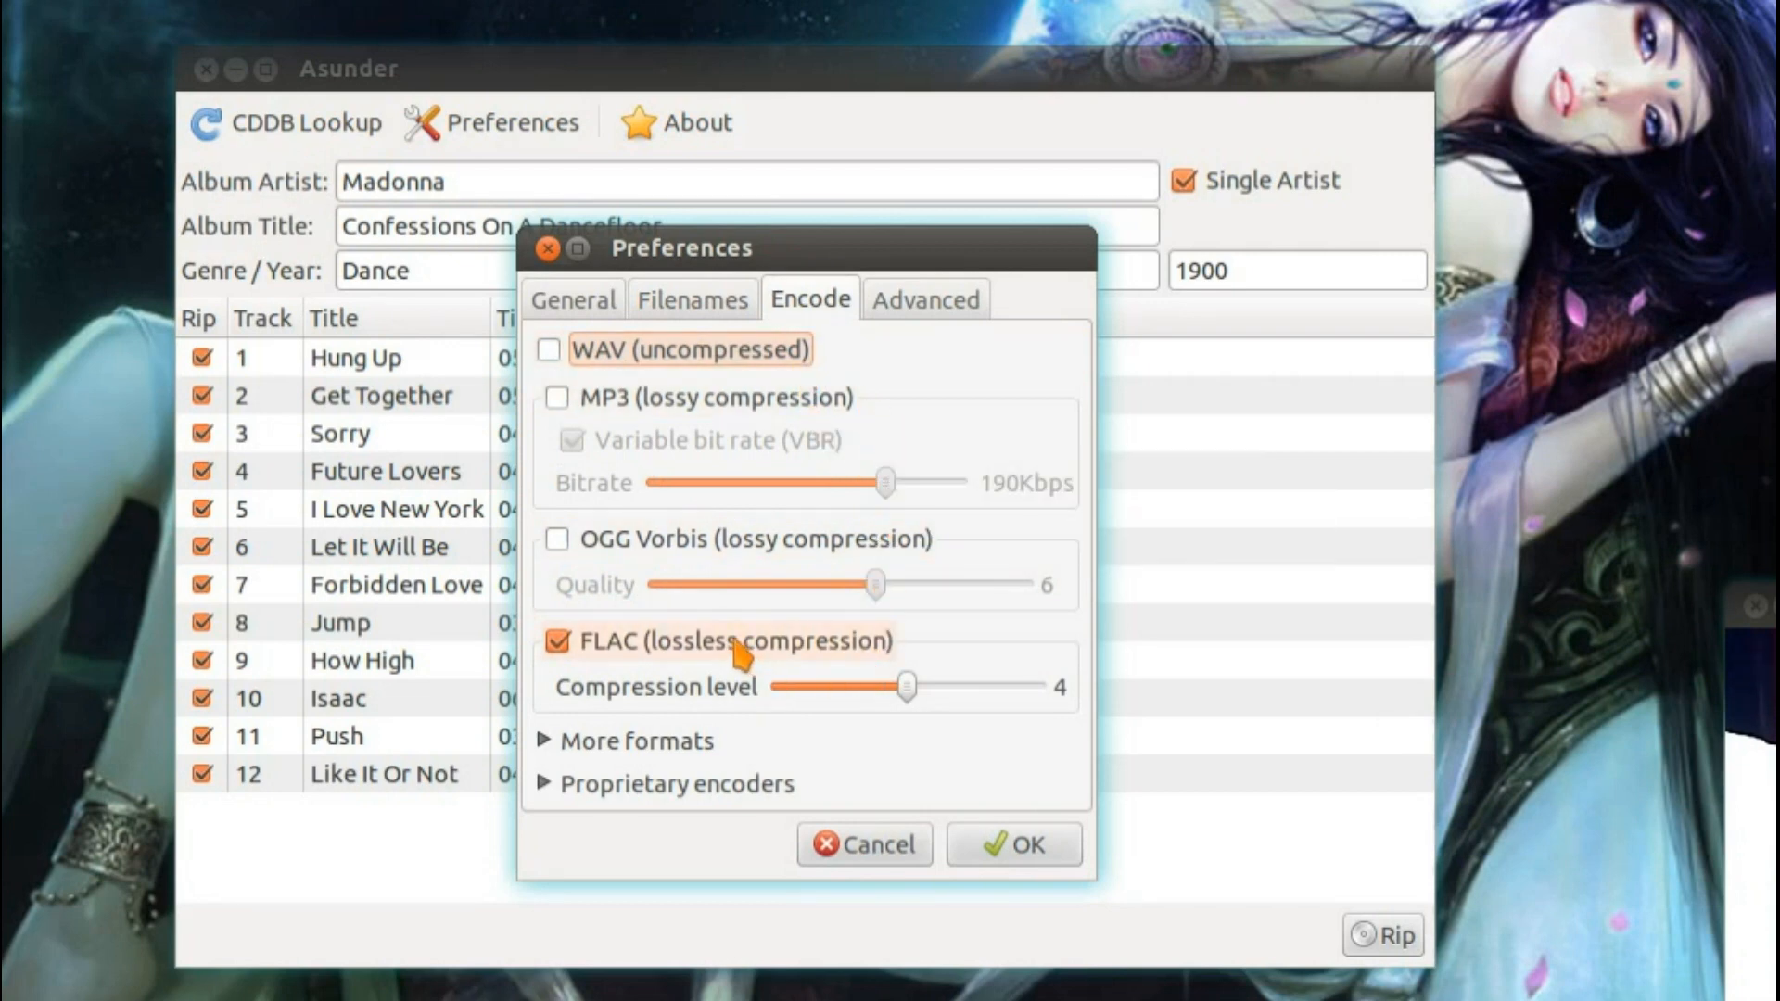
mouse_move(818, 675)
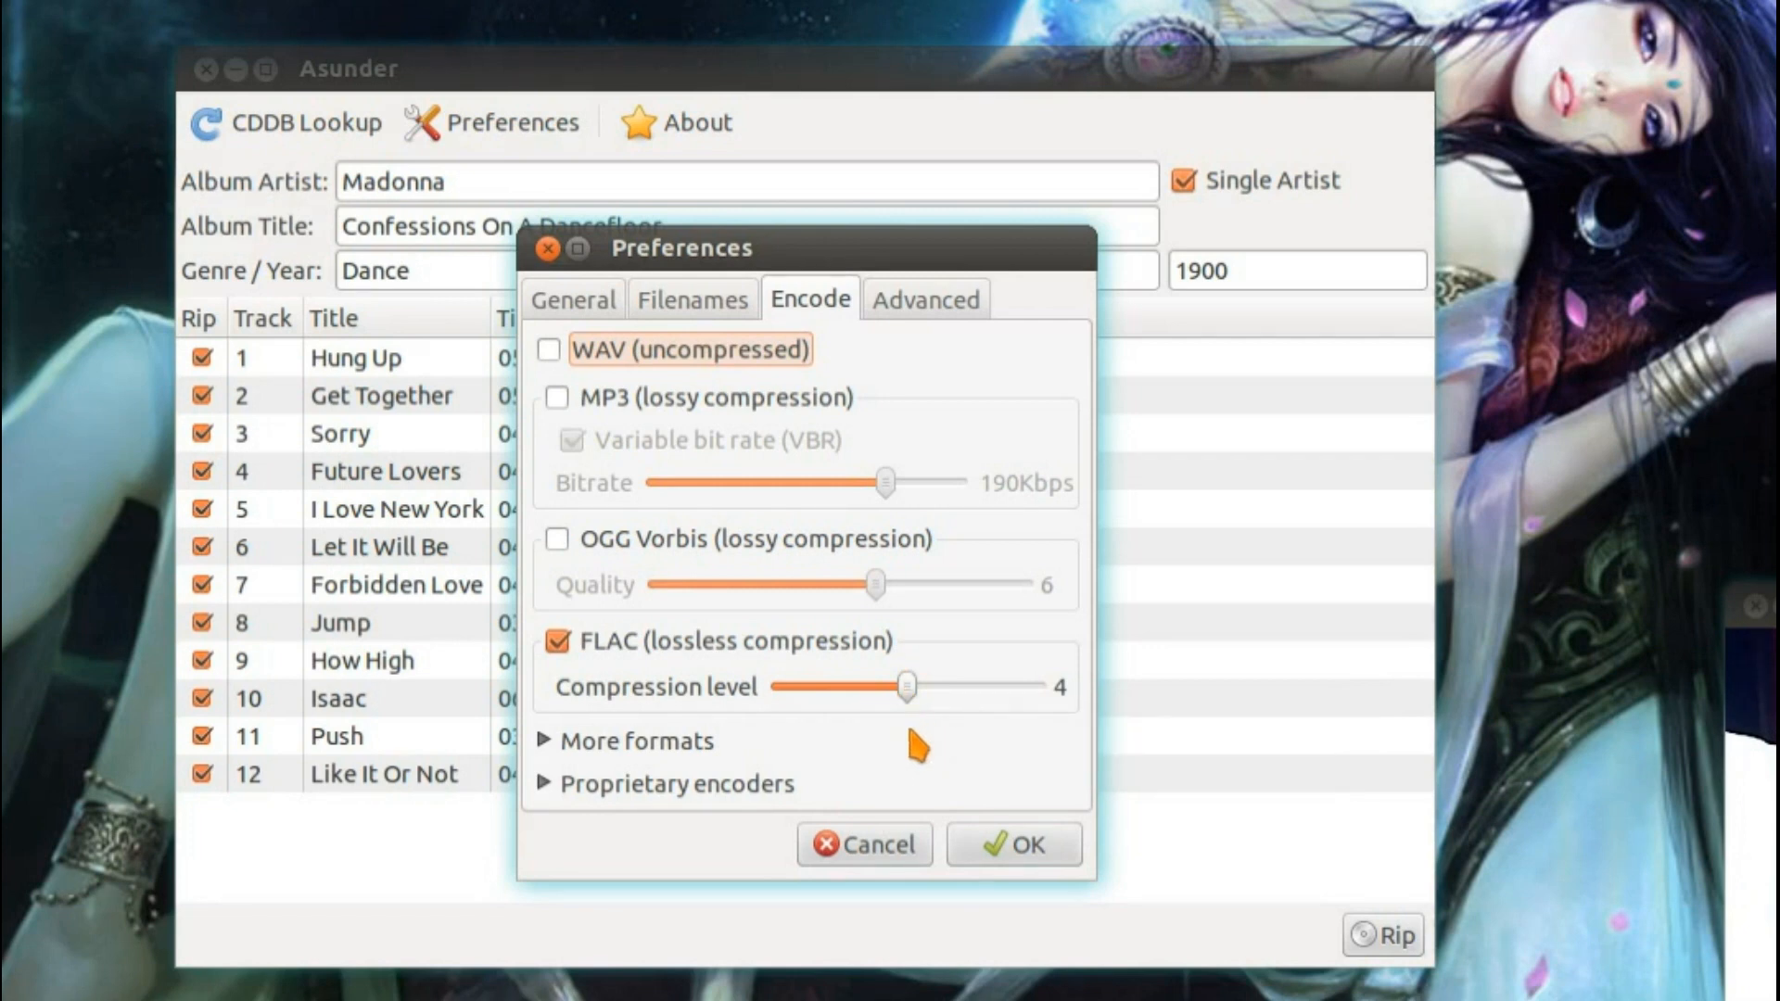
mouse_move(600, 760)
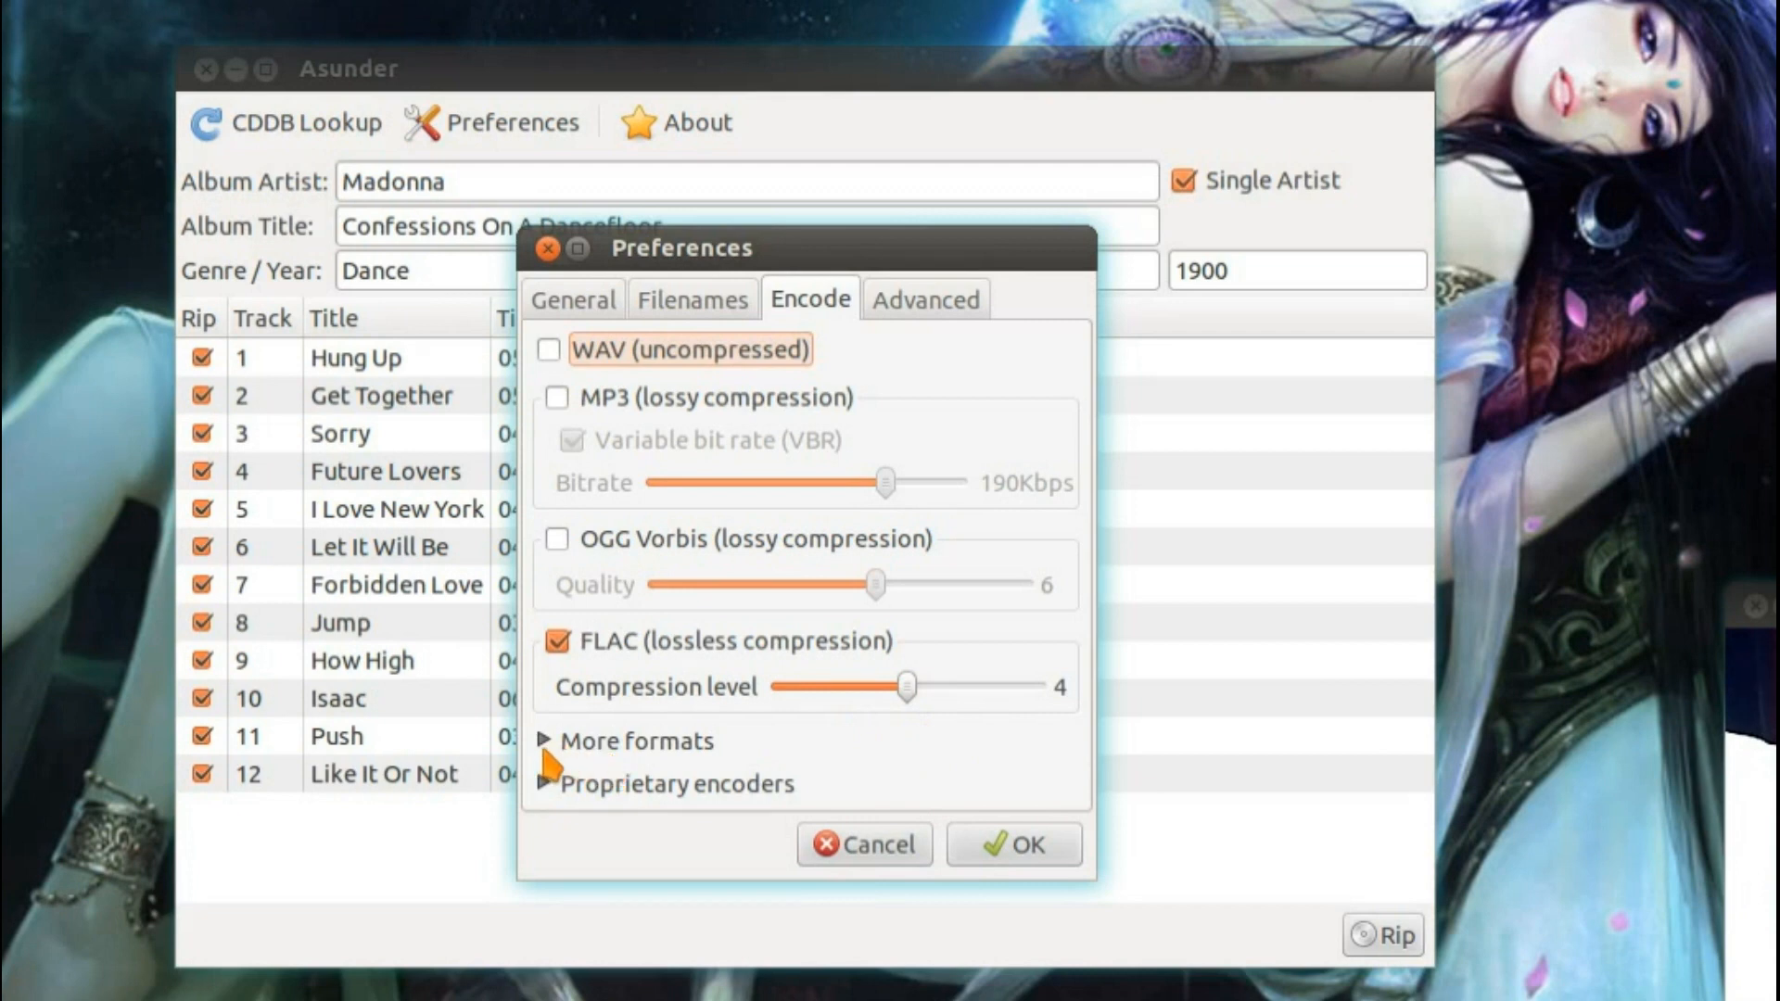
- Try enabling AAC and MP3, dismiss the missing Nero and lame encoder errors, and keep FLAC-only output
left_click(545, 740)
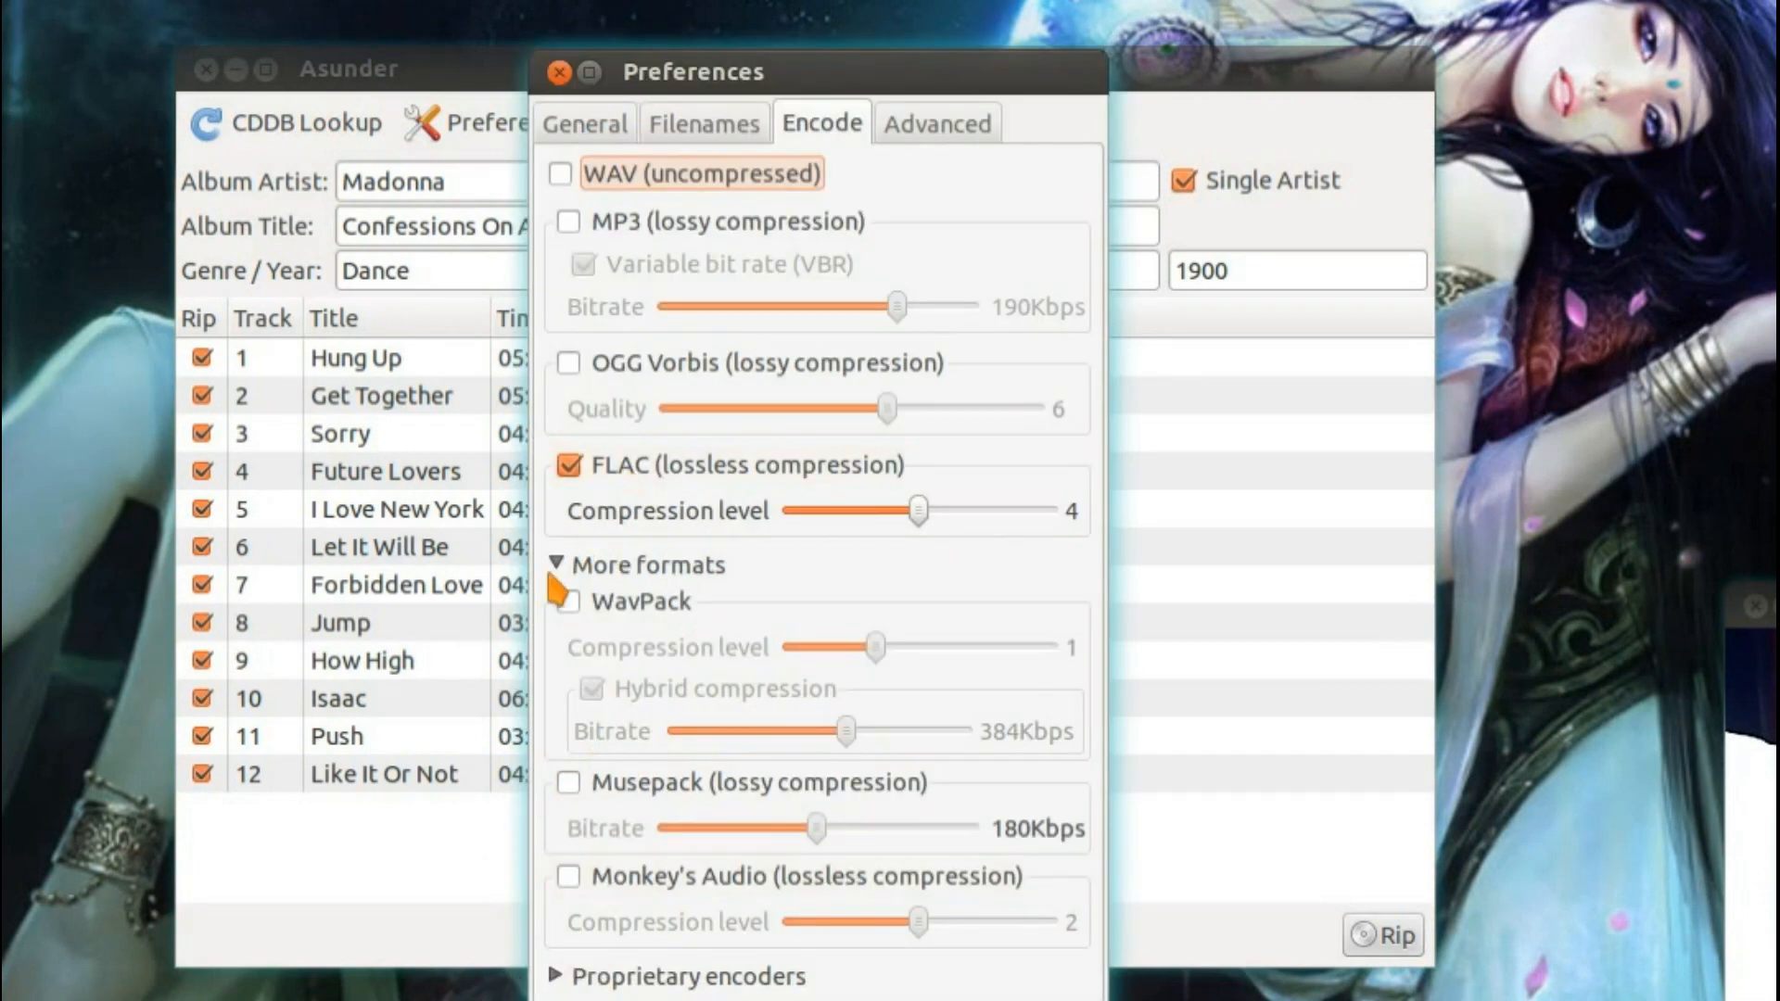
left_click(554, 563)
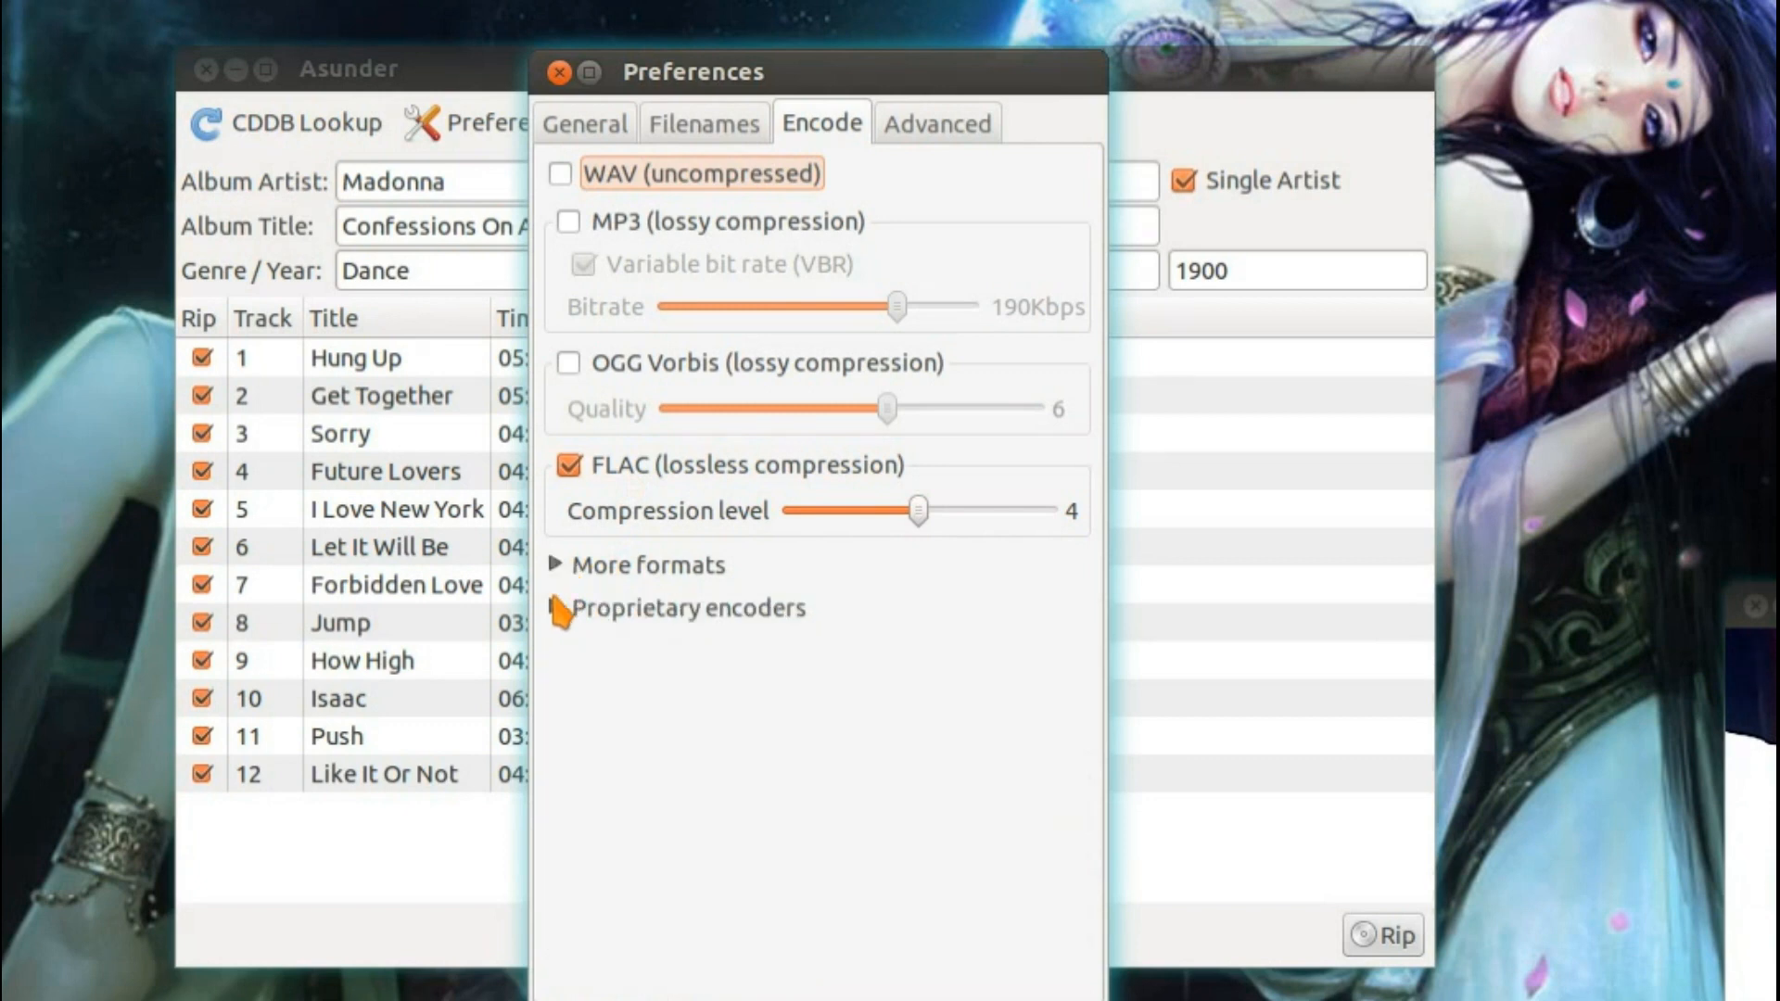
left_click(567, 608)
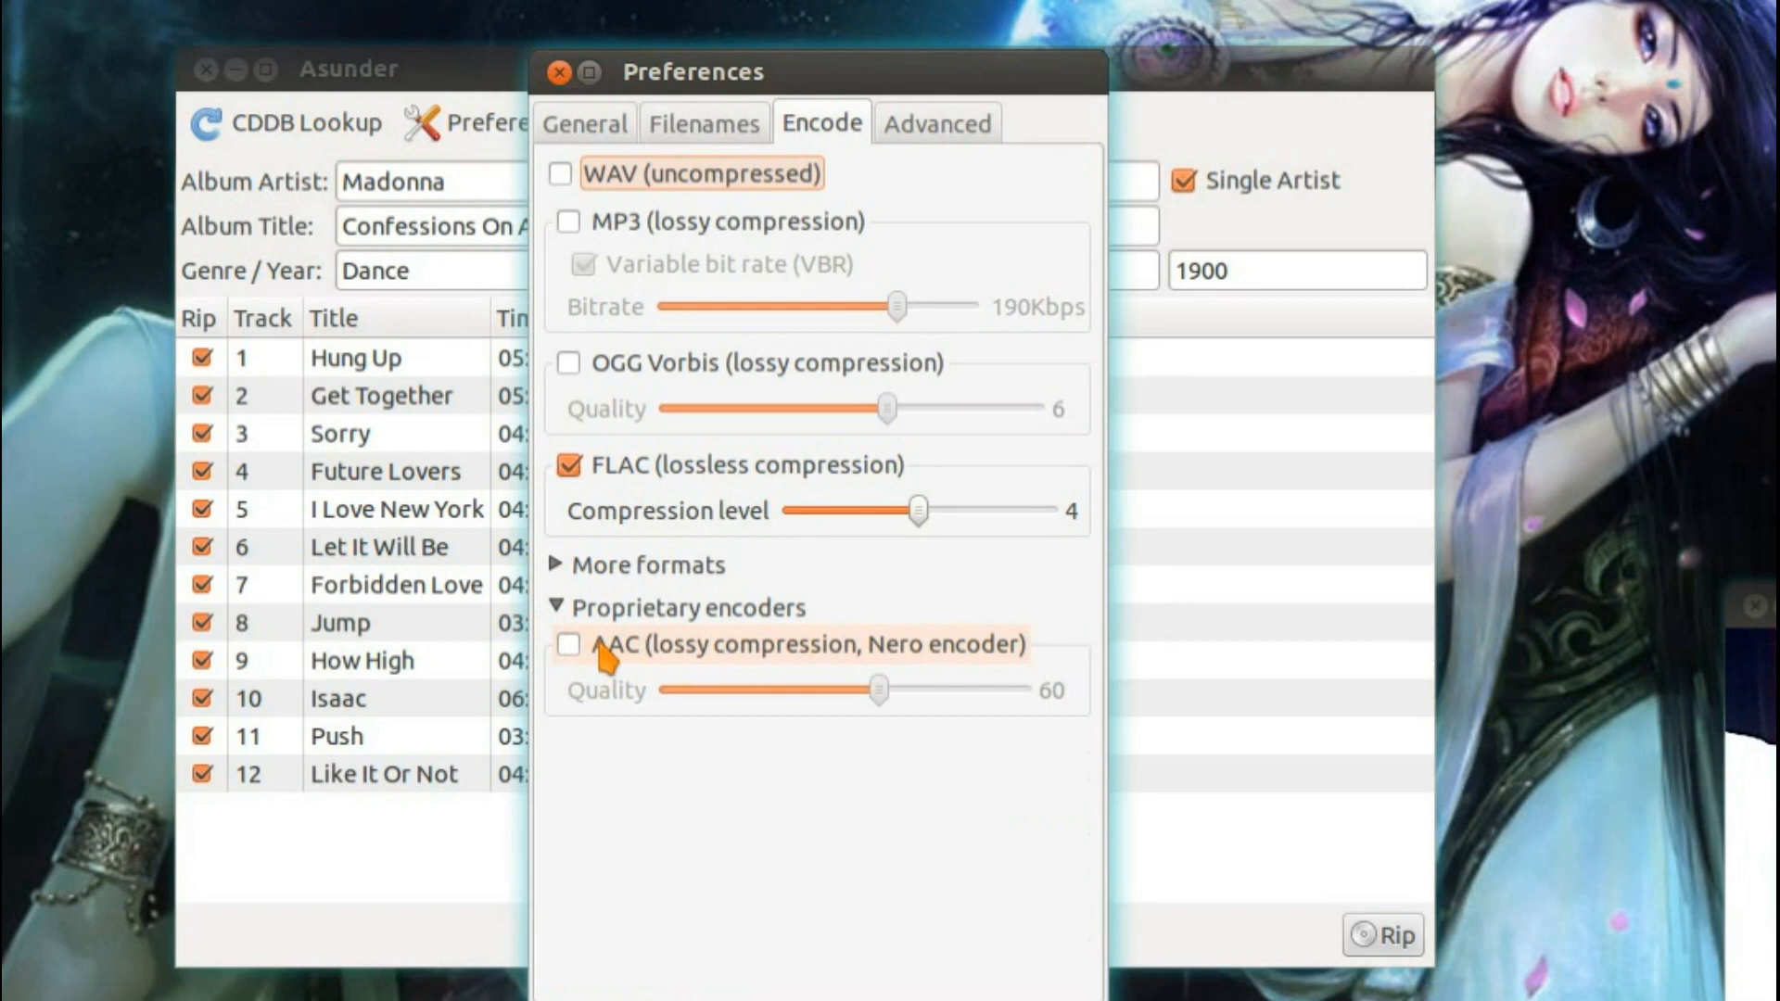
left_click(569, 645)
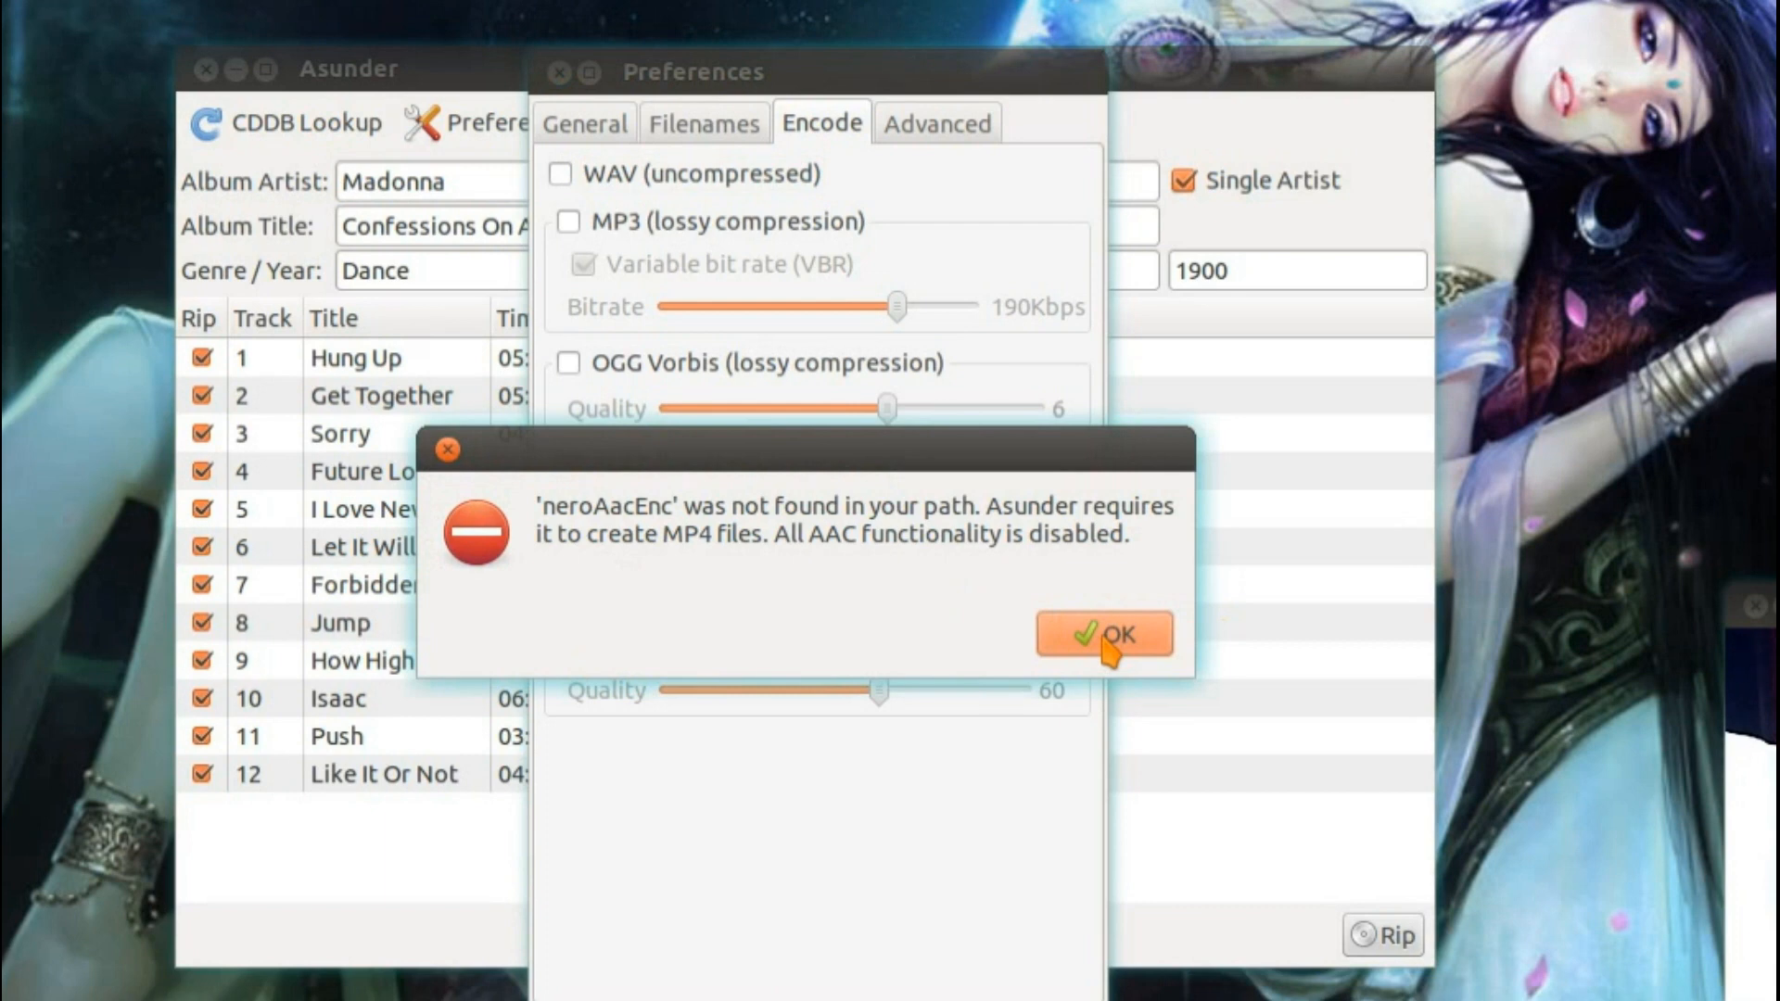
left_click(1101, 634)
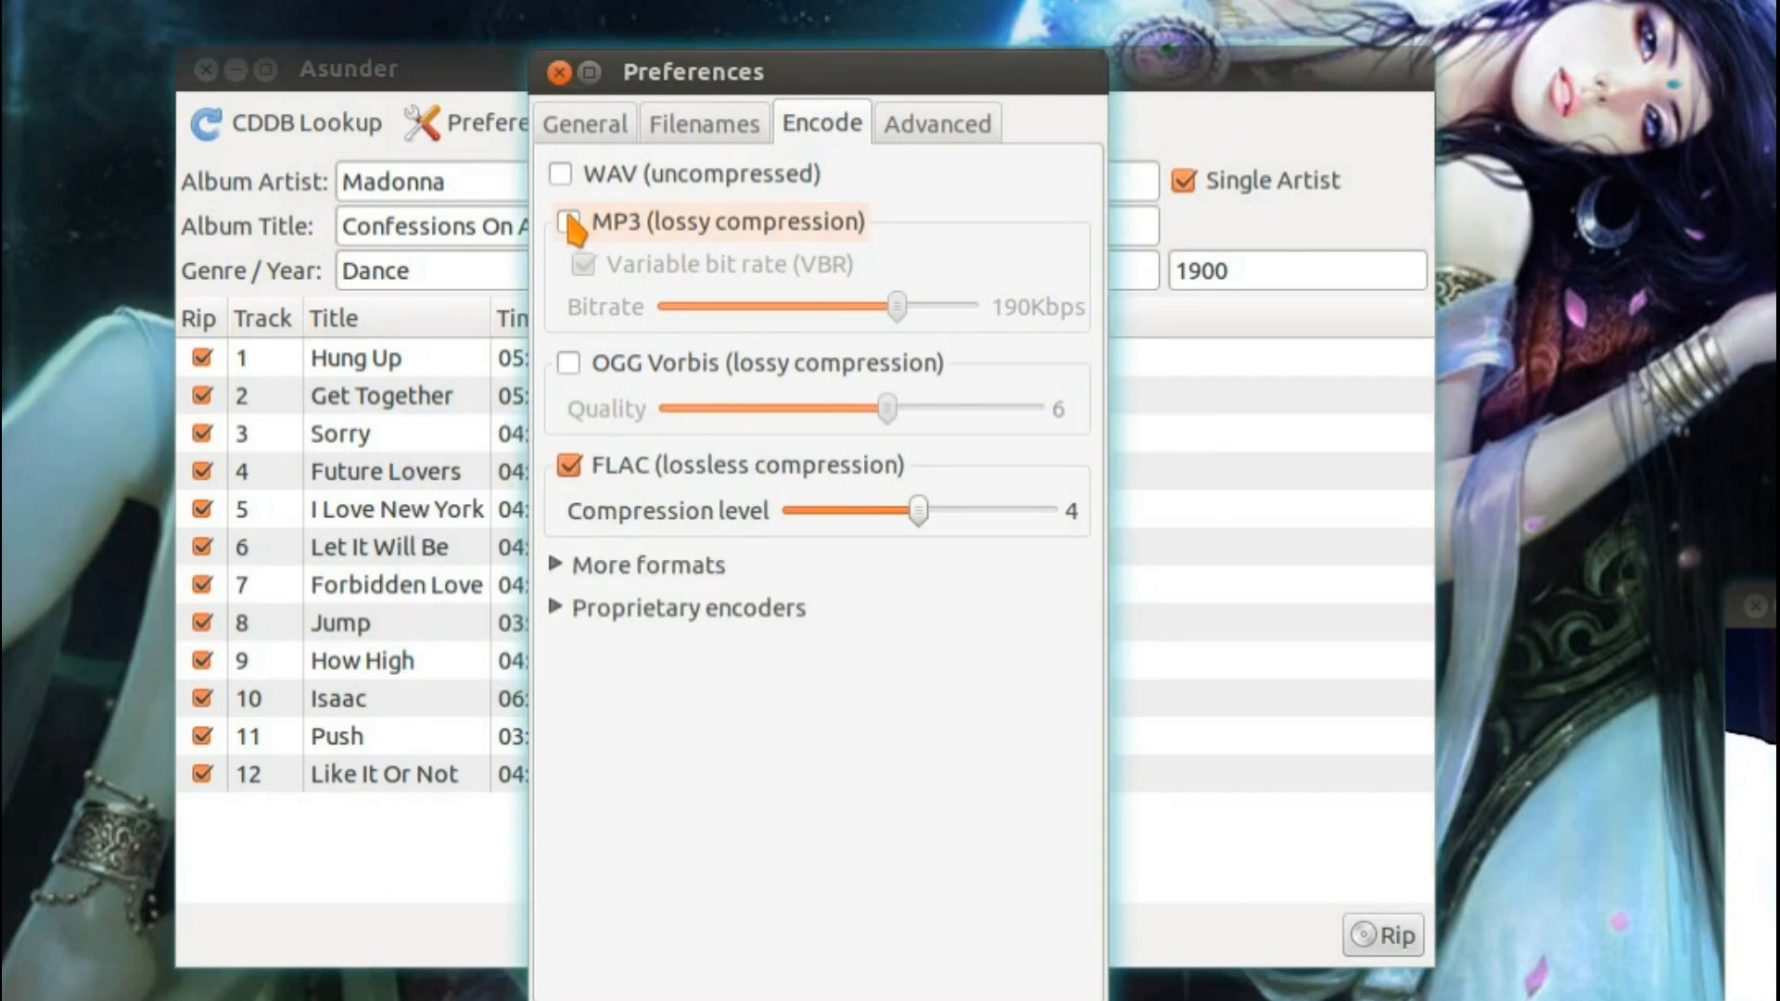
left_click(565, 221)
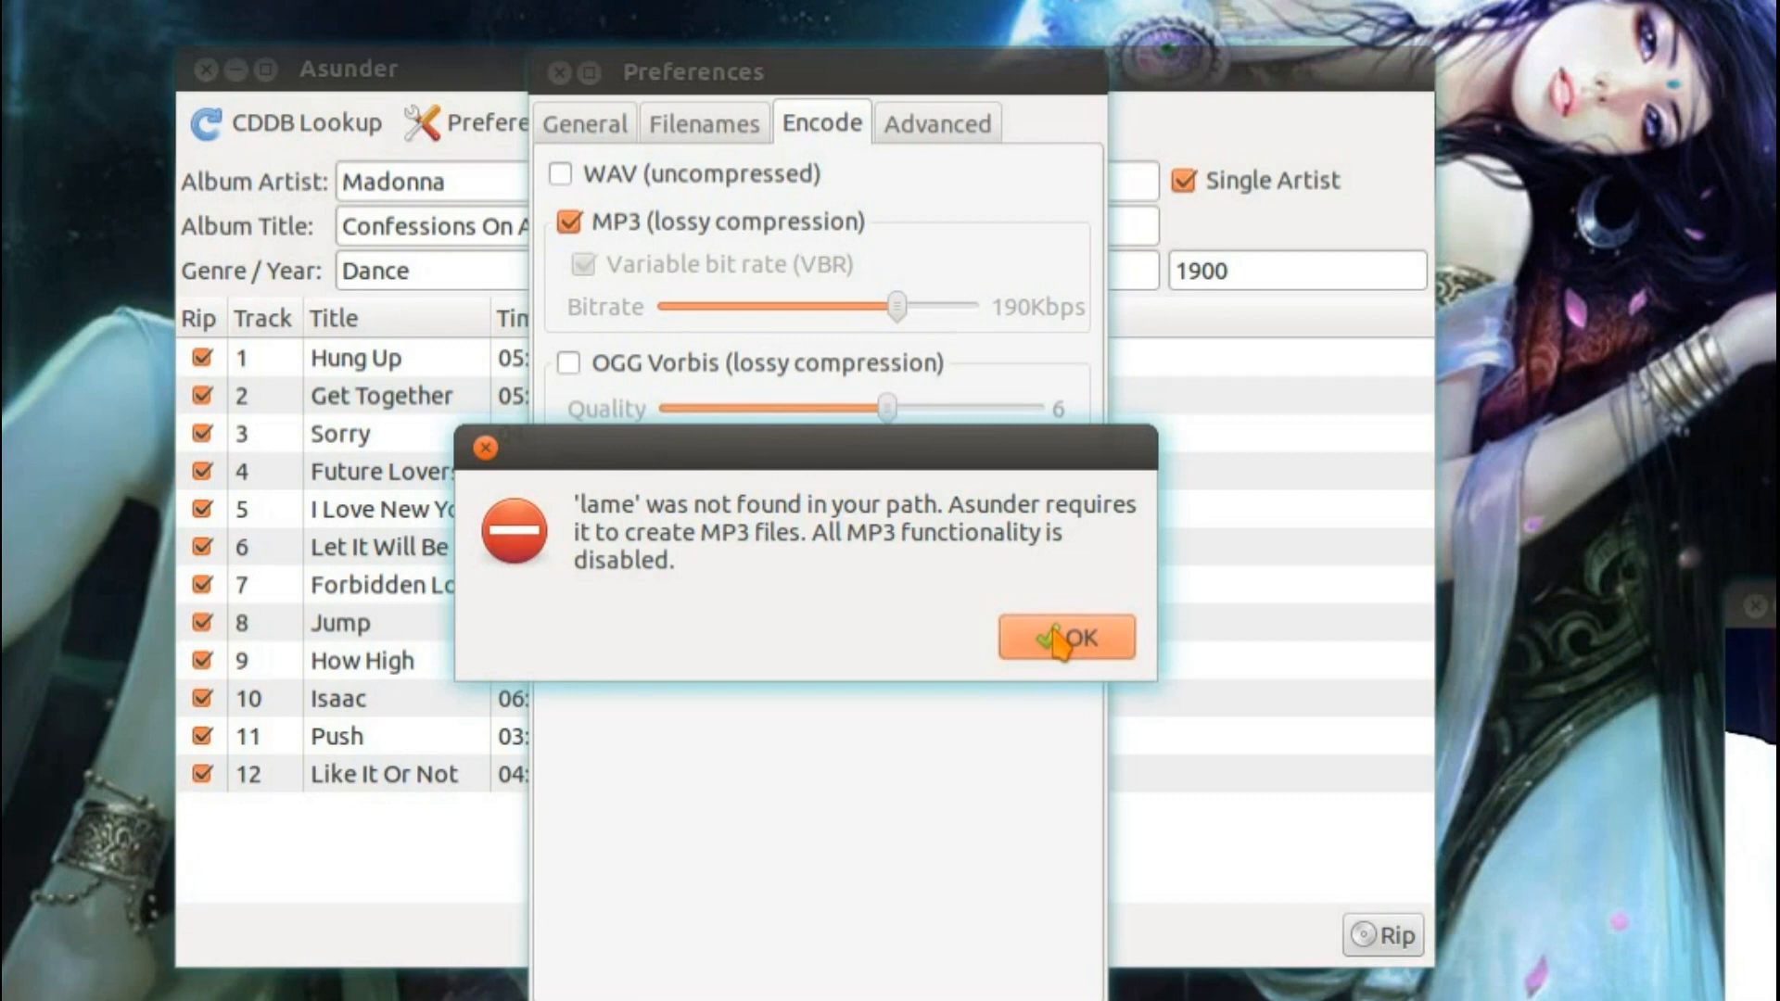
left_click(1064, 636)
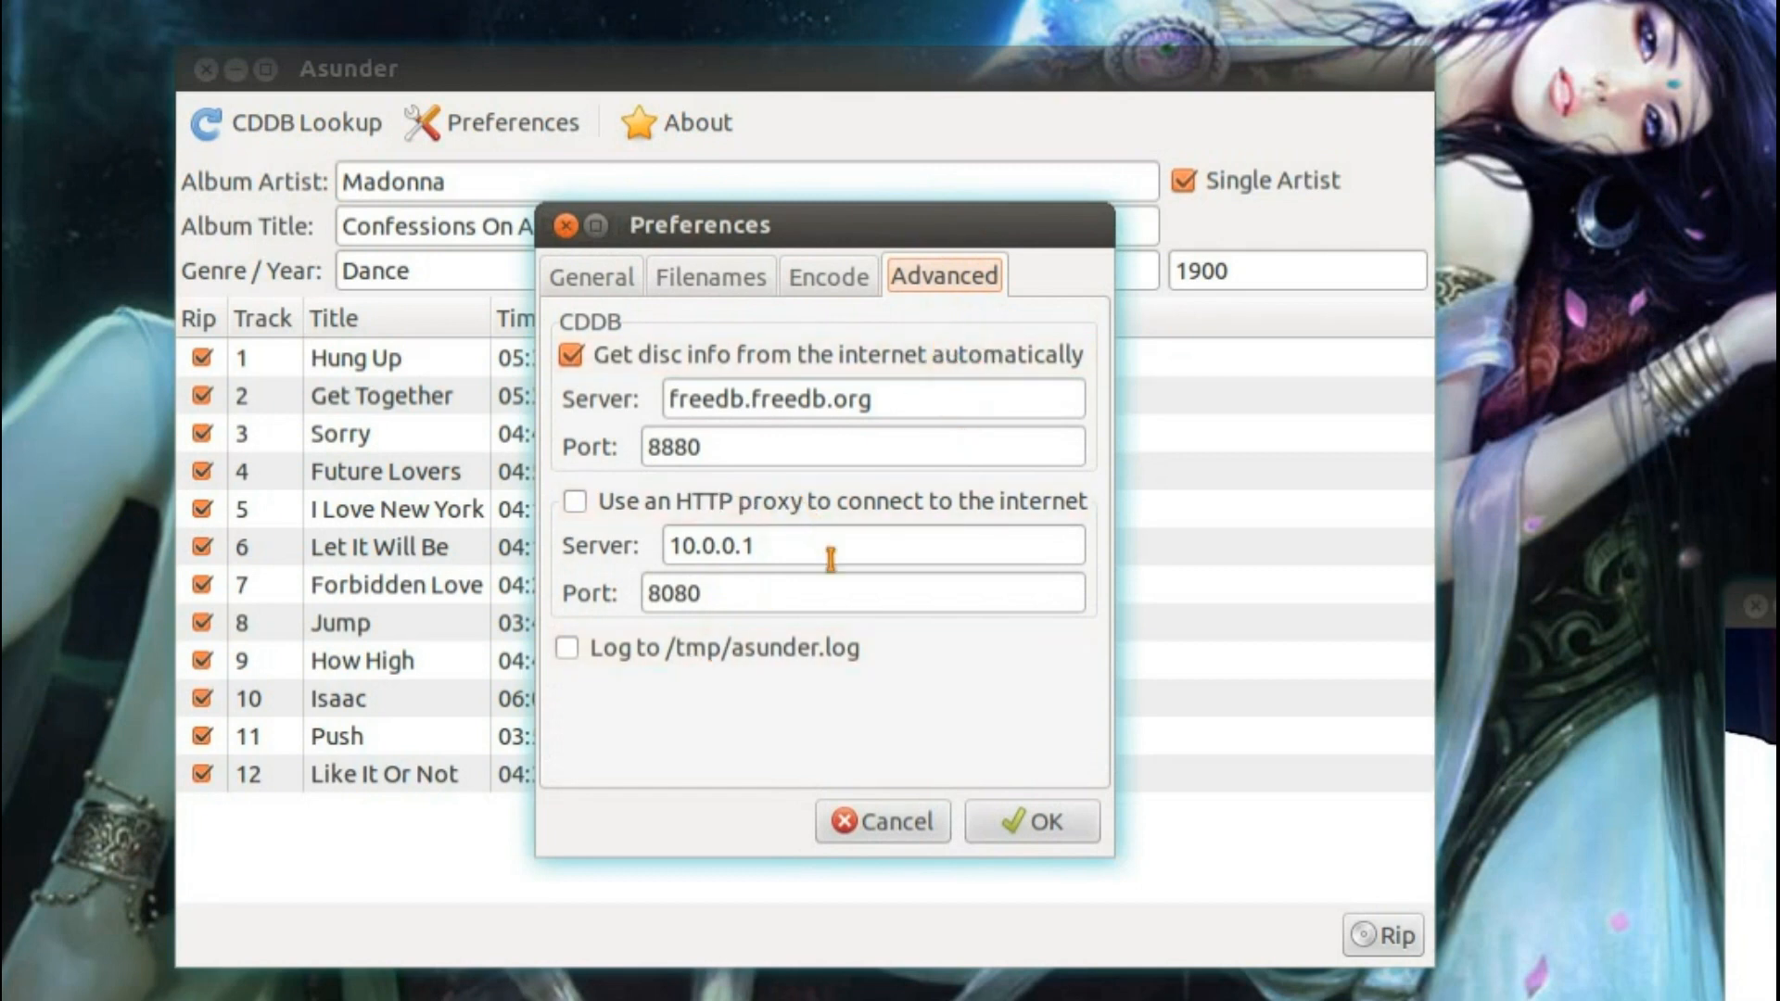
left_click(1029, 820)
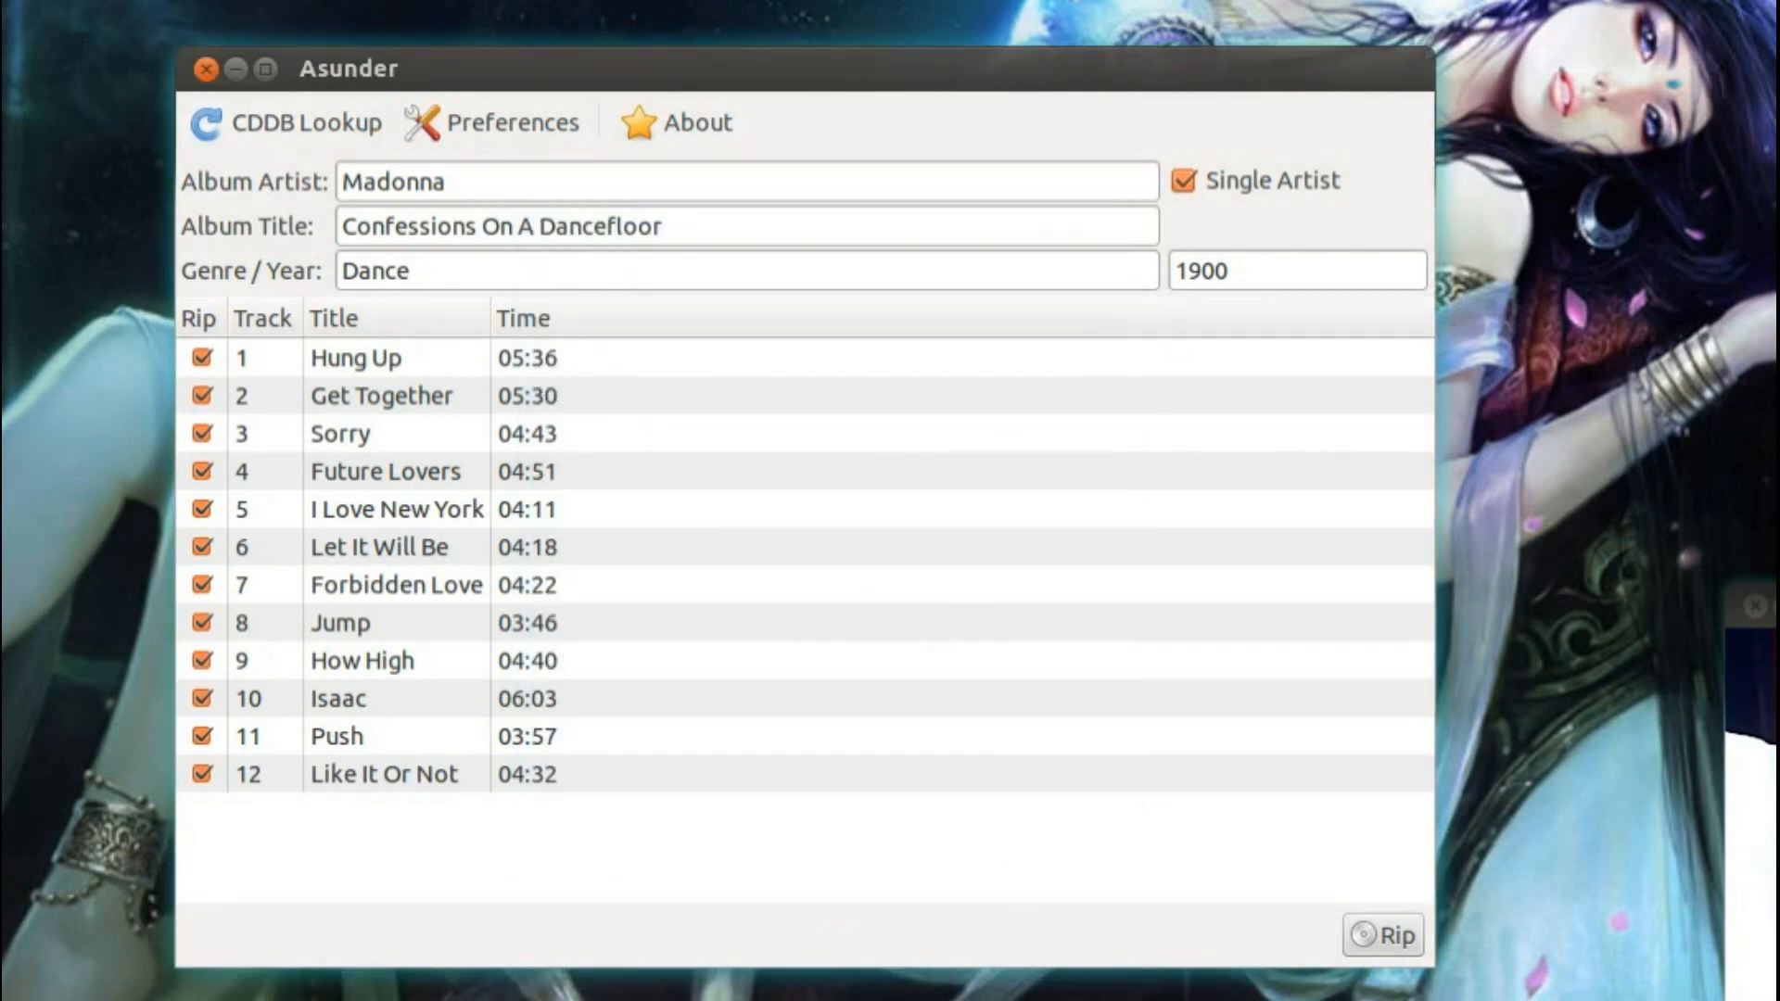
- Preview the first ripped FLAC track from the album folder, then bring up the application search
left_click(1379, 934)
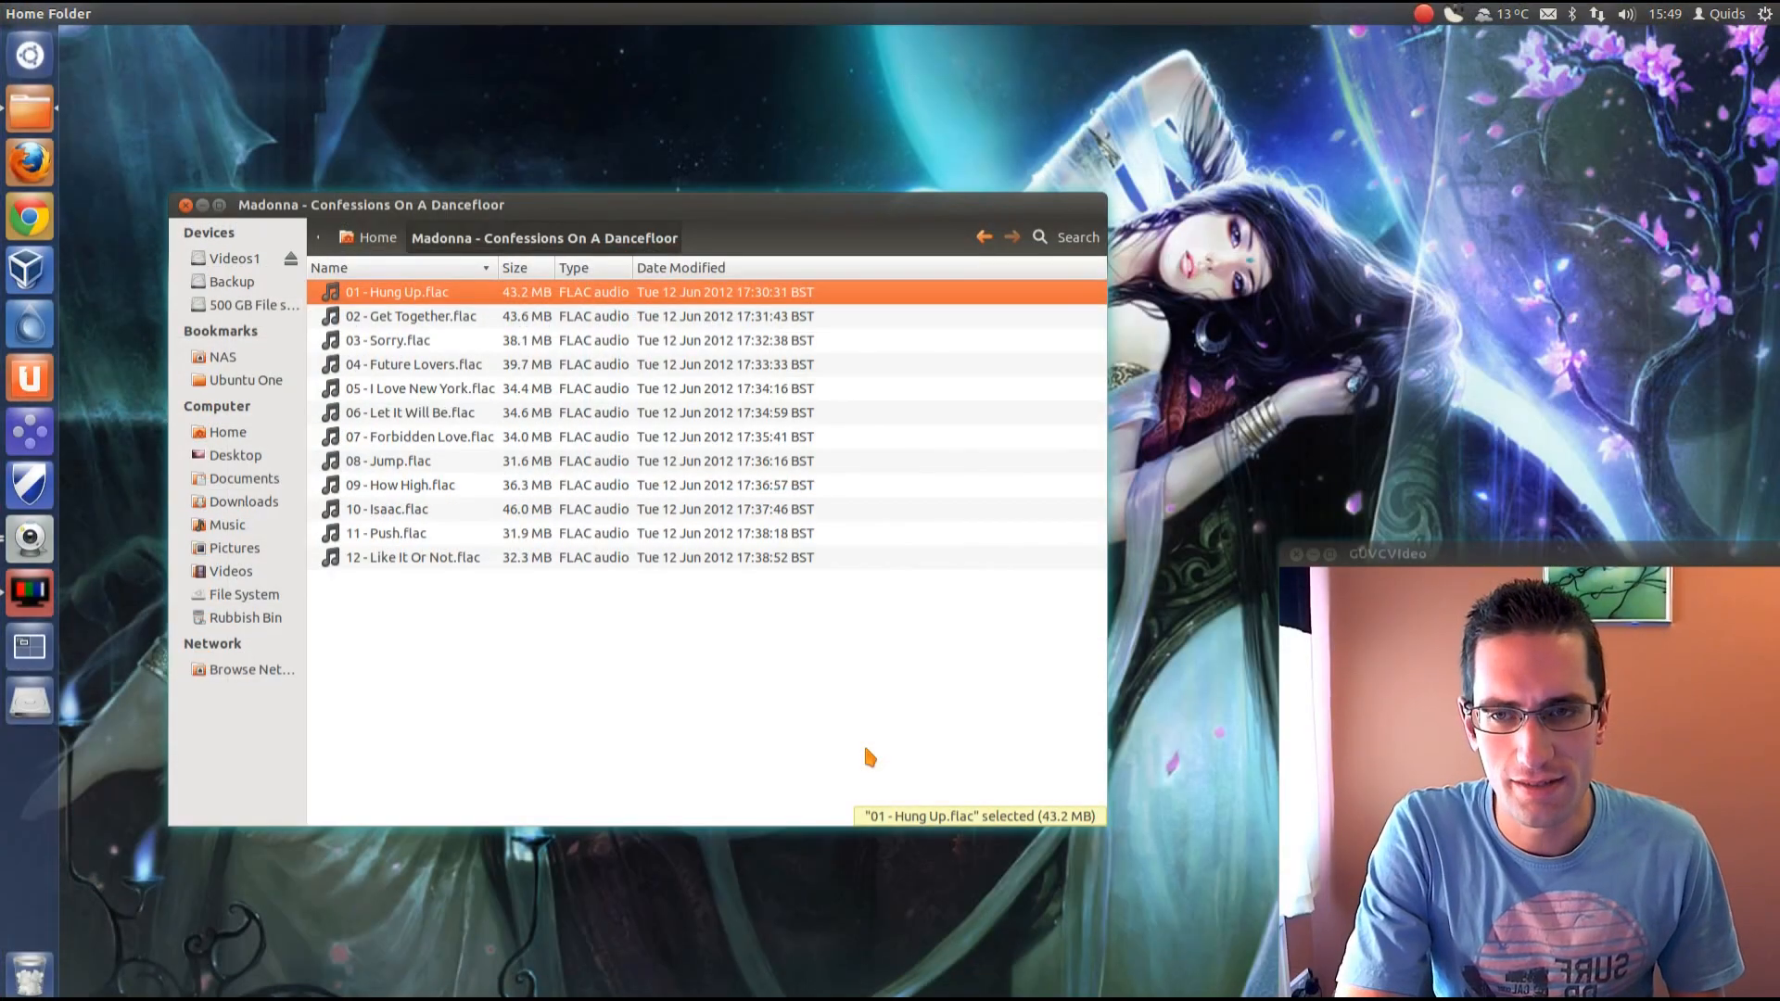
mouse_move(486, 365)
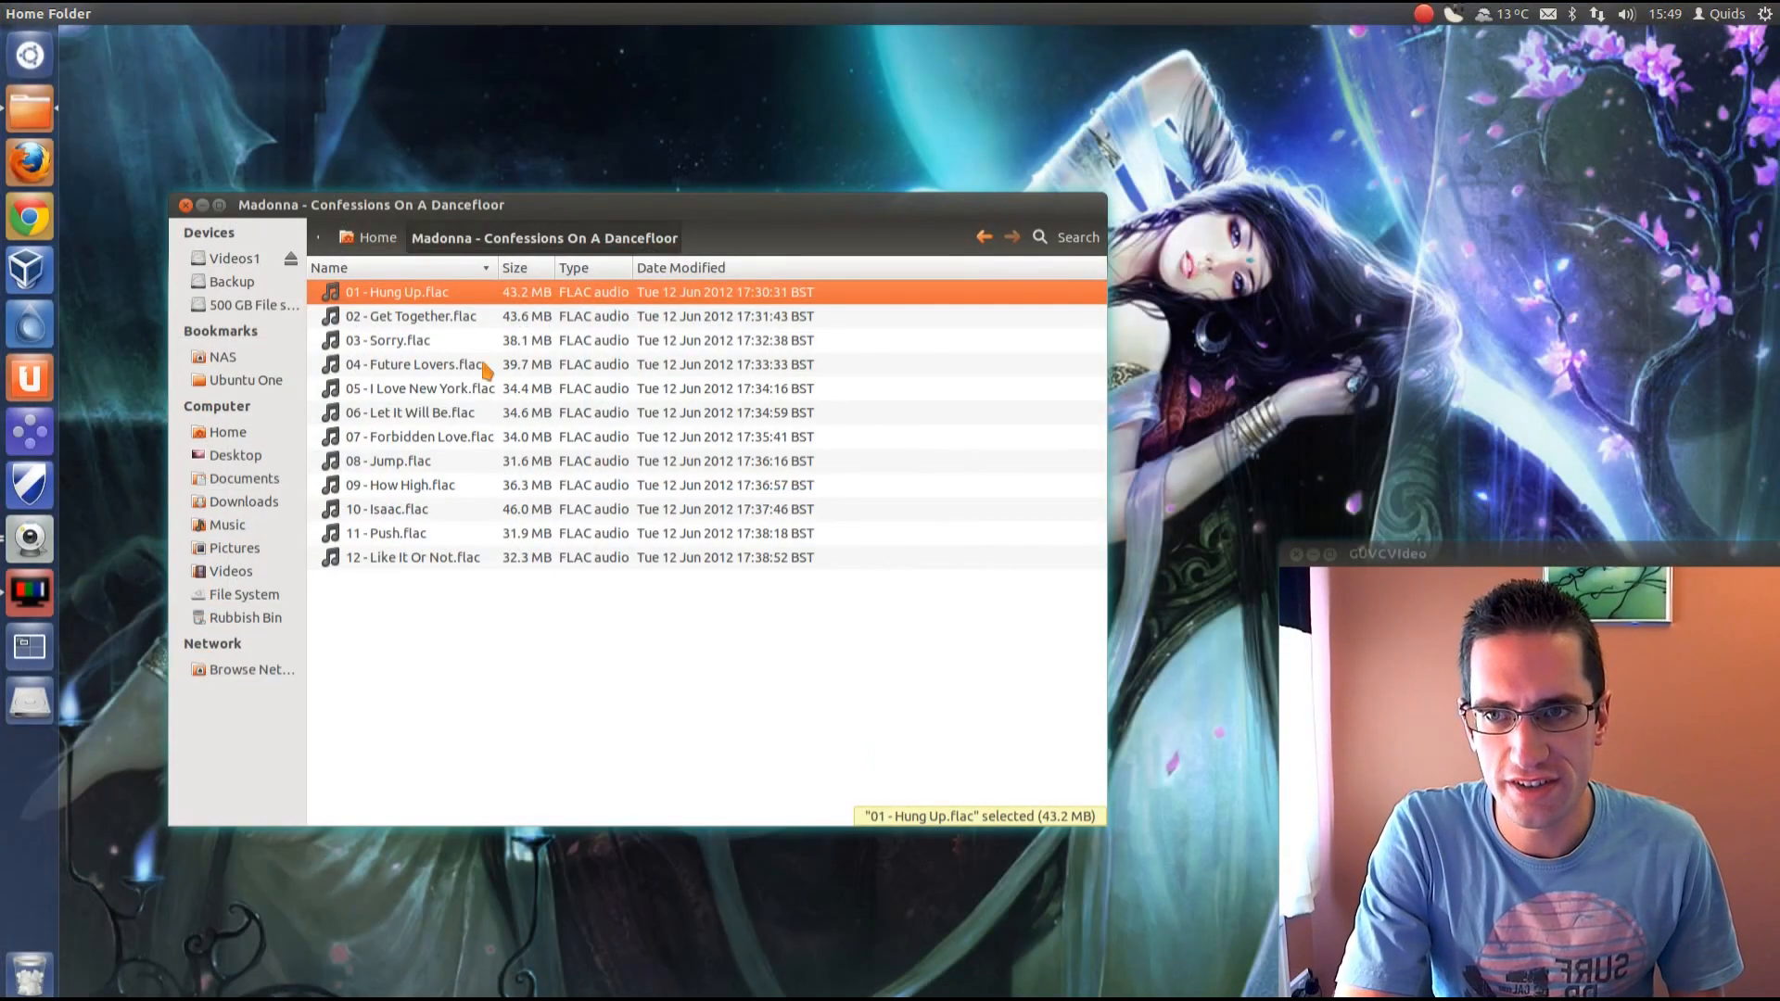
double_click(397, 292)
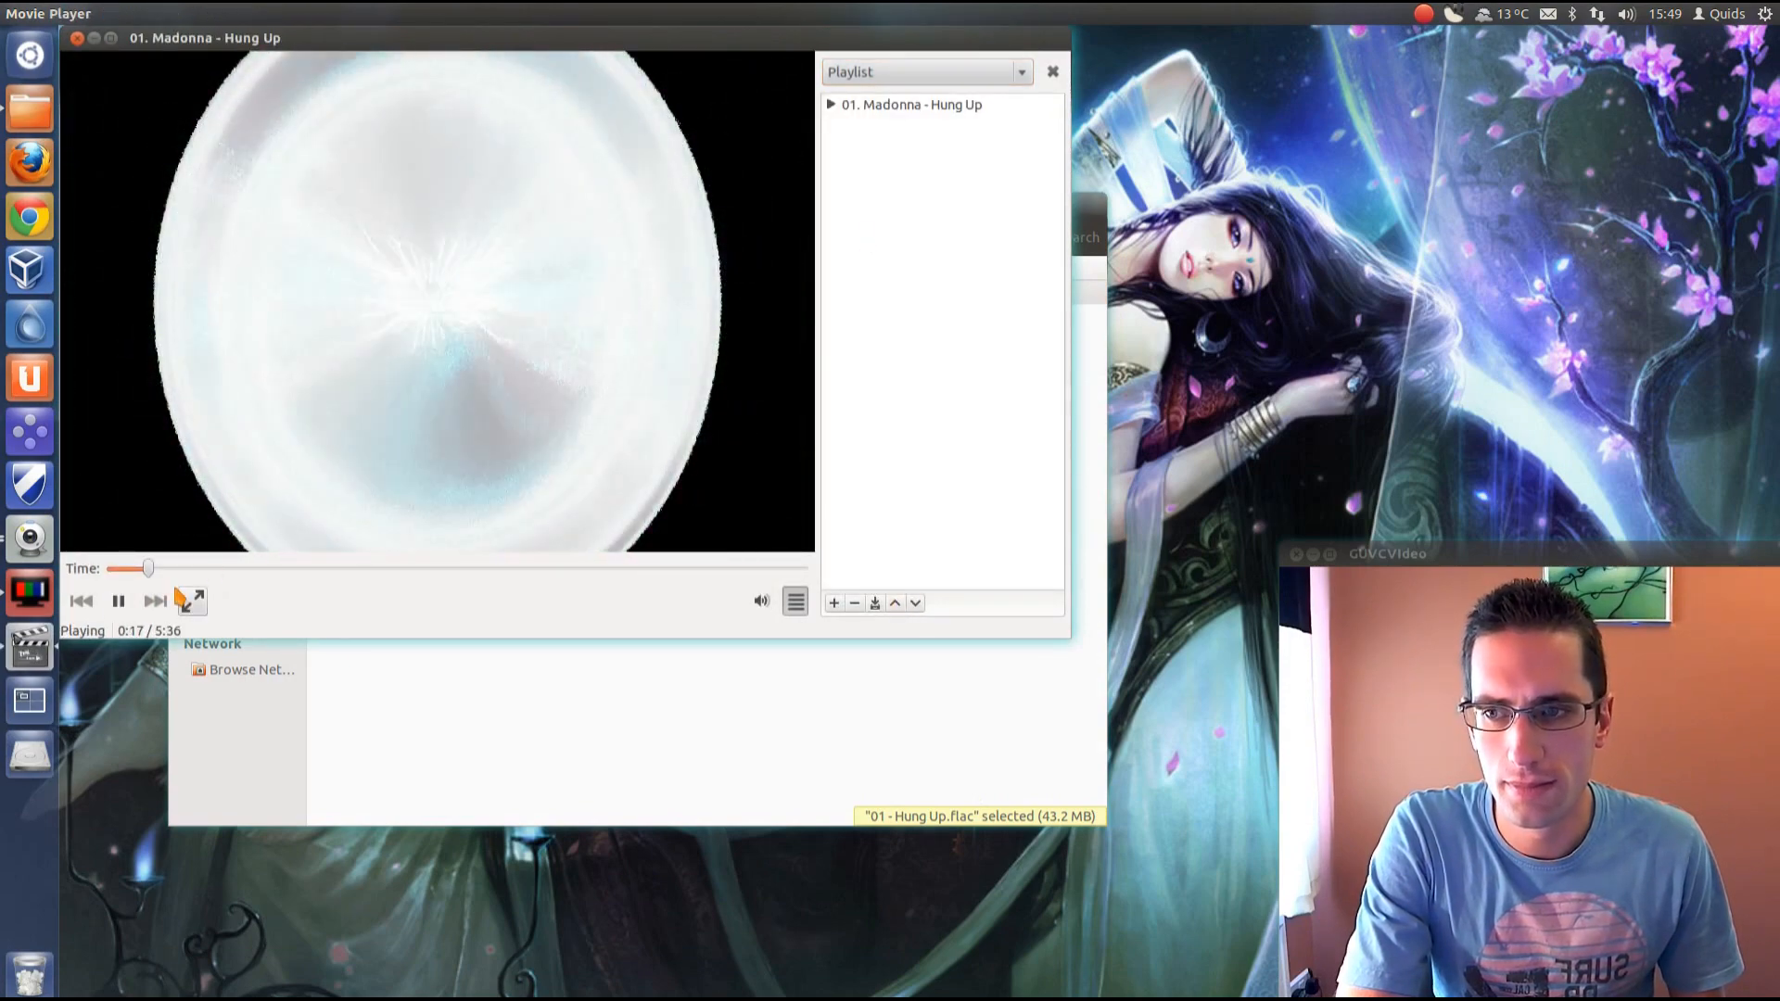
left_click(119, 601)
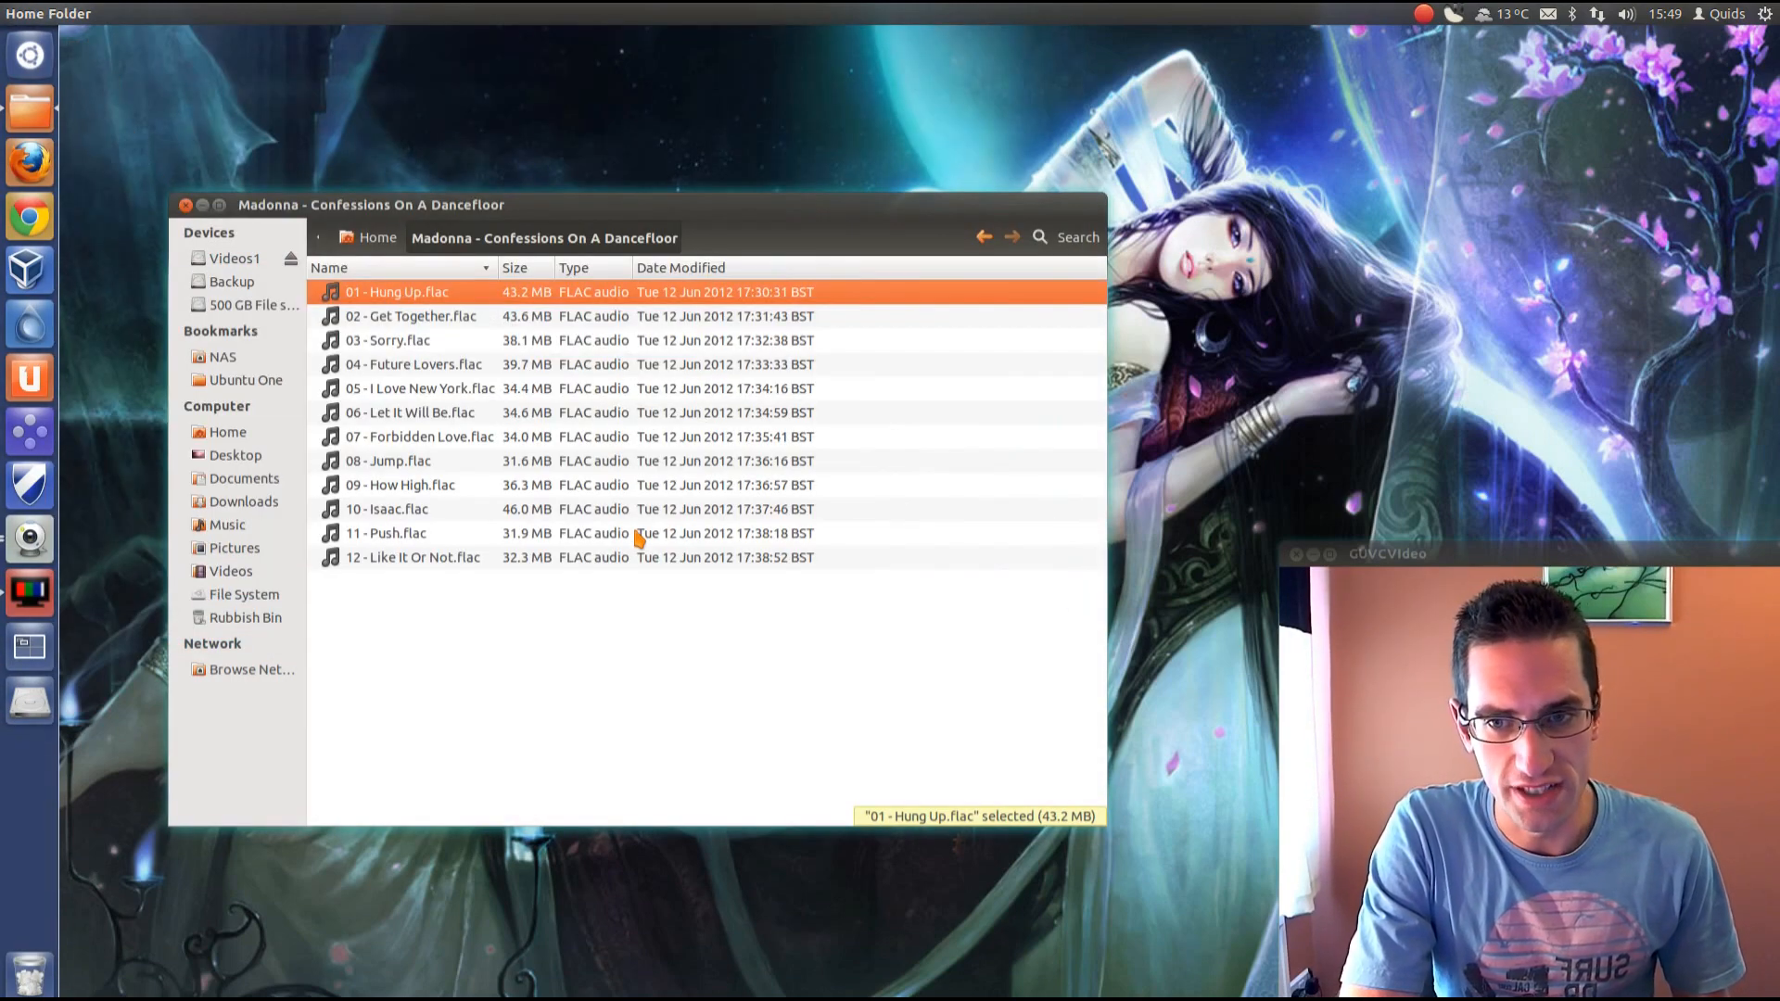
left_click(27, 54)
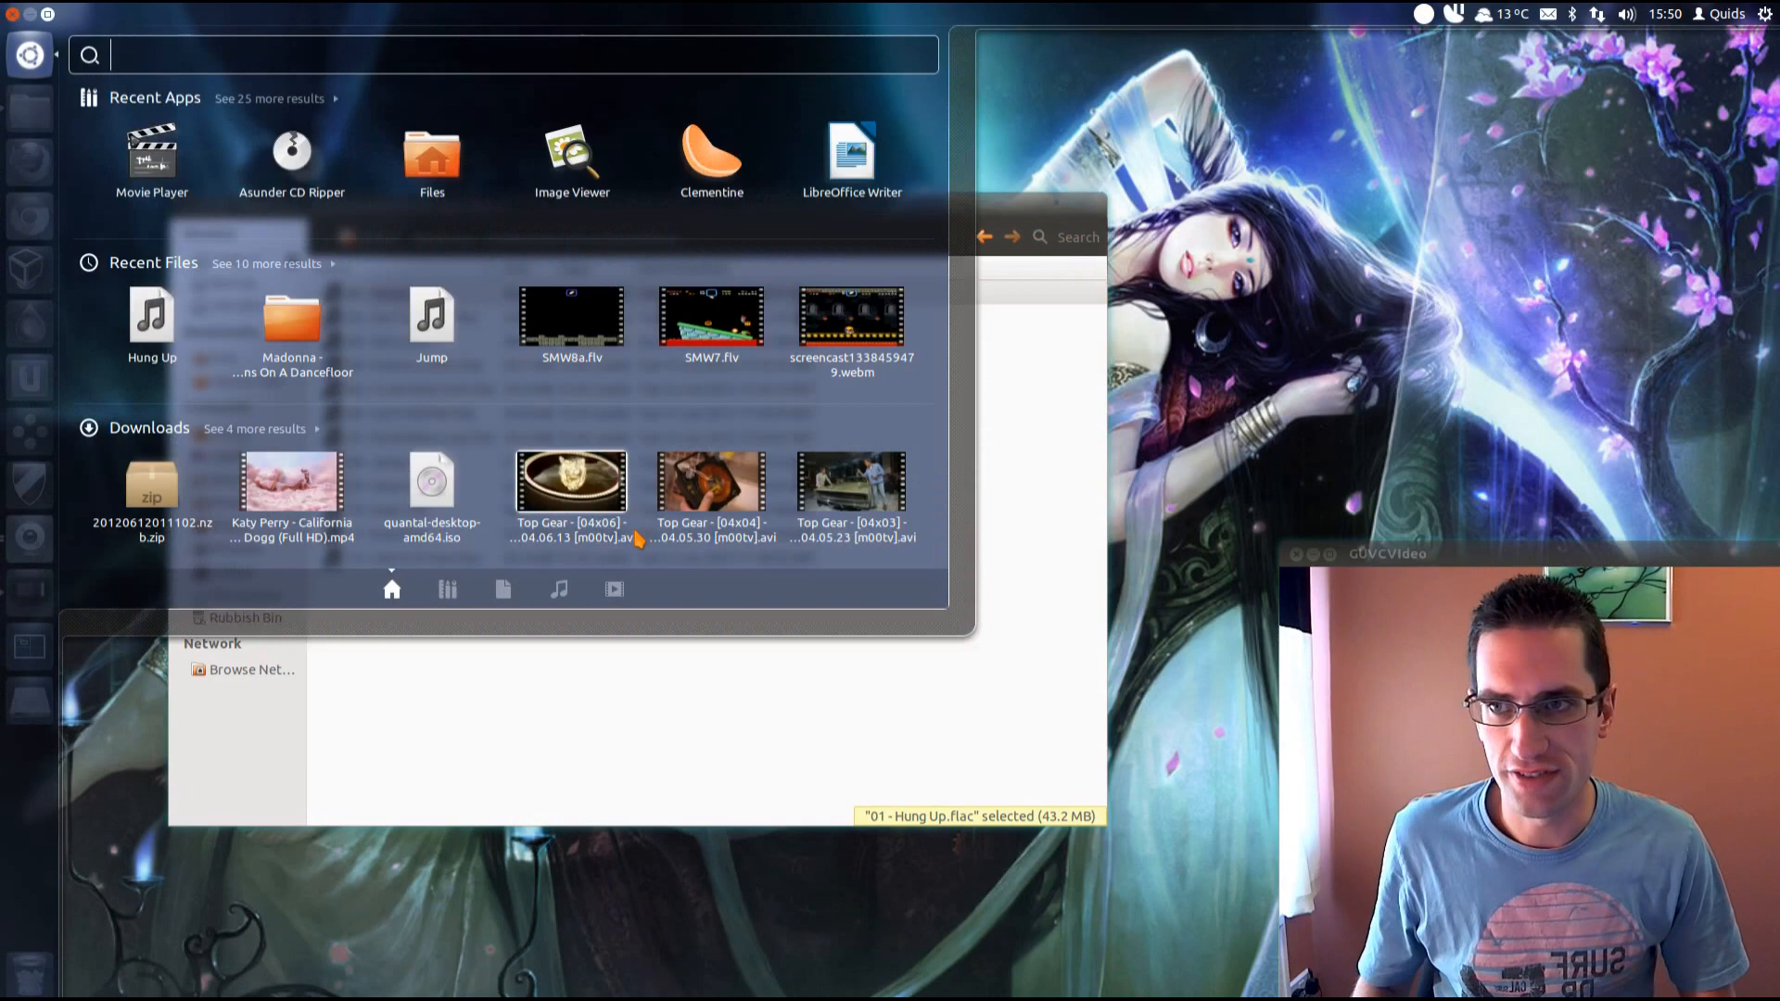
- Launch EasyTAG, select all twelve tracks in the Madonna folder and enter year 2005
type("ta")
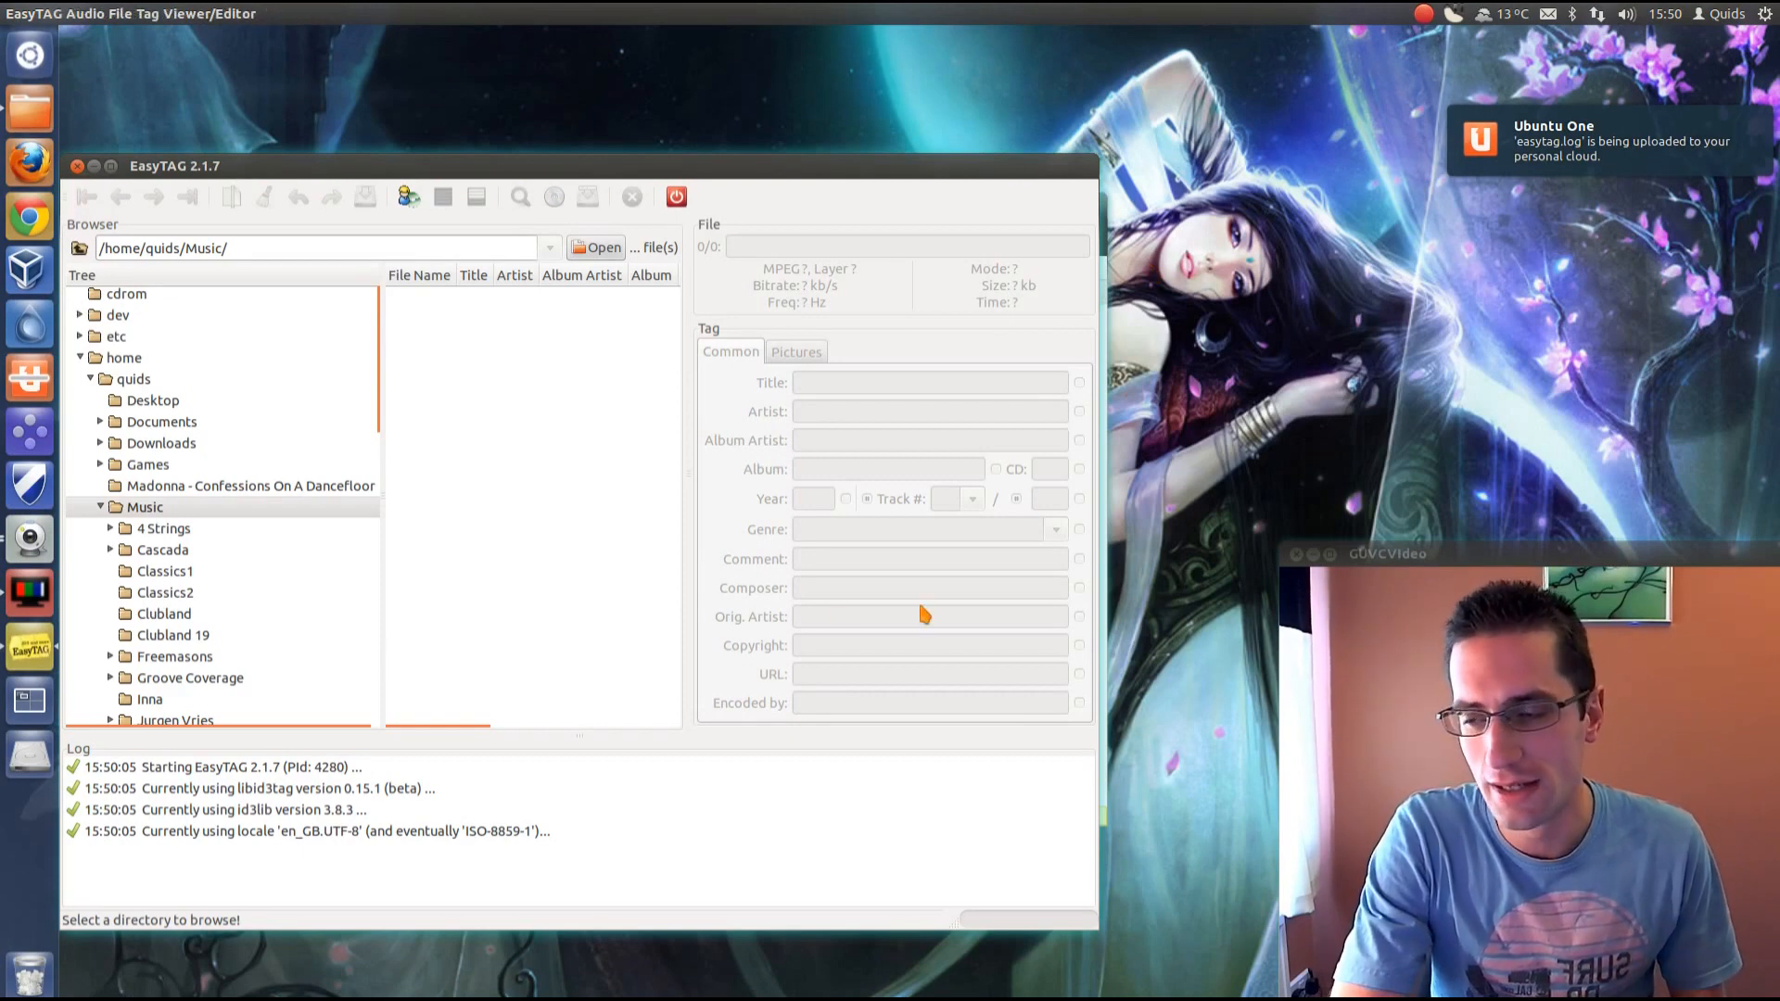
mouse_move(231, 551)
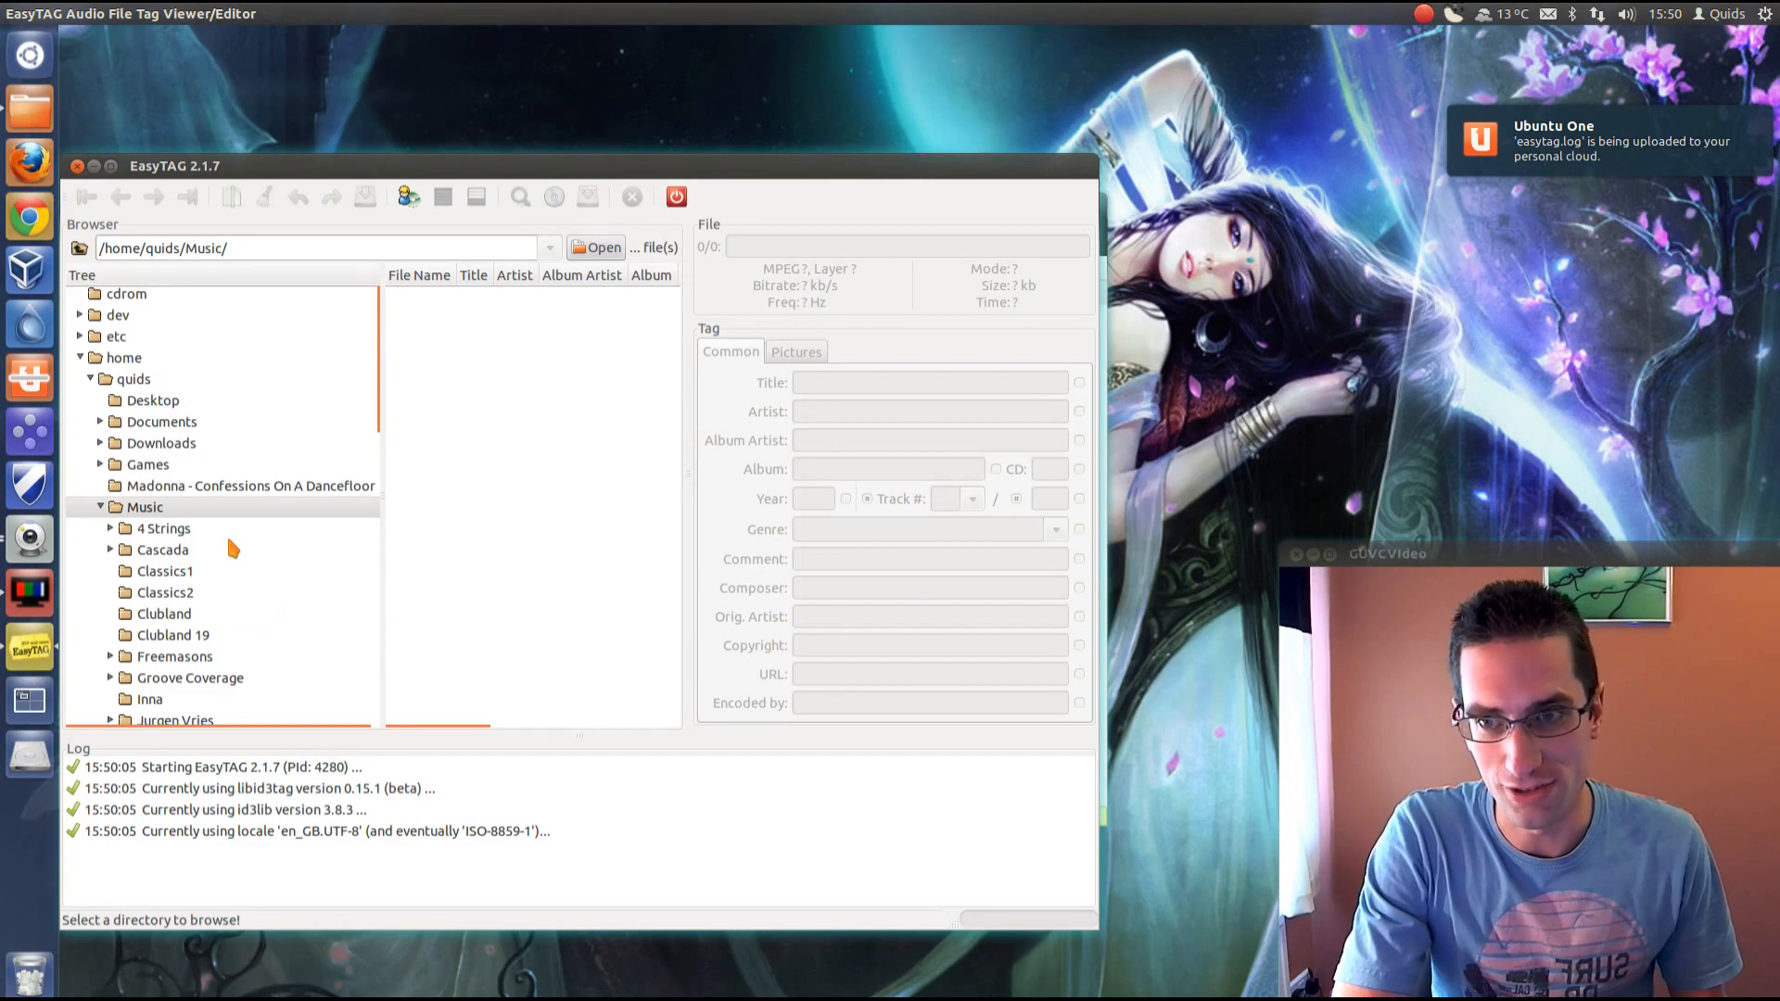
left_click(249, 484)
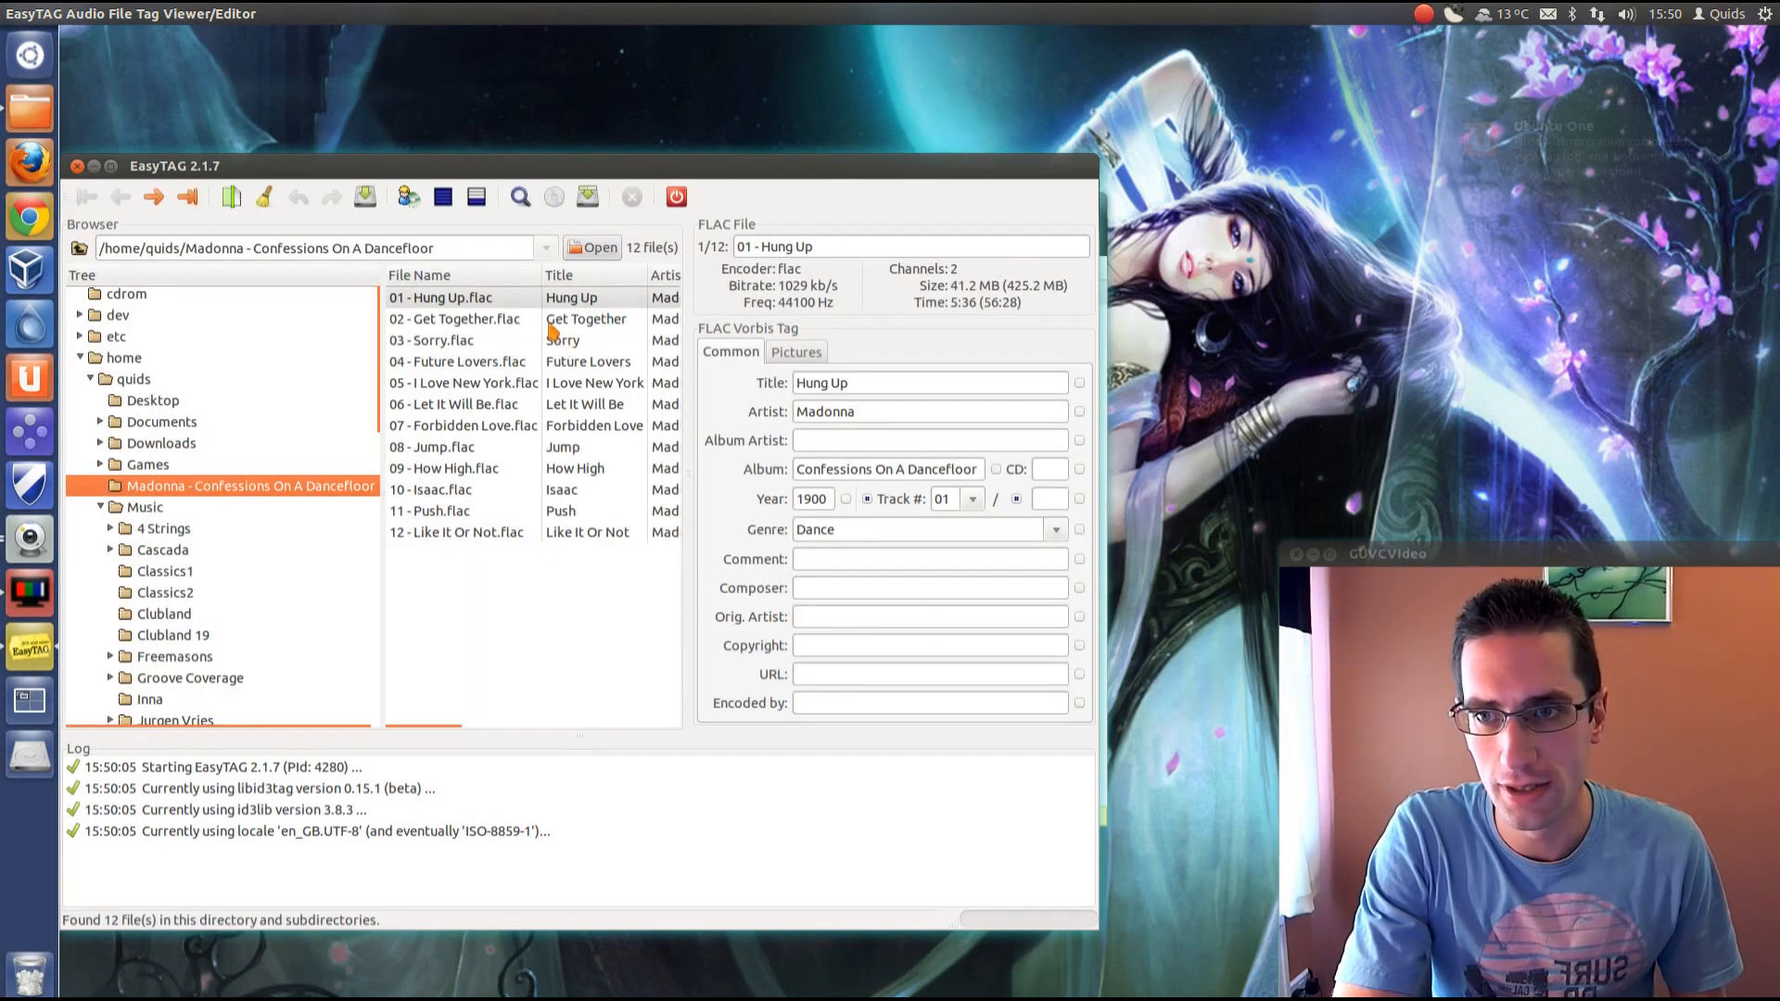
left_click(443, 467)
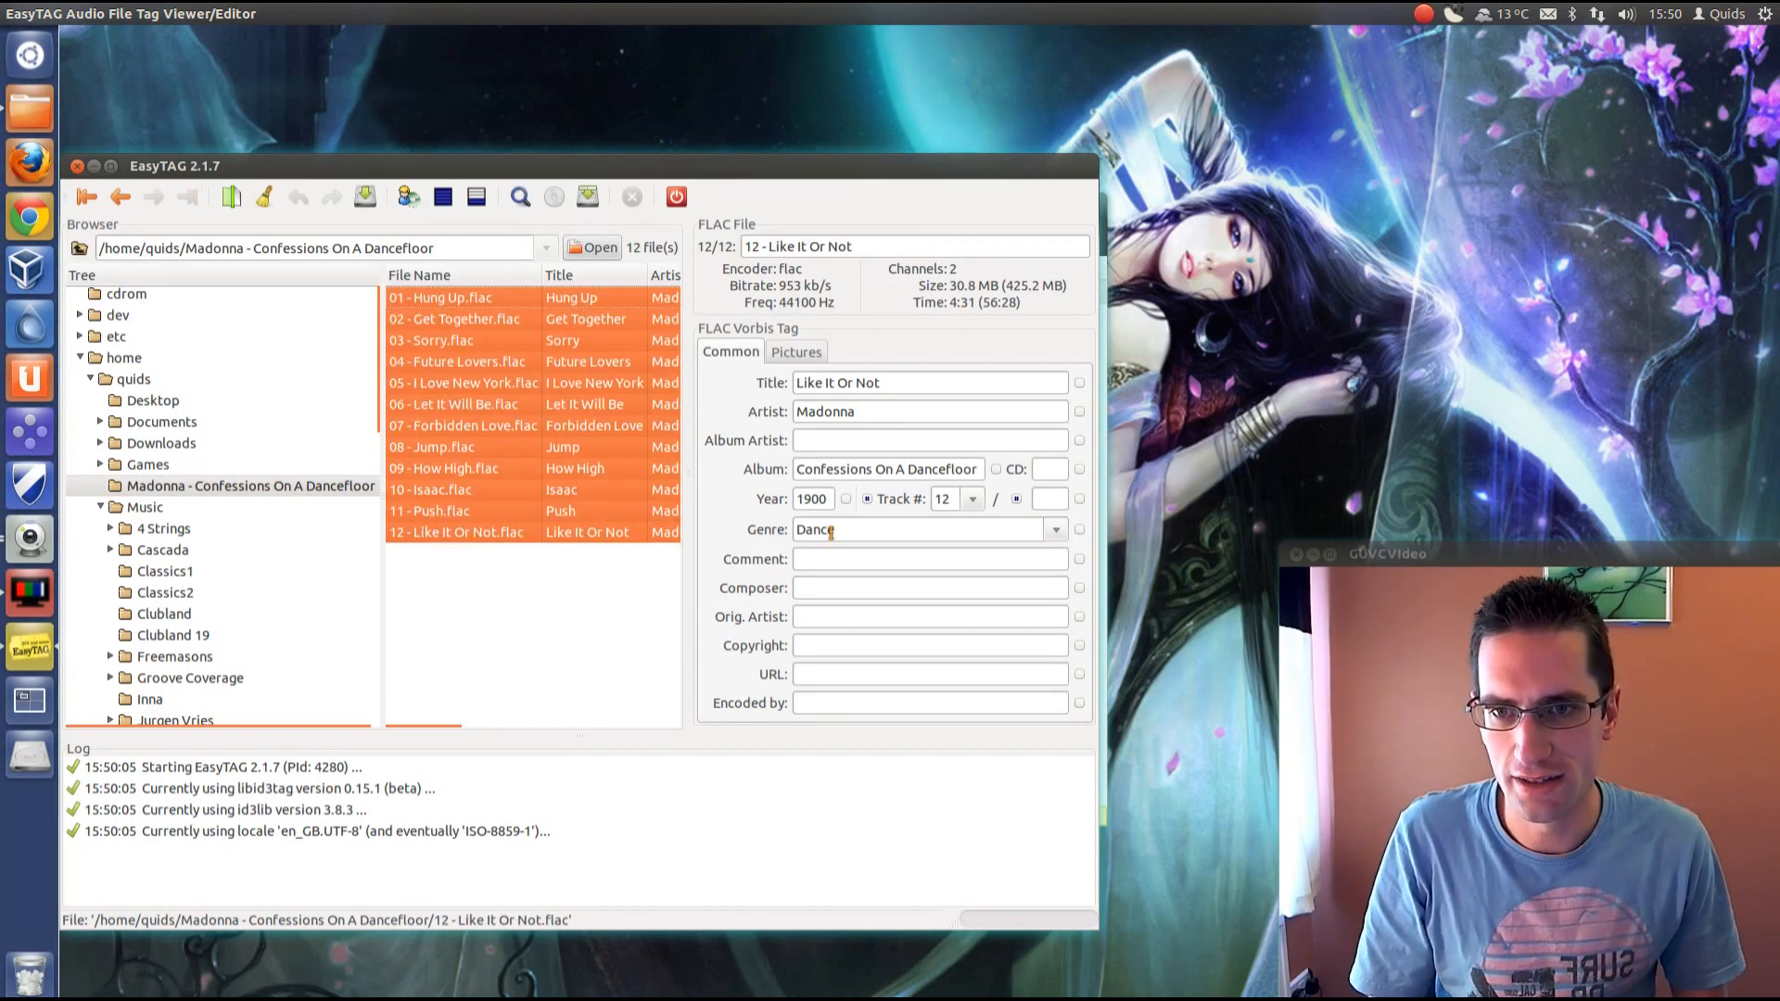
left_click(812, 499)
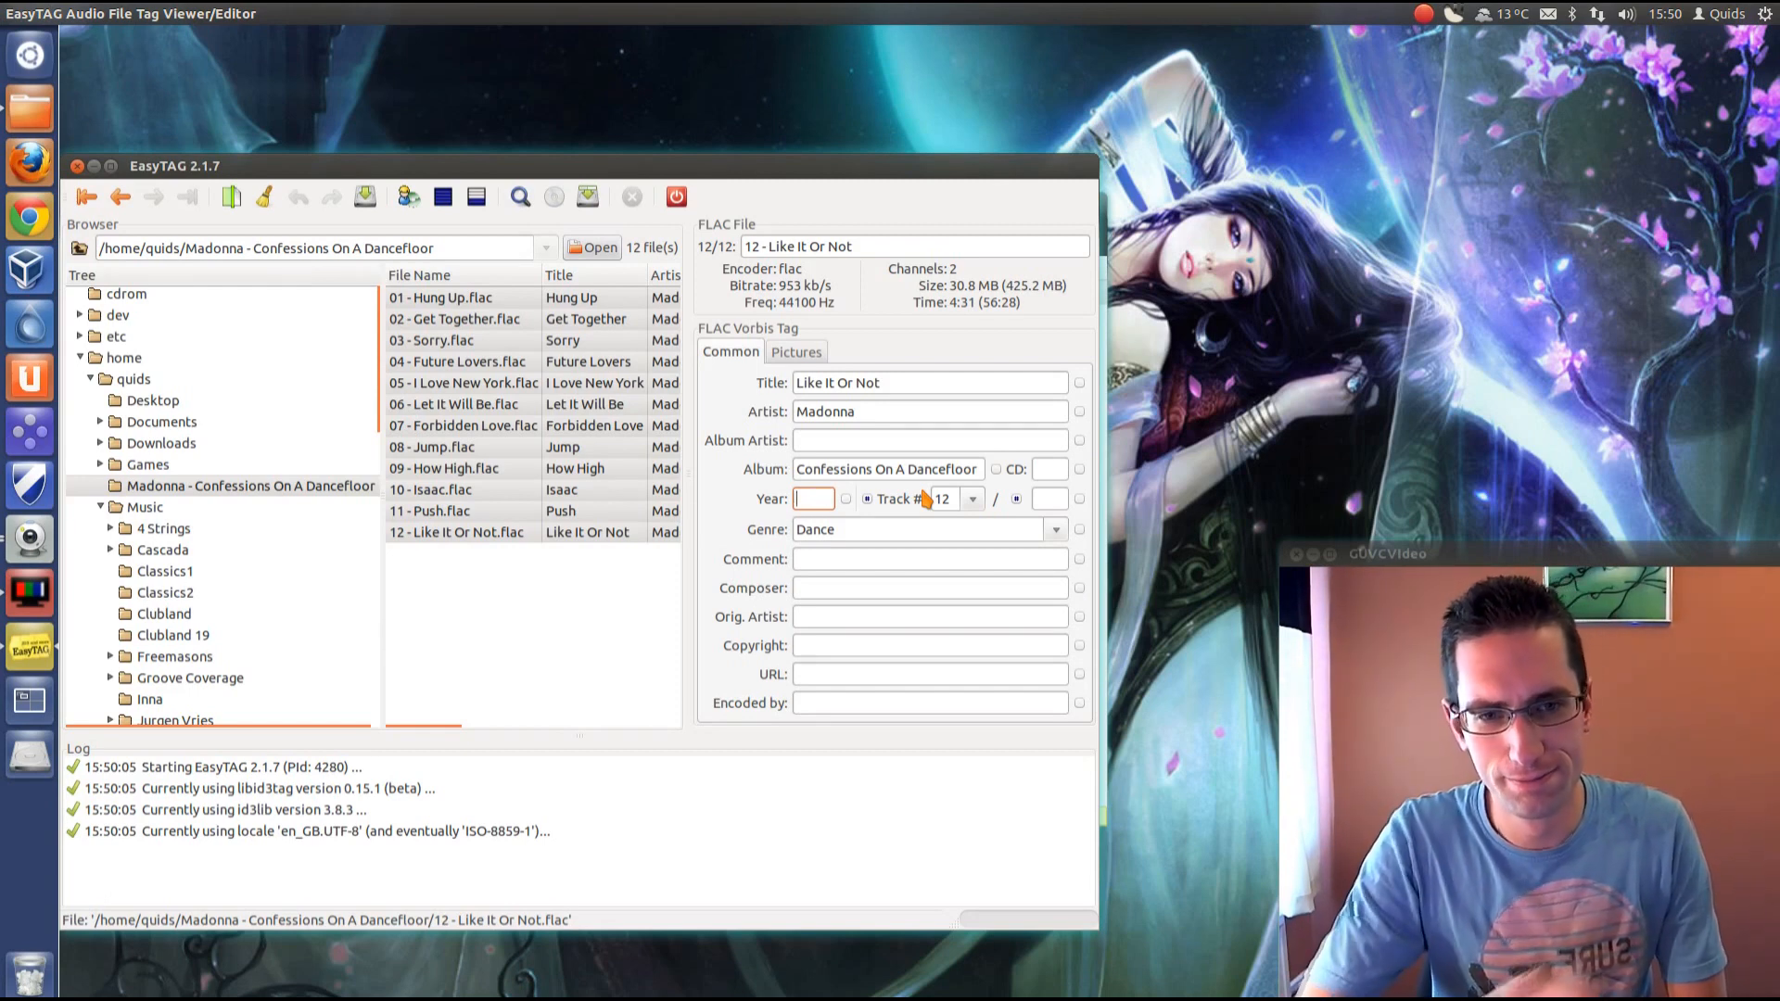
type("205")
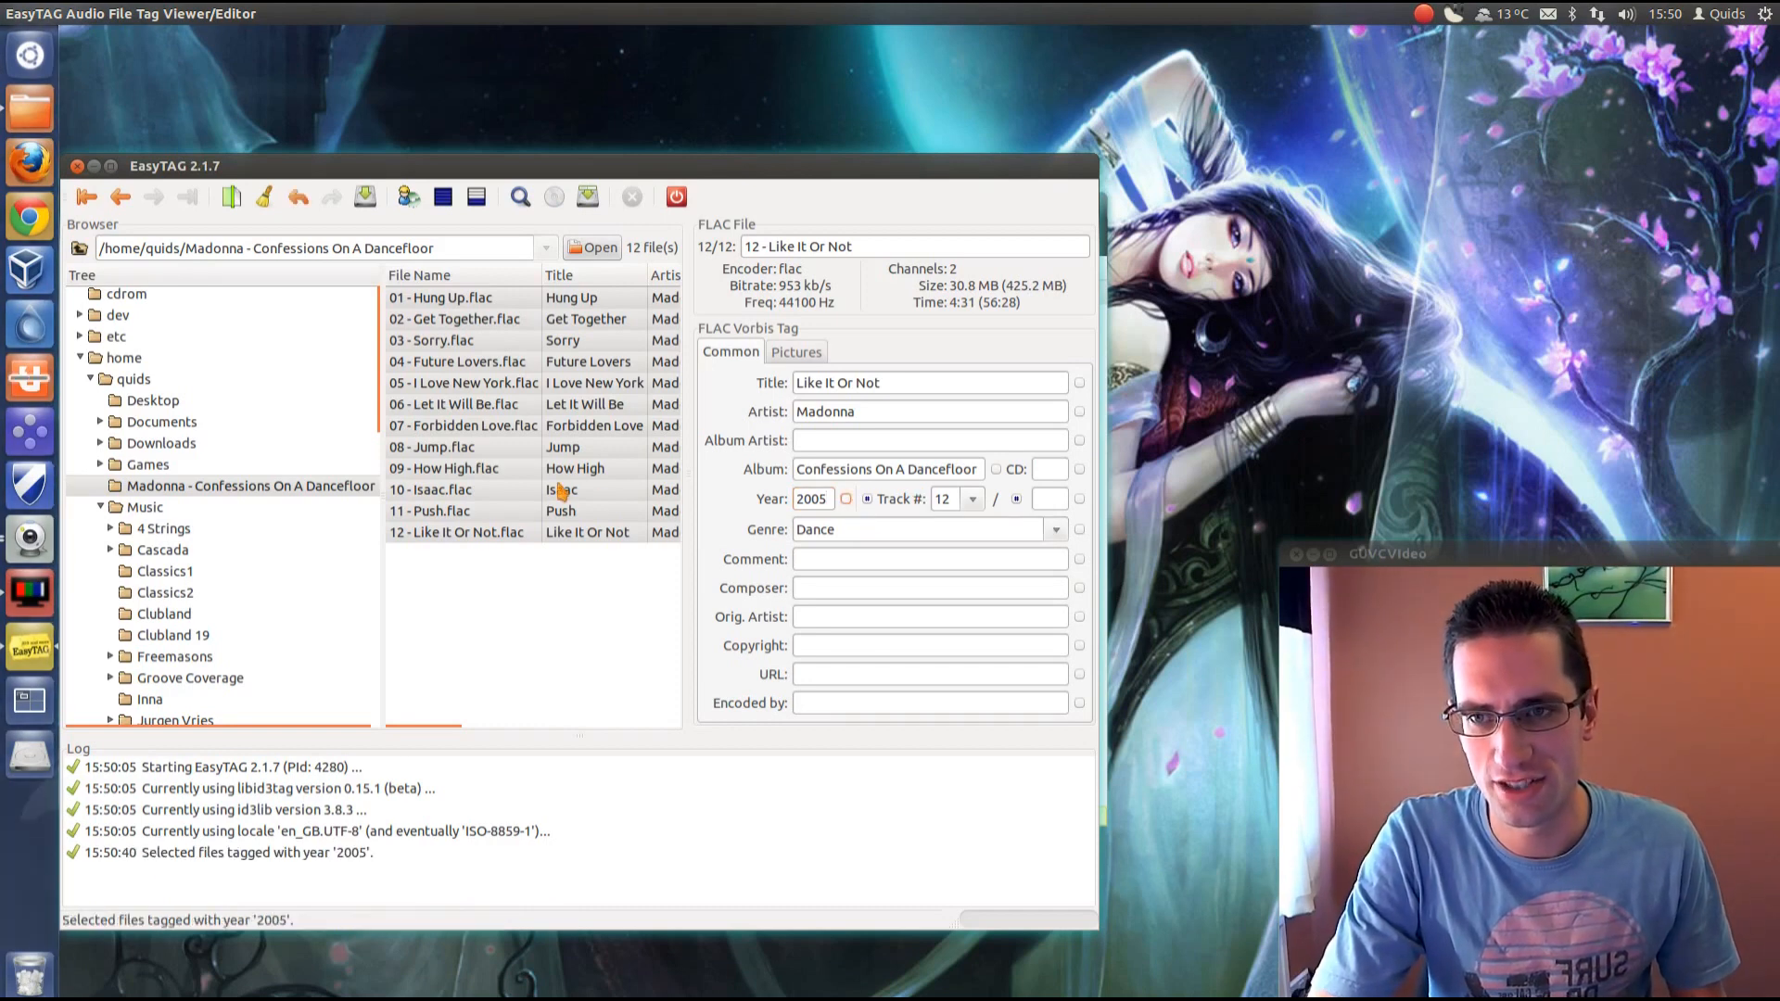
- Write the updated year tags to all twelve files and return to the album folder
left_click(455, 489)
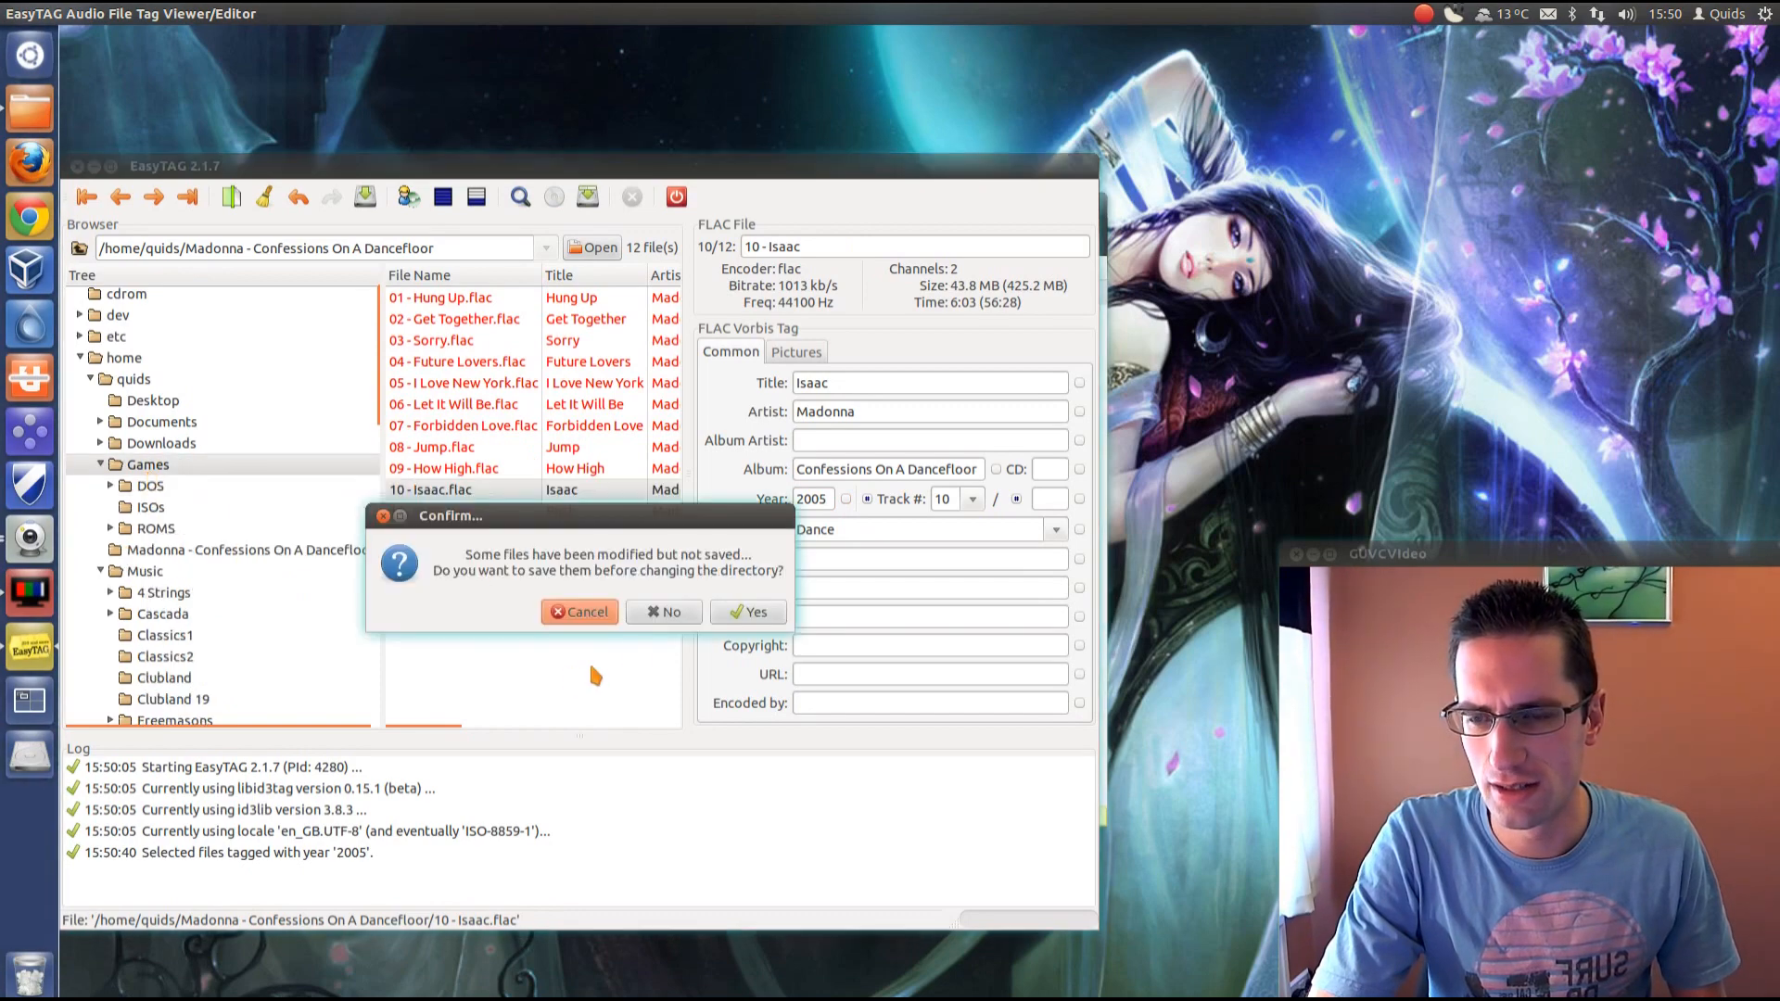
left_click(747, 612)
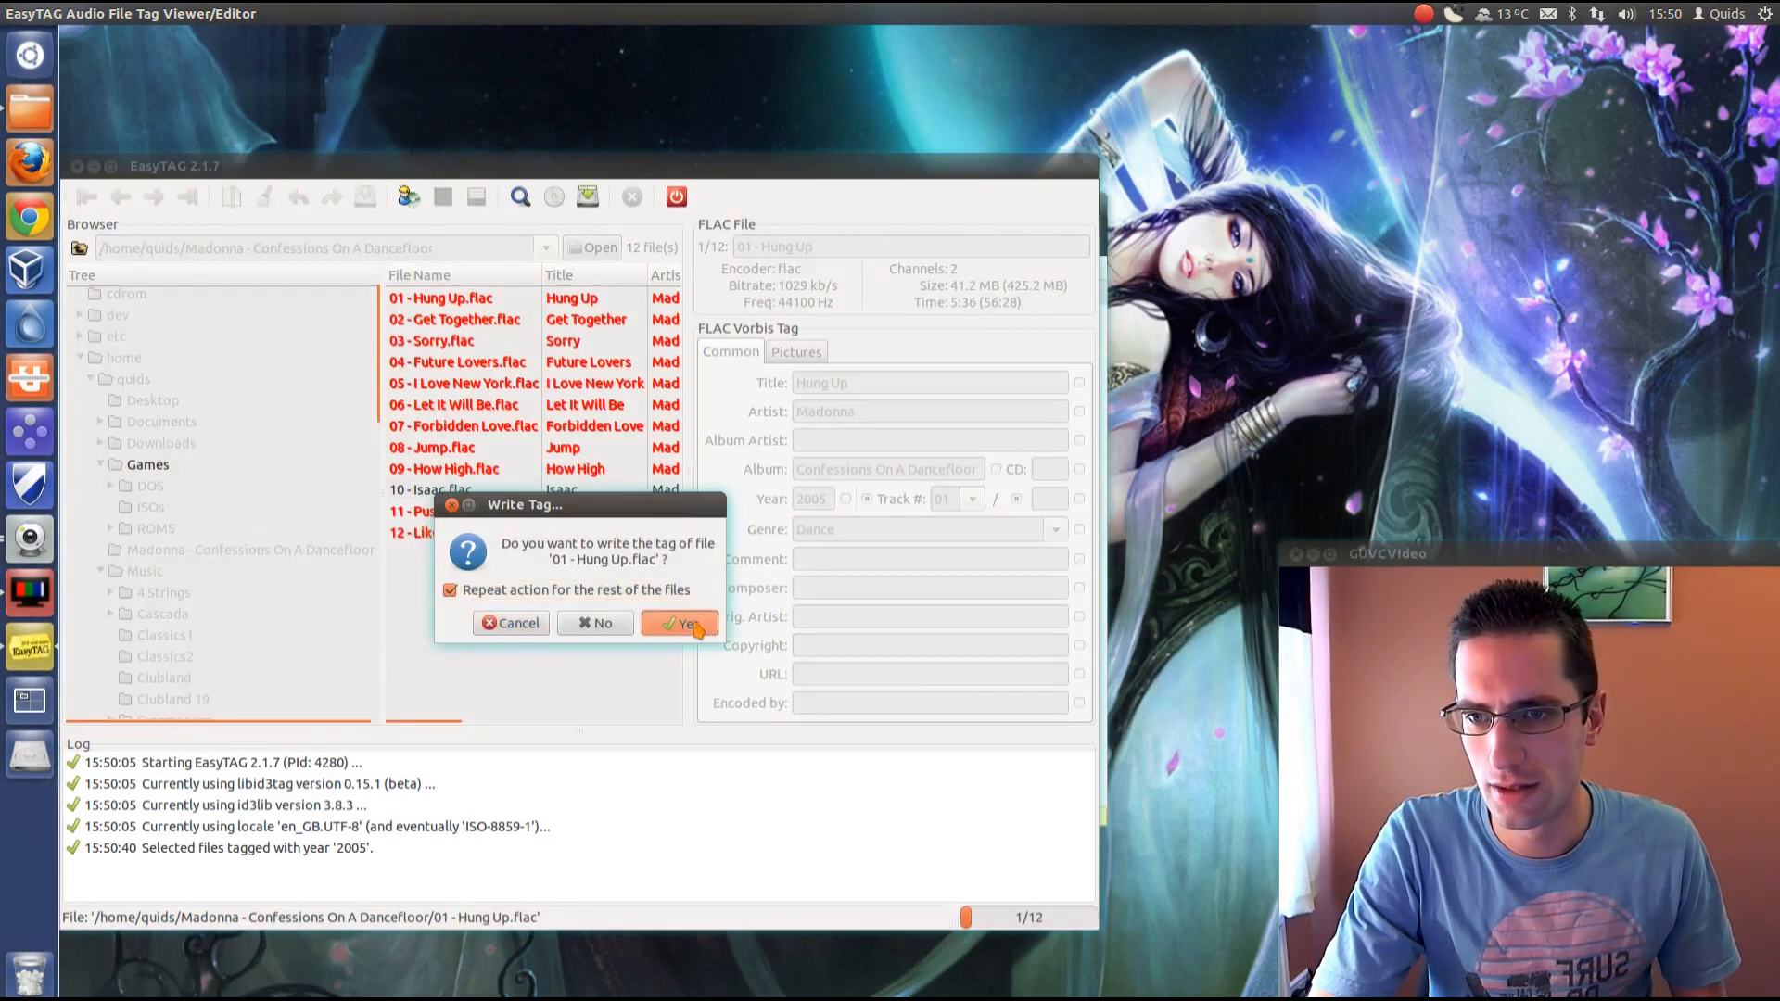
left_click(679, 623)
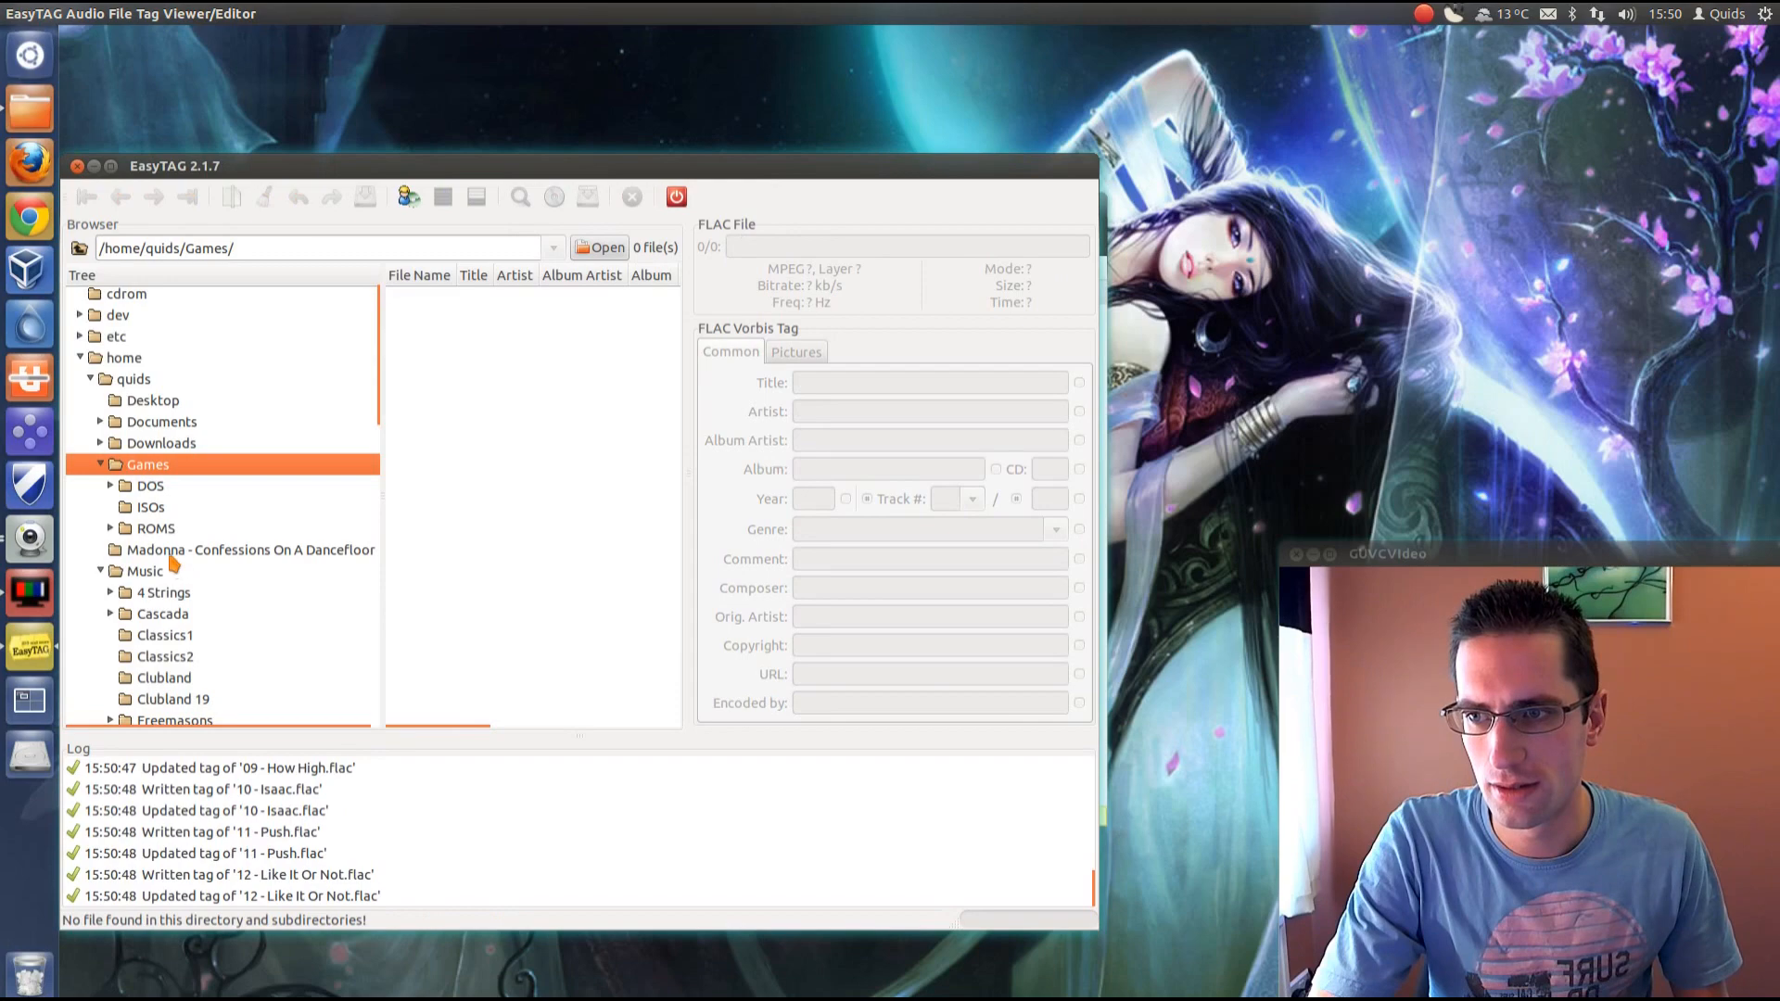
left_click(249, 549)
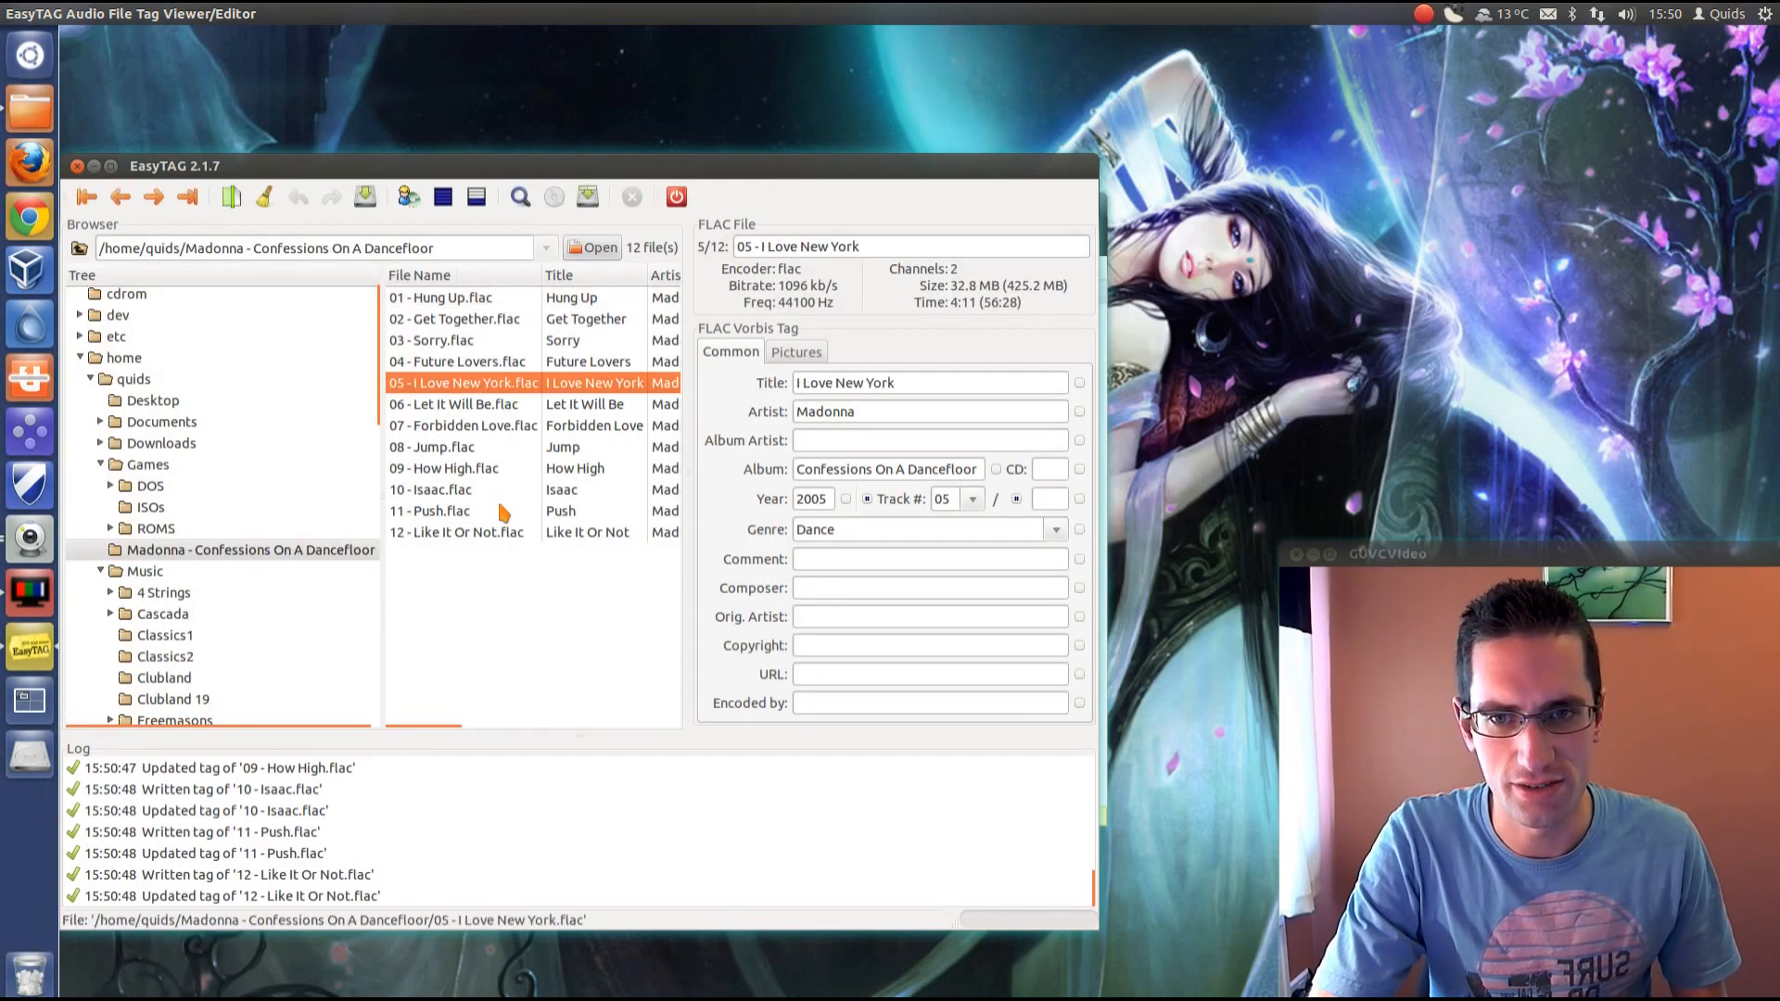
left_click(428, 510)
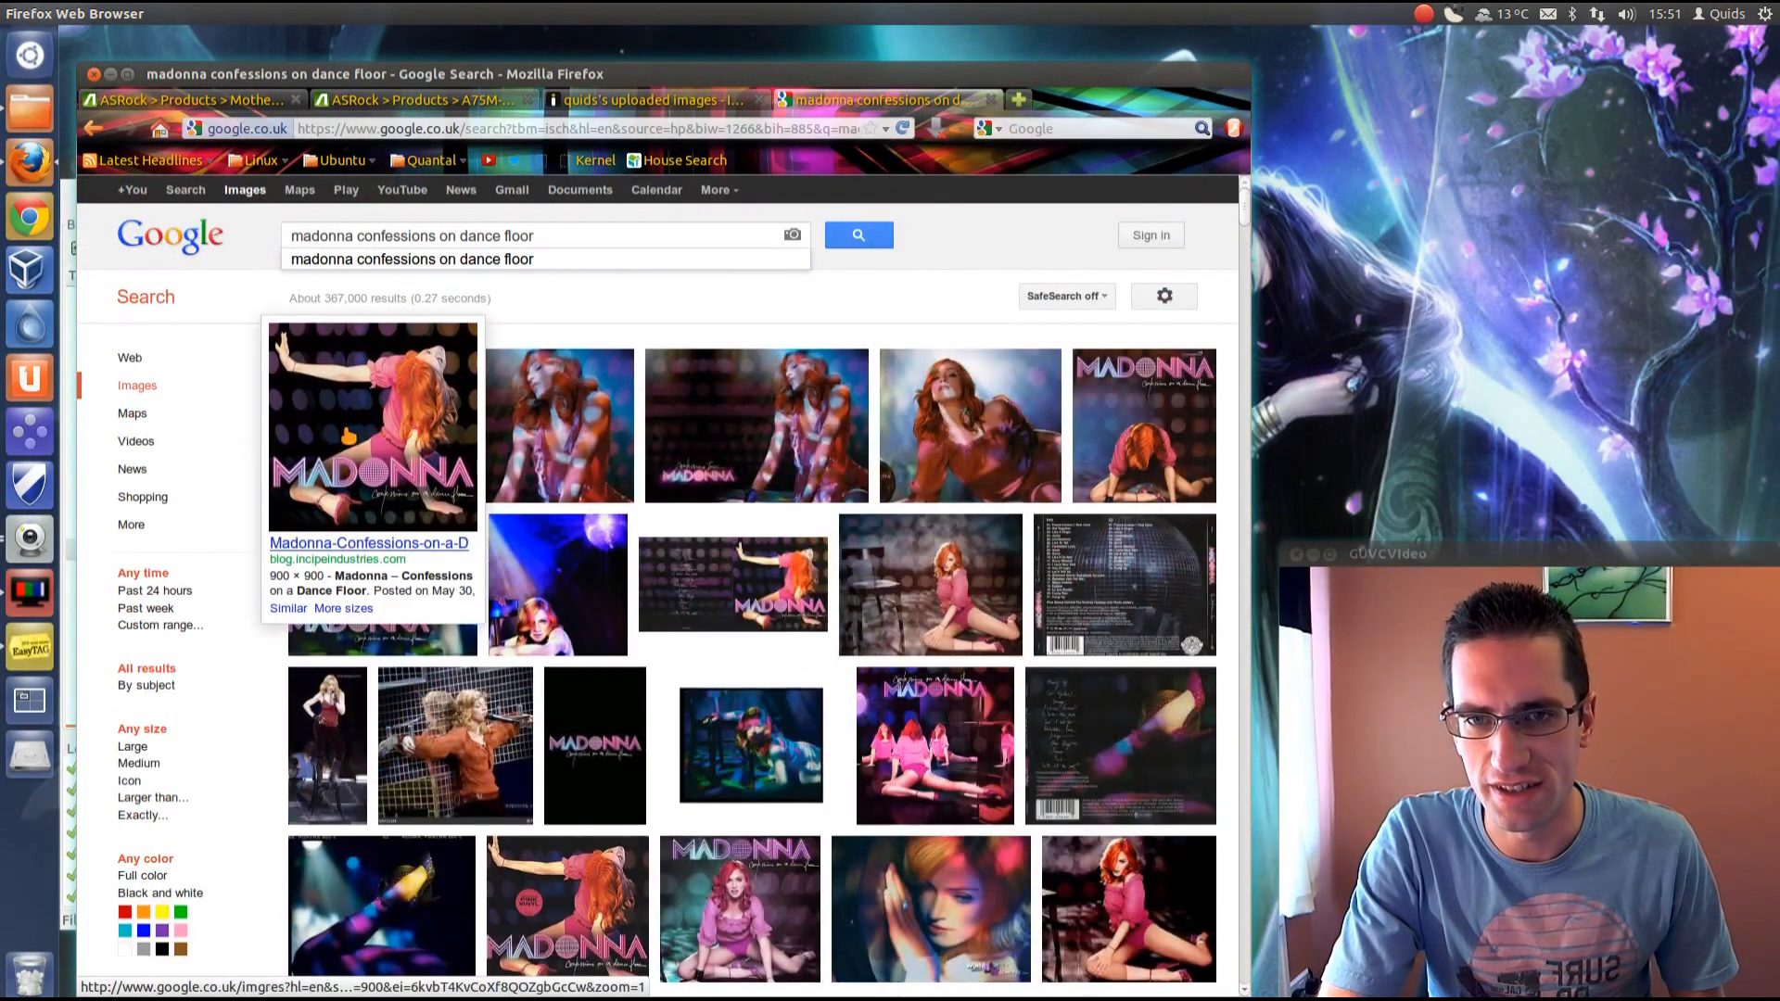
- Save the first cover image result as folder.jpg in the Madonna album folder
left_click(371, 426)
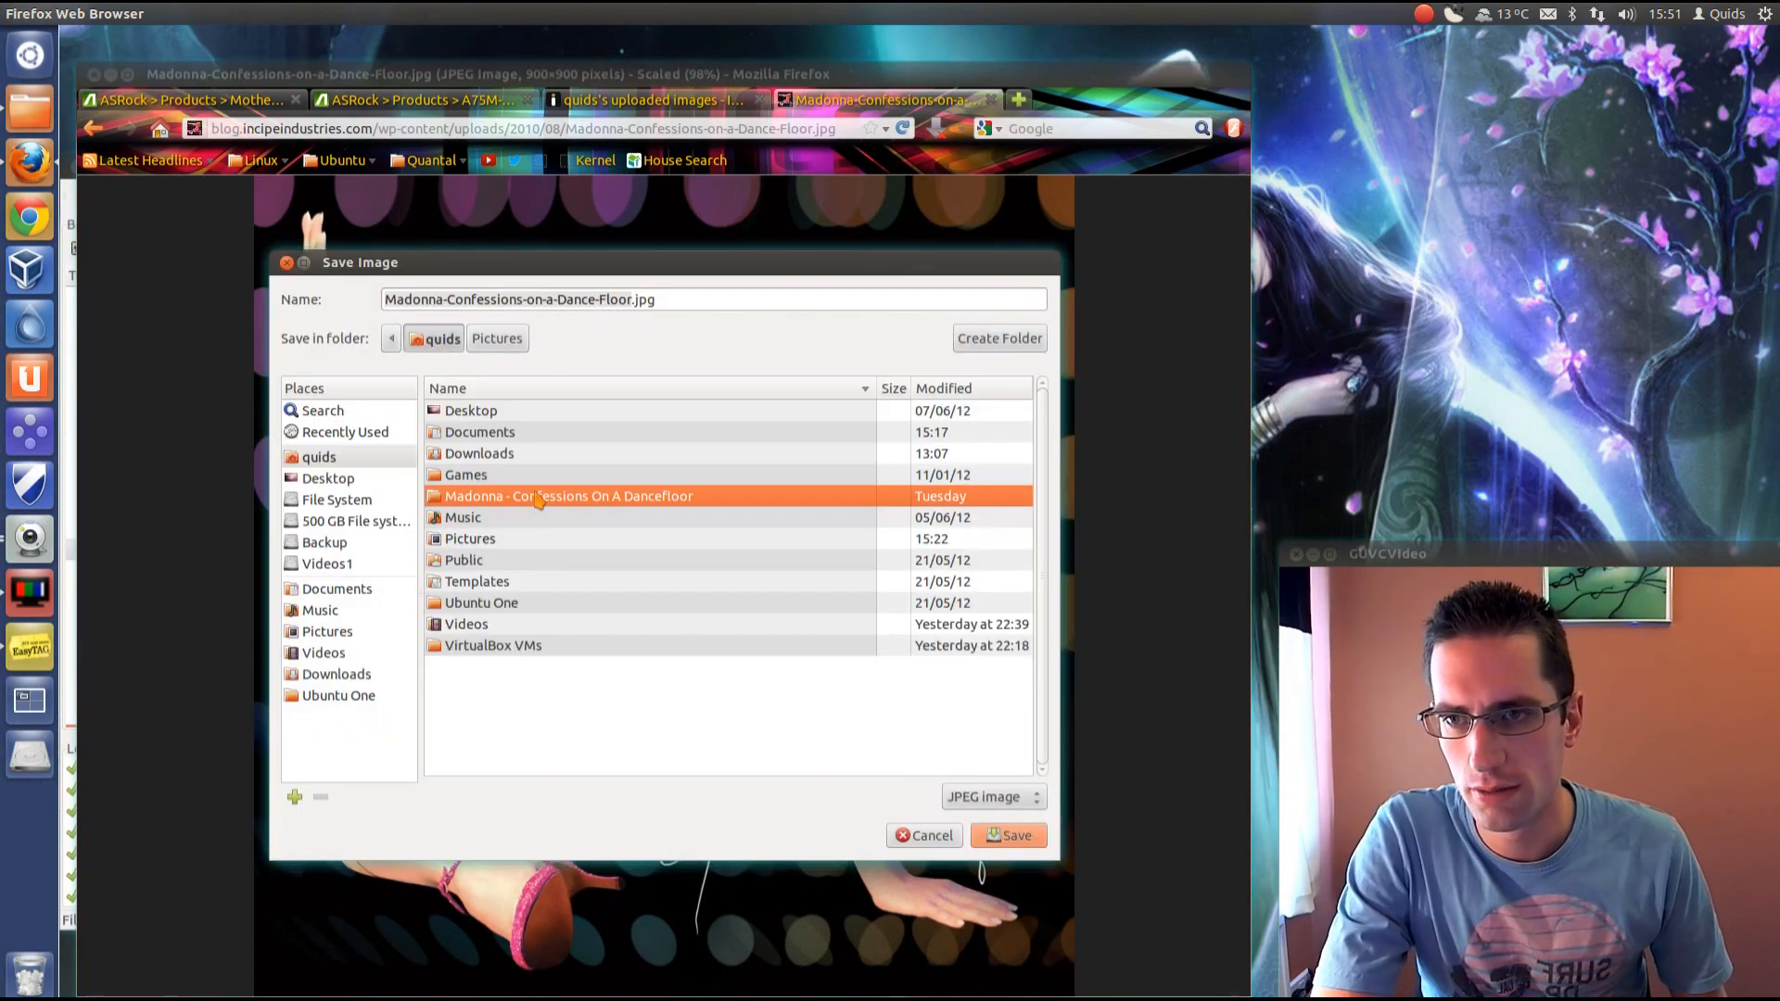
double_click(568, 497)
type("folder")
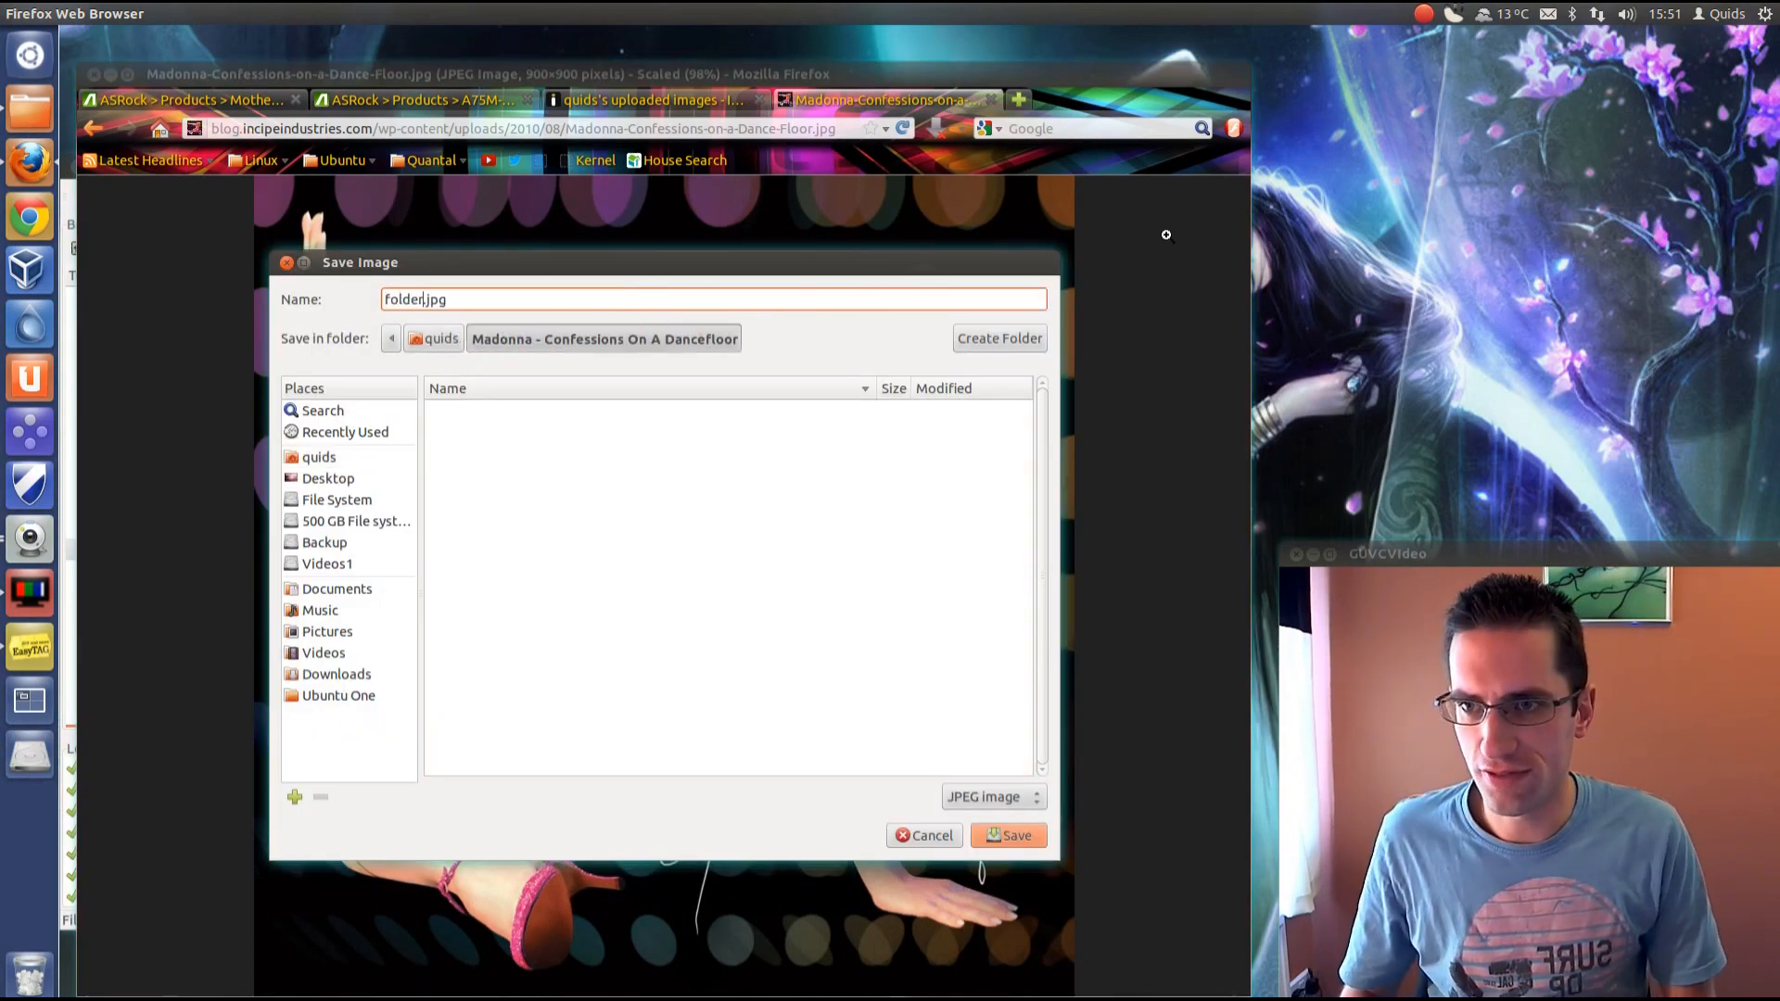
left_click(1007, 837)
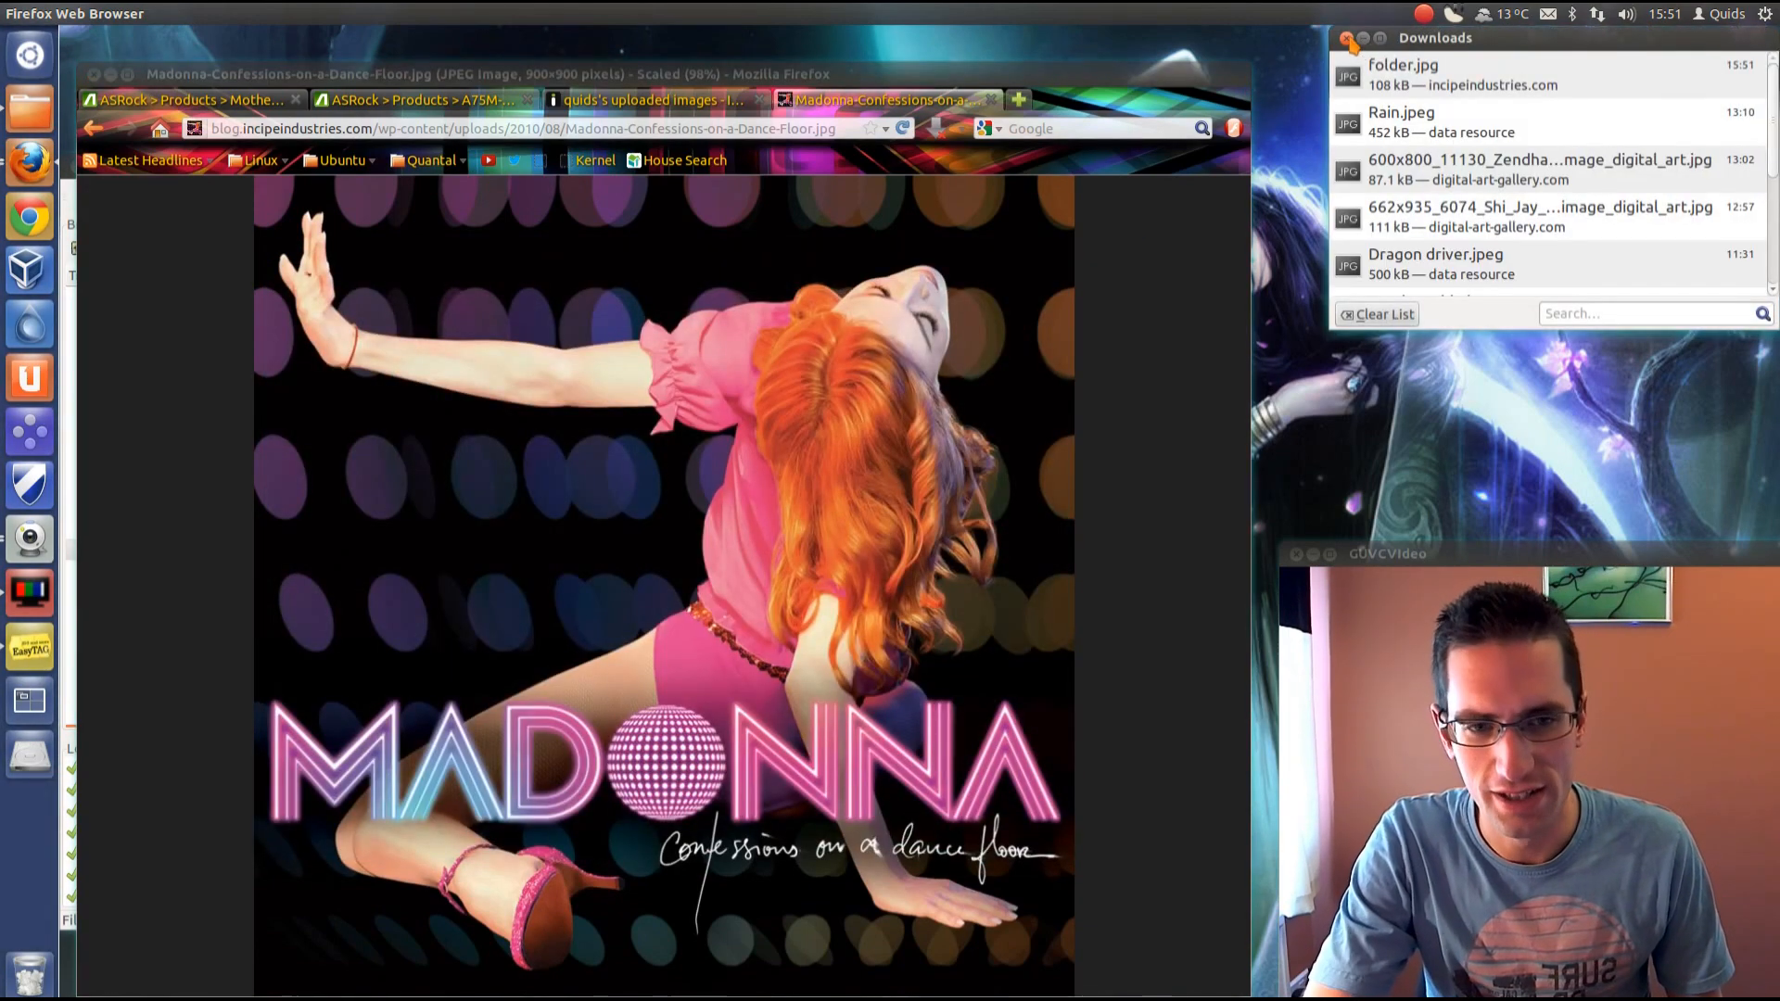
left_click(1354, 37)
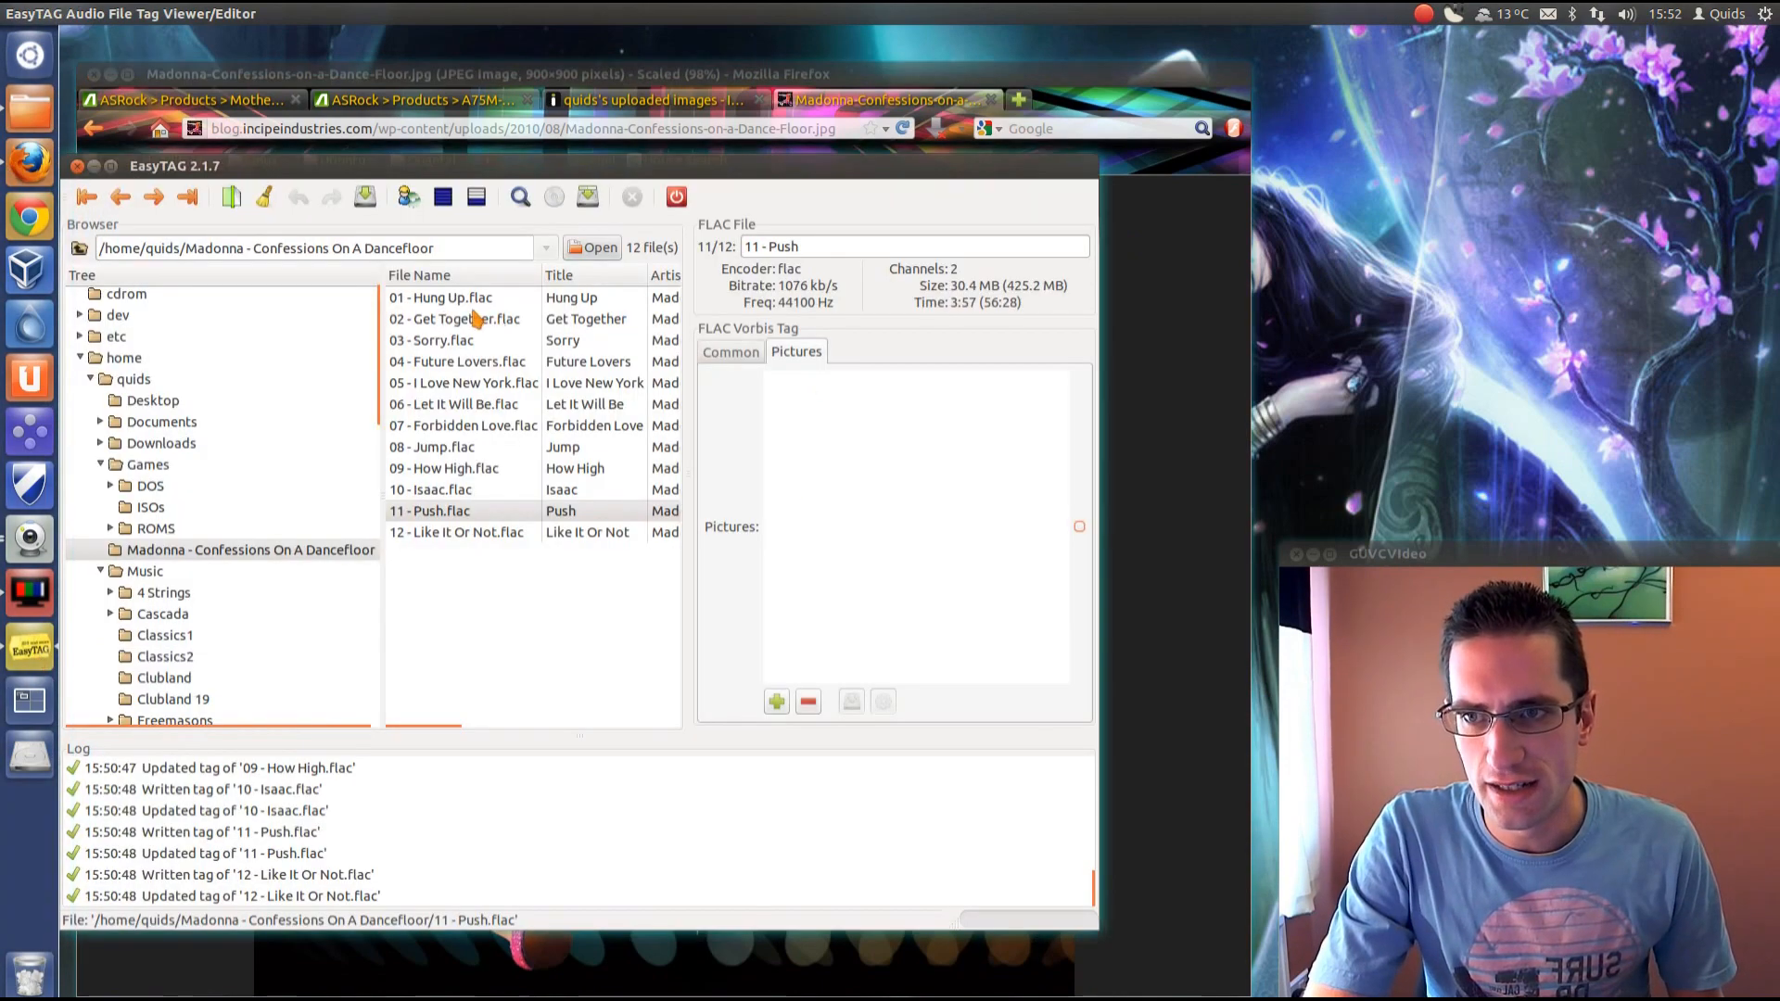
- Add folder.jpg as the picture for all twelve selected tracks and apply it
left_click(441, 296)
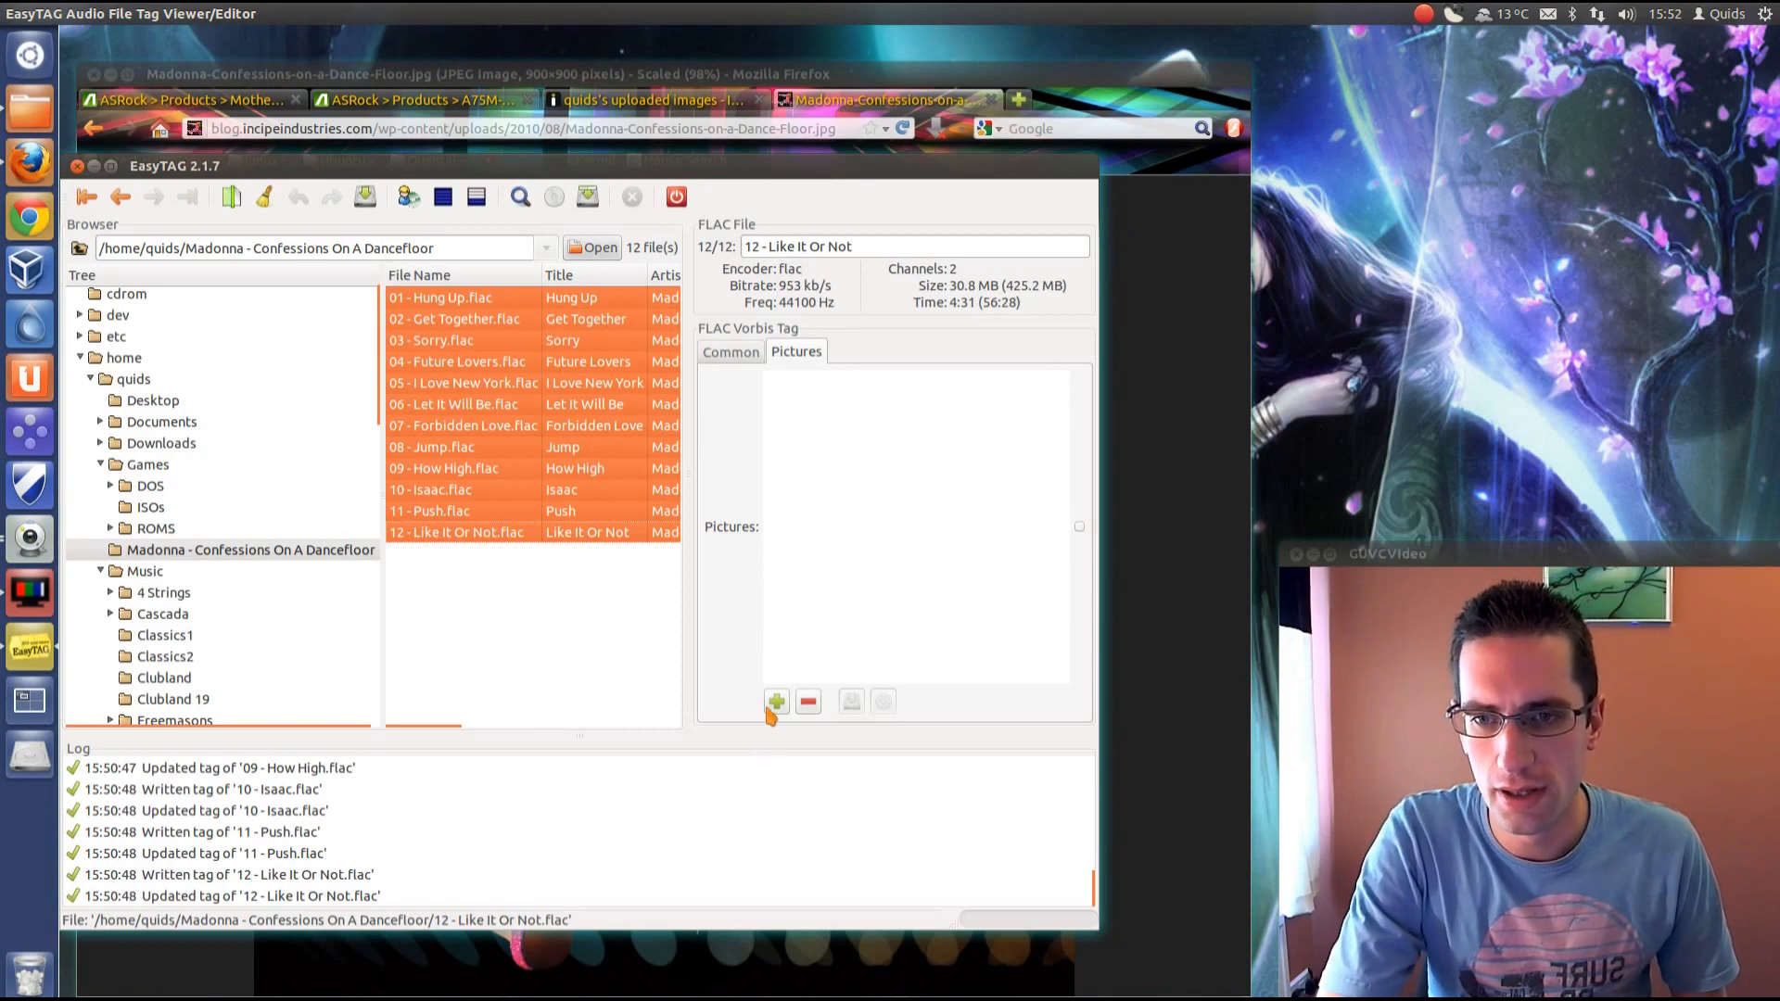
left_click(775, 701)
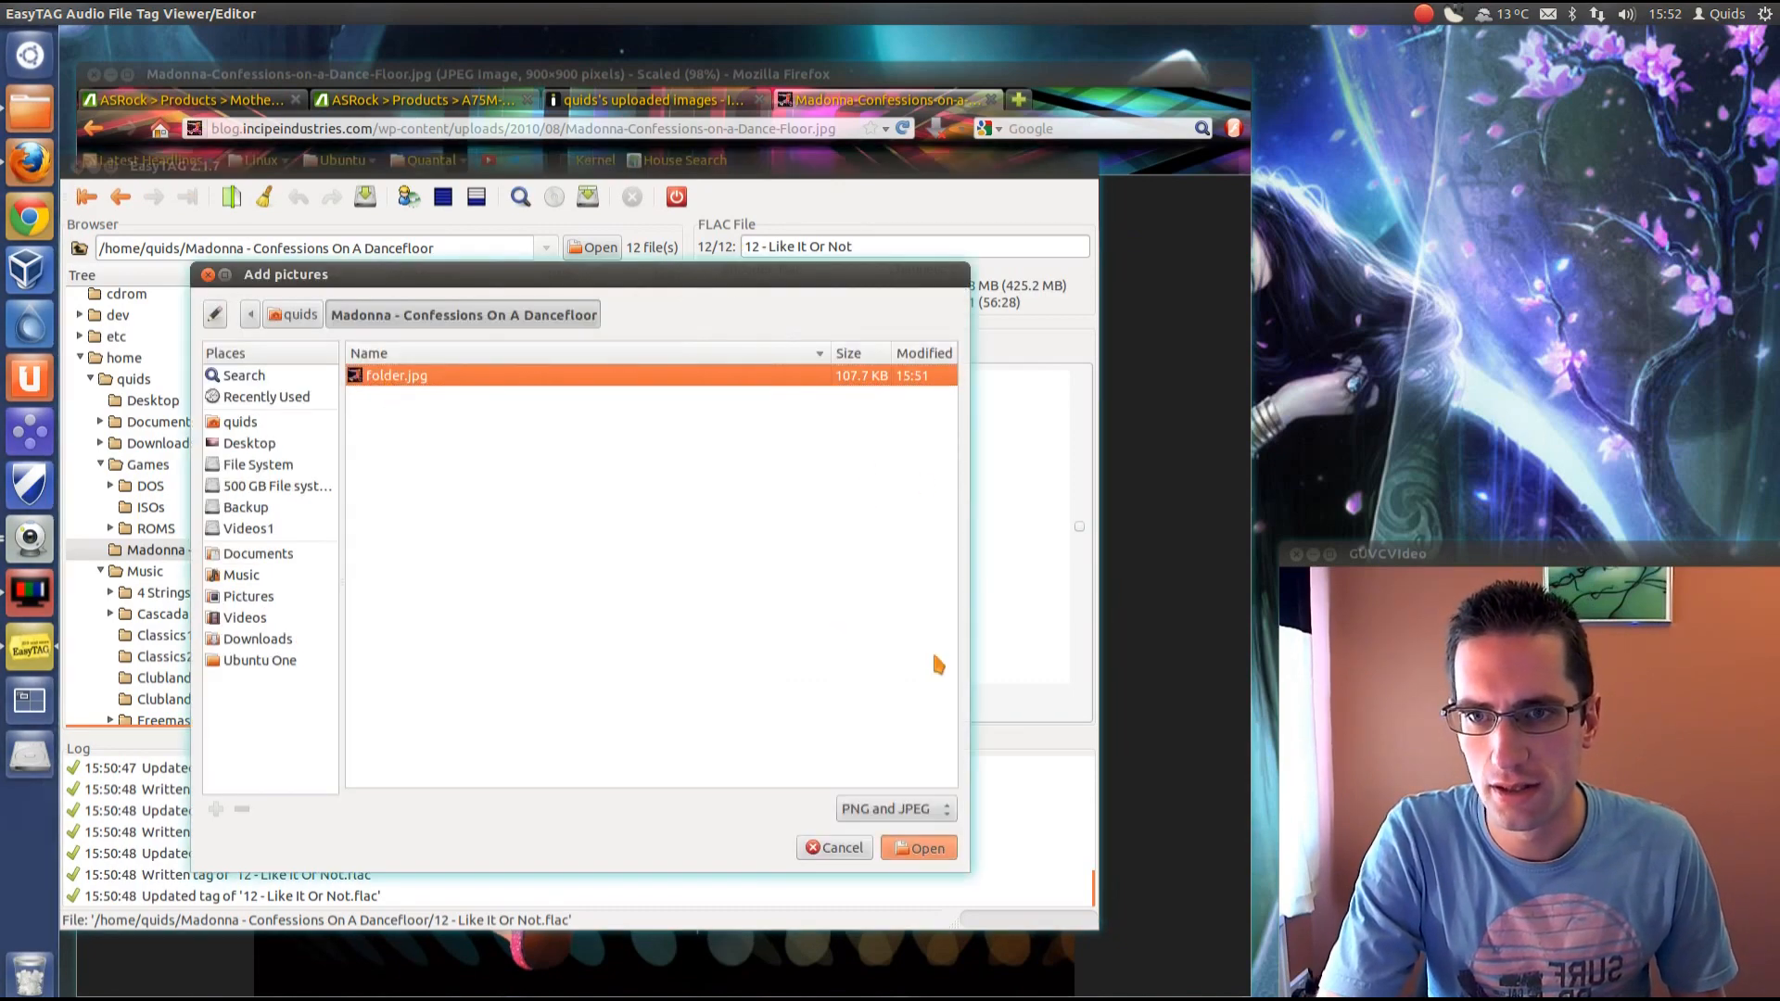
left_click(919, 848)
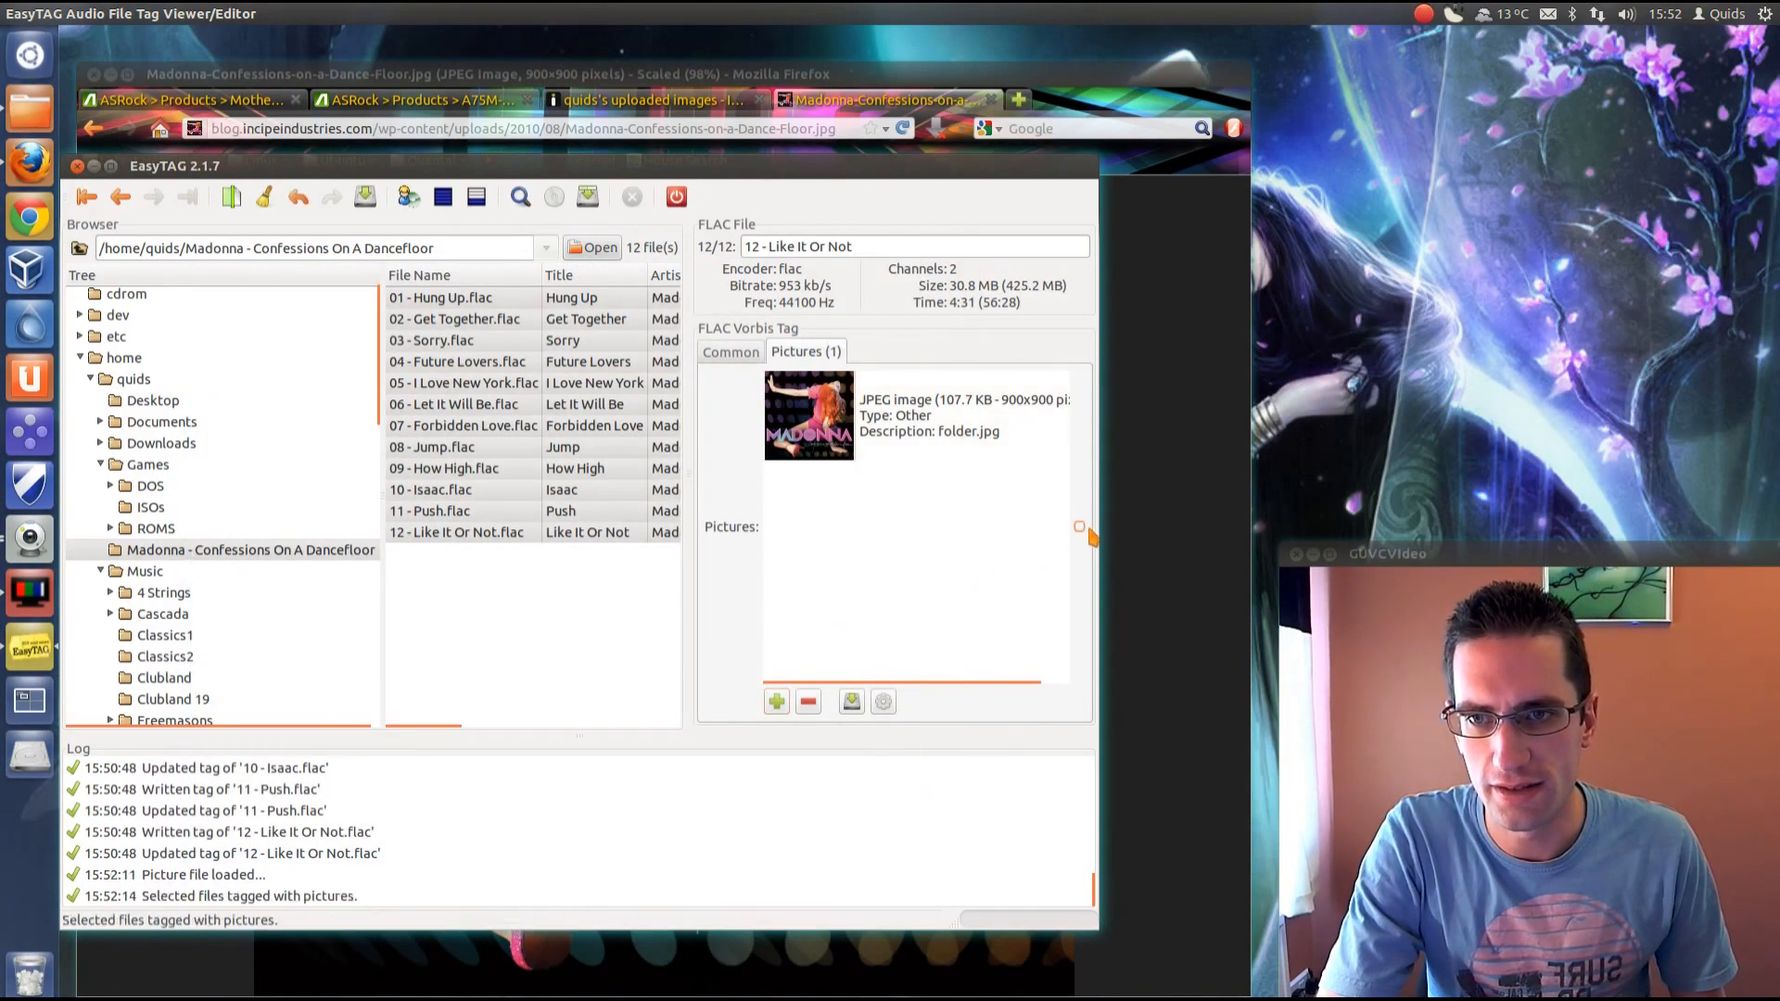
left_click(462, 424)
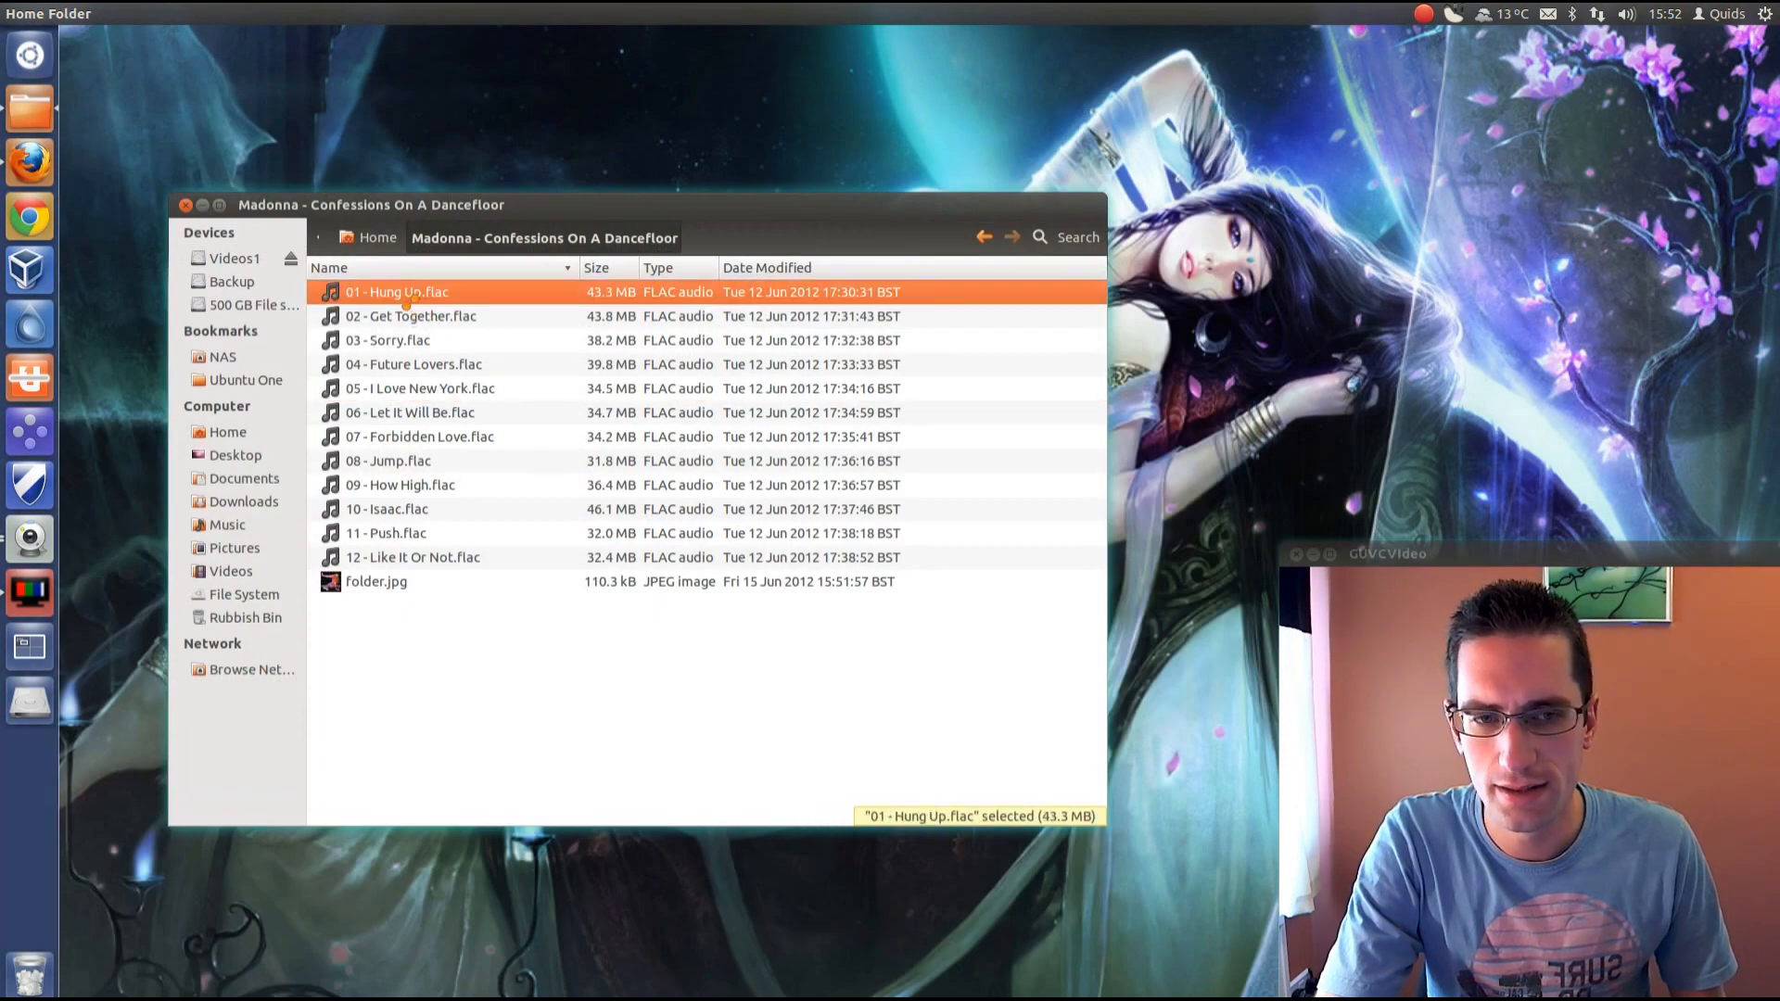
- Play 01 - Hung Up.flac in Movie Player, now showing the embedded cover
double_click(396, 291)
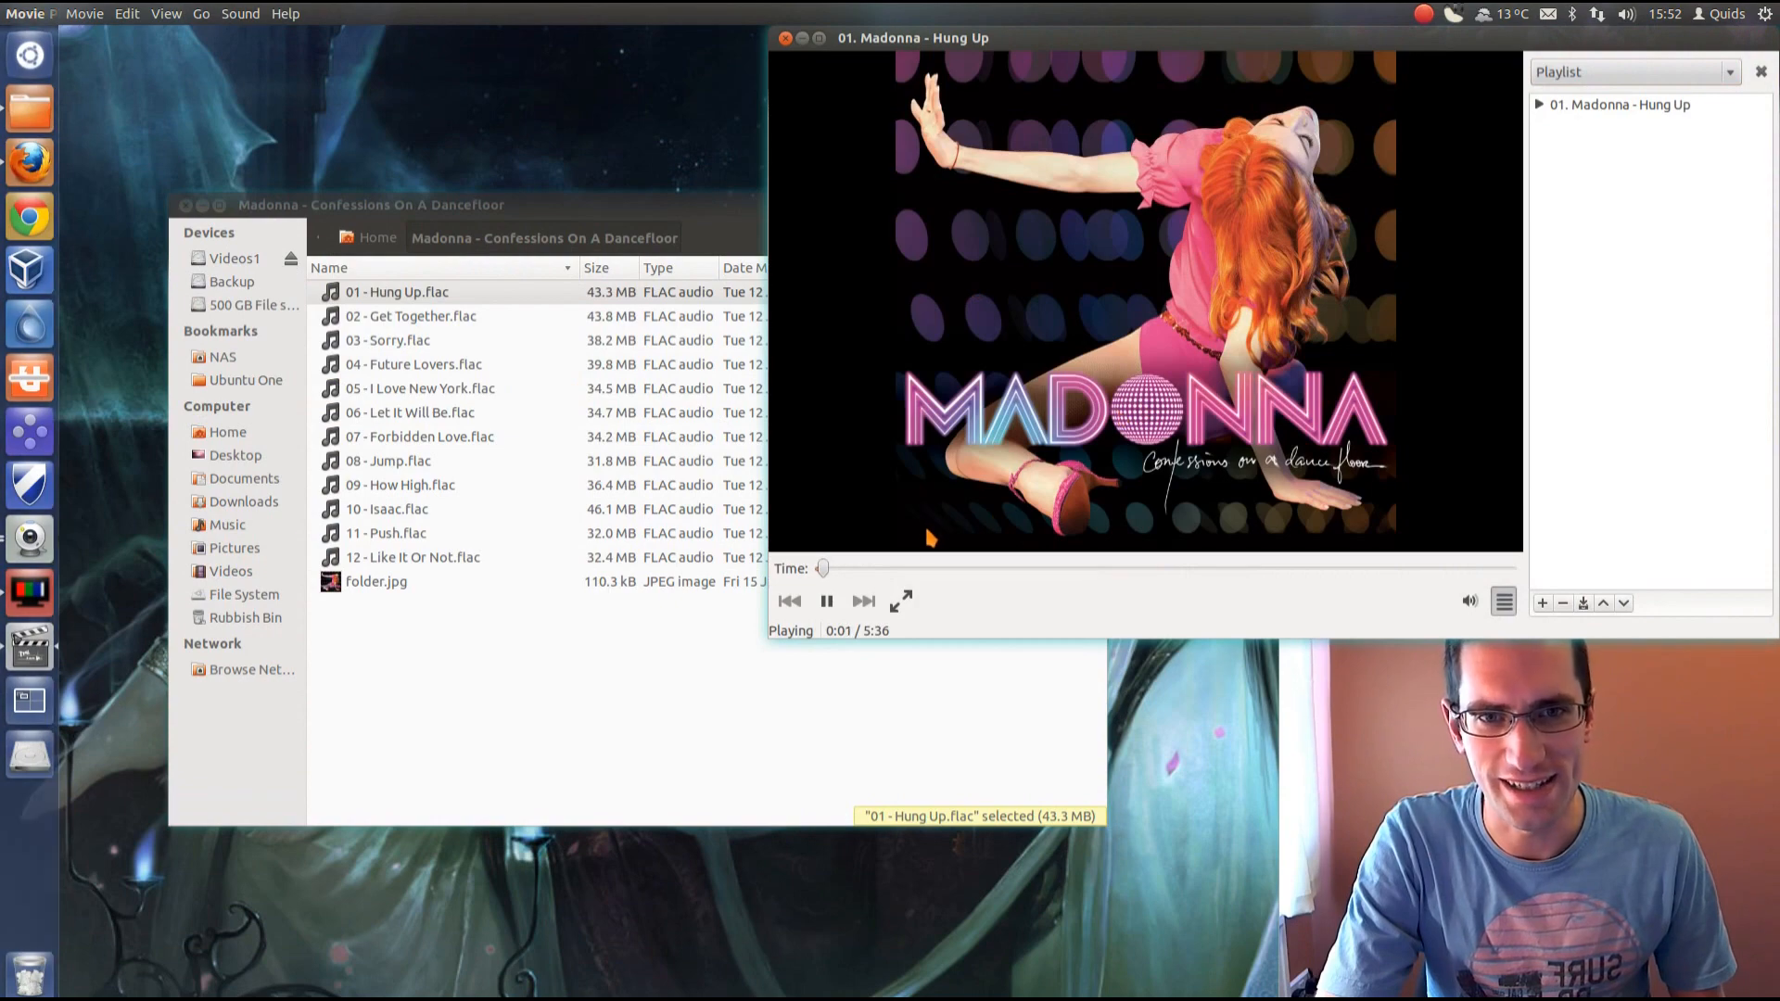